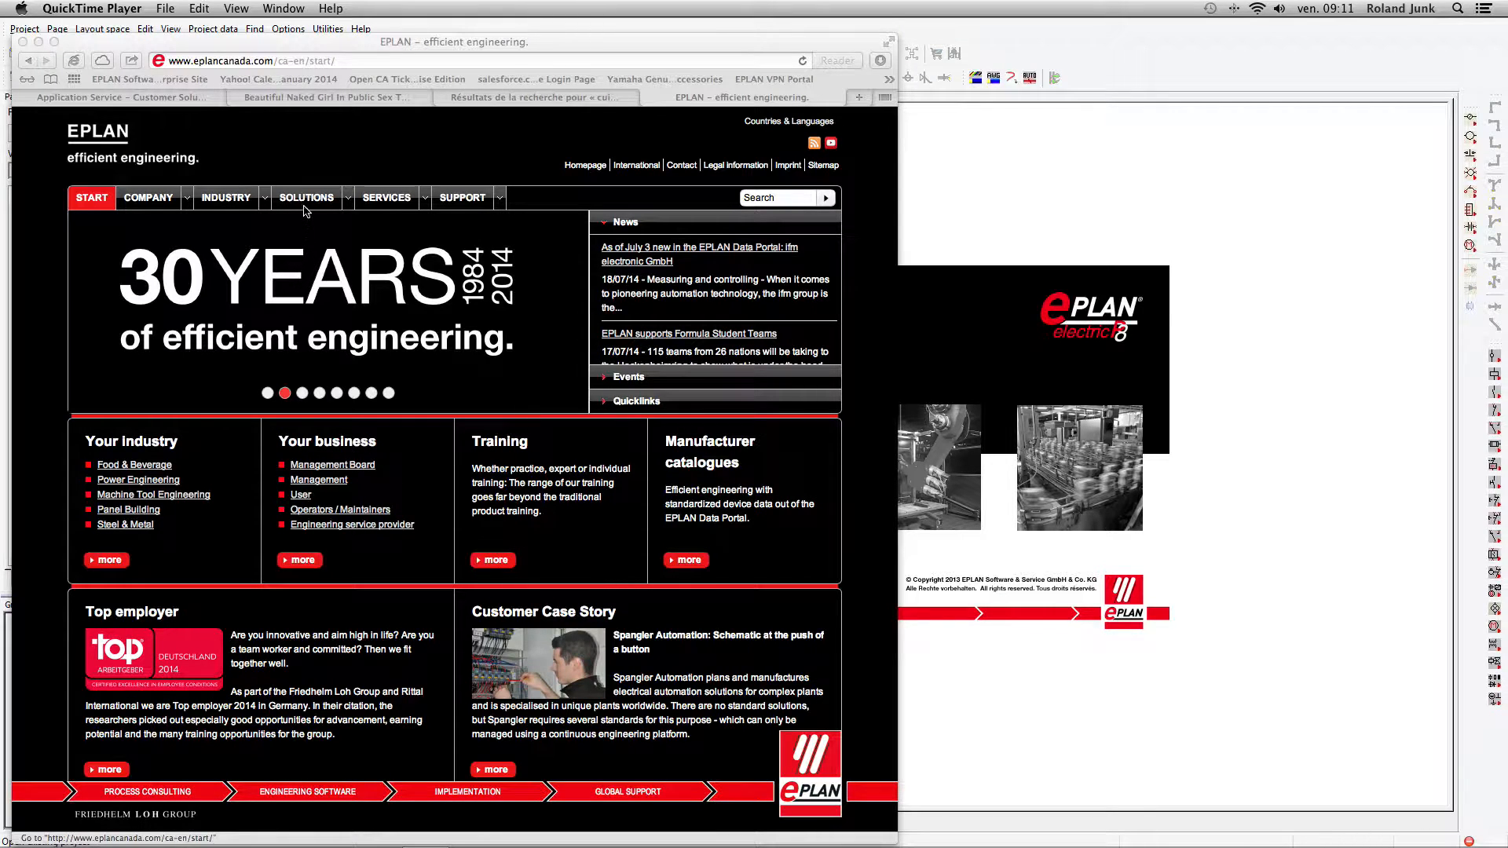
# - Open the Data Portal live preview via Solutions > Electrical engineering and browse the manufacturer grid
pyautogui.click(305, 197)
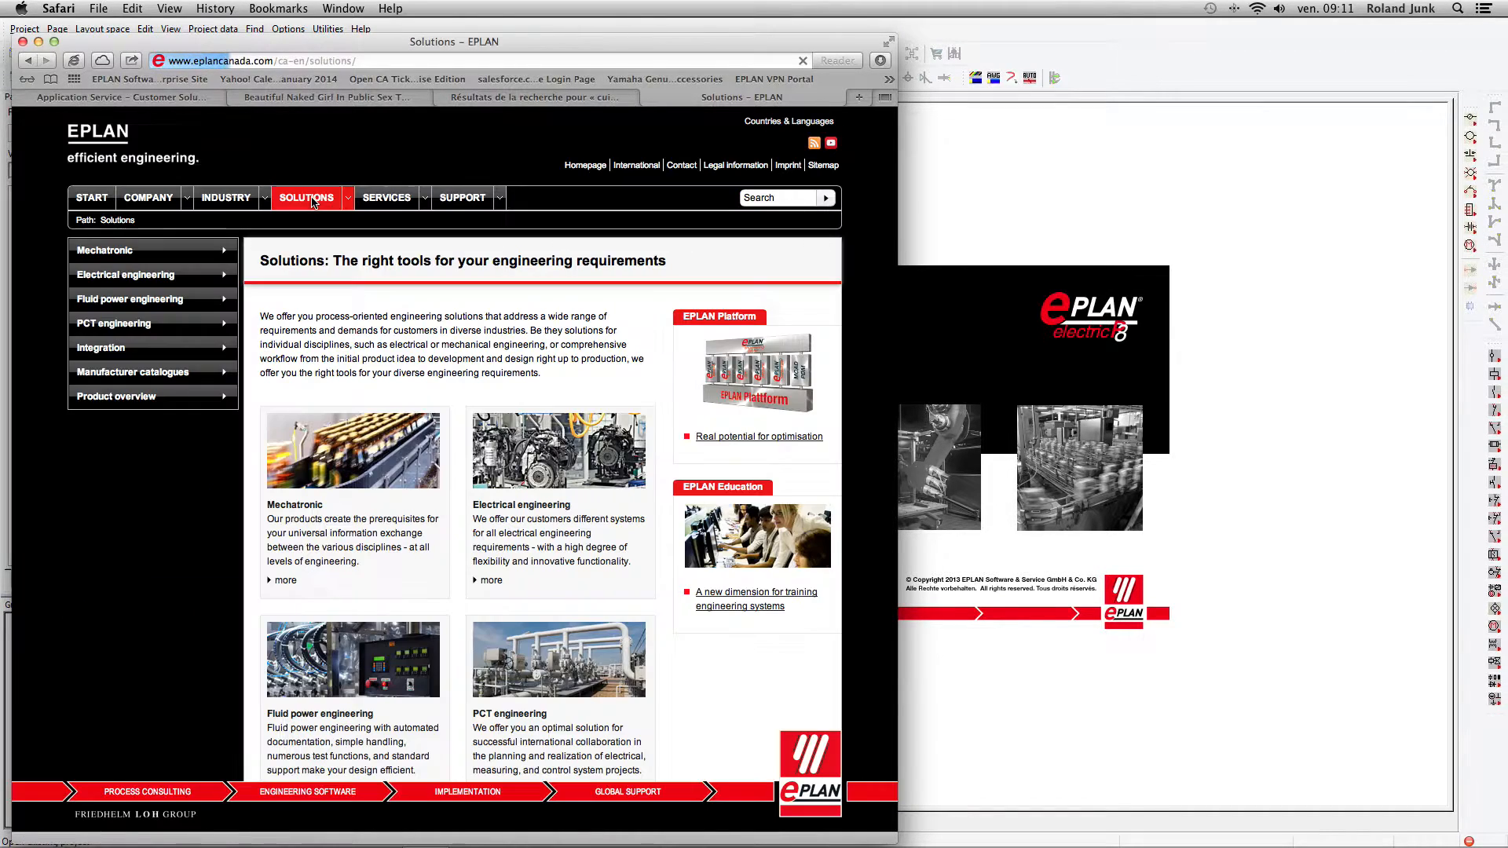
pyautogui.click(125, 274)
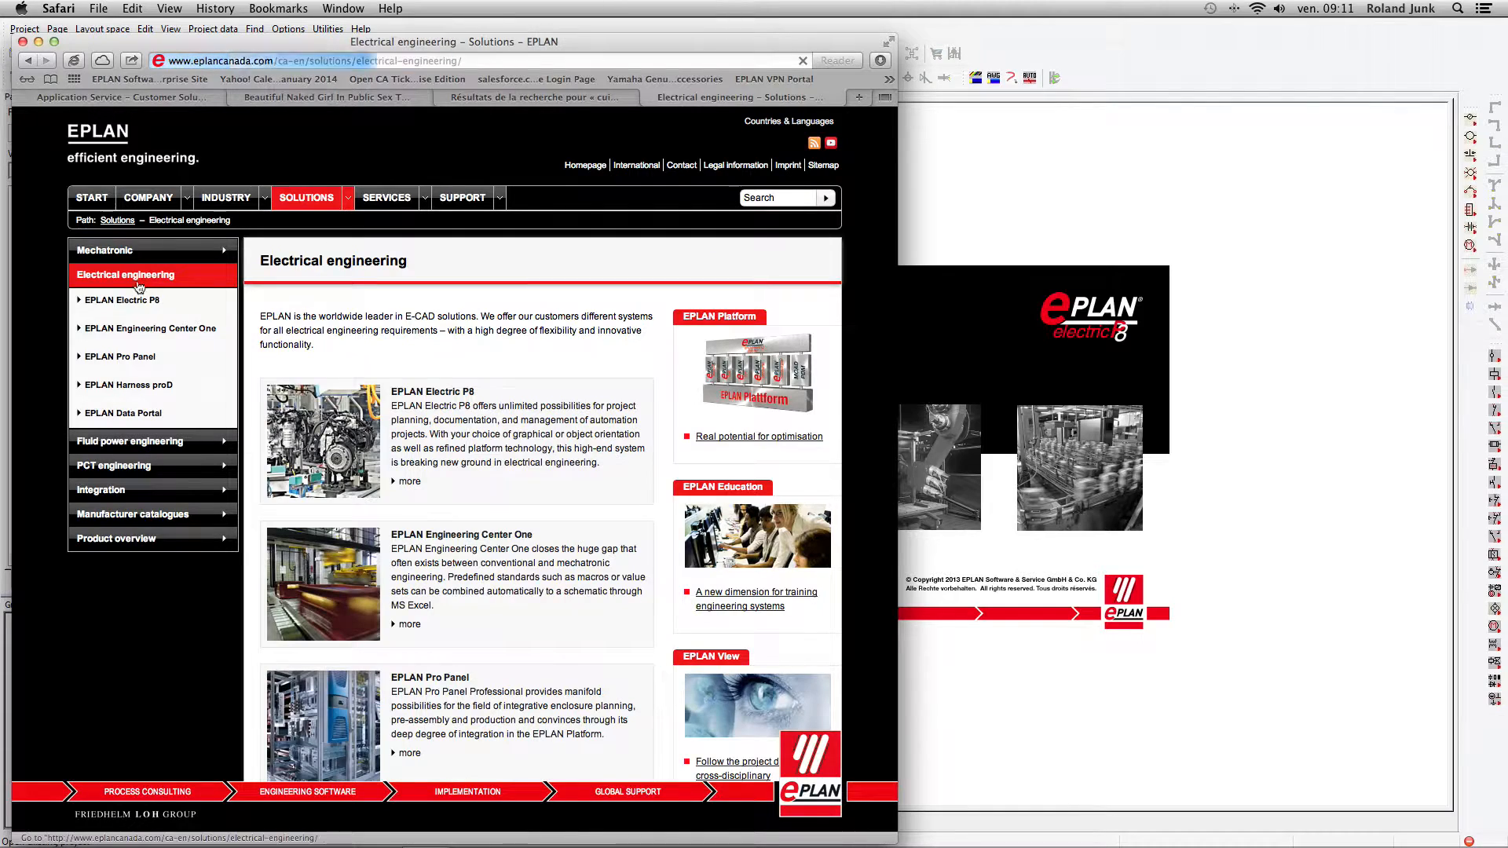
pyautogui.click(122, 412)
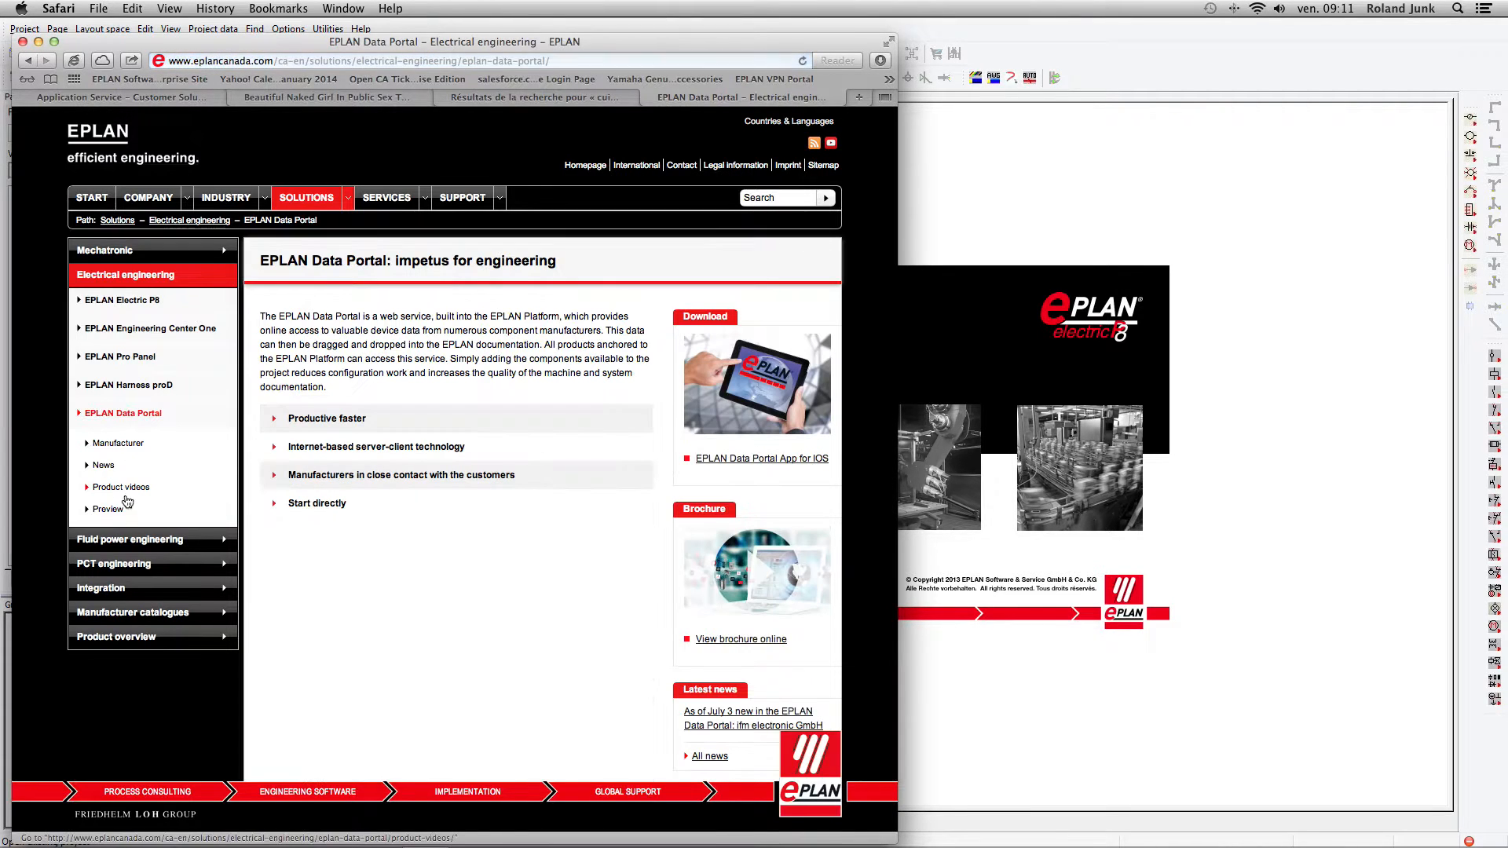
pyautogui.click(107, 509)
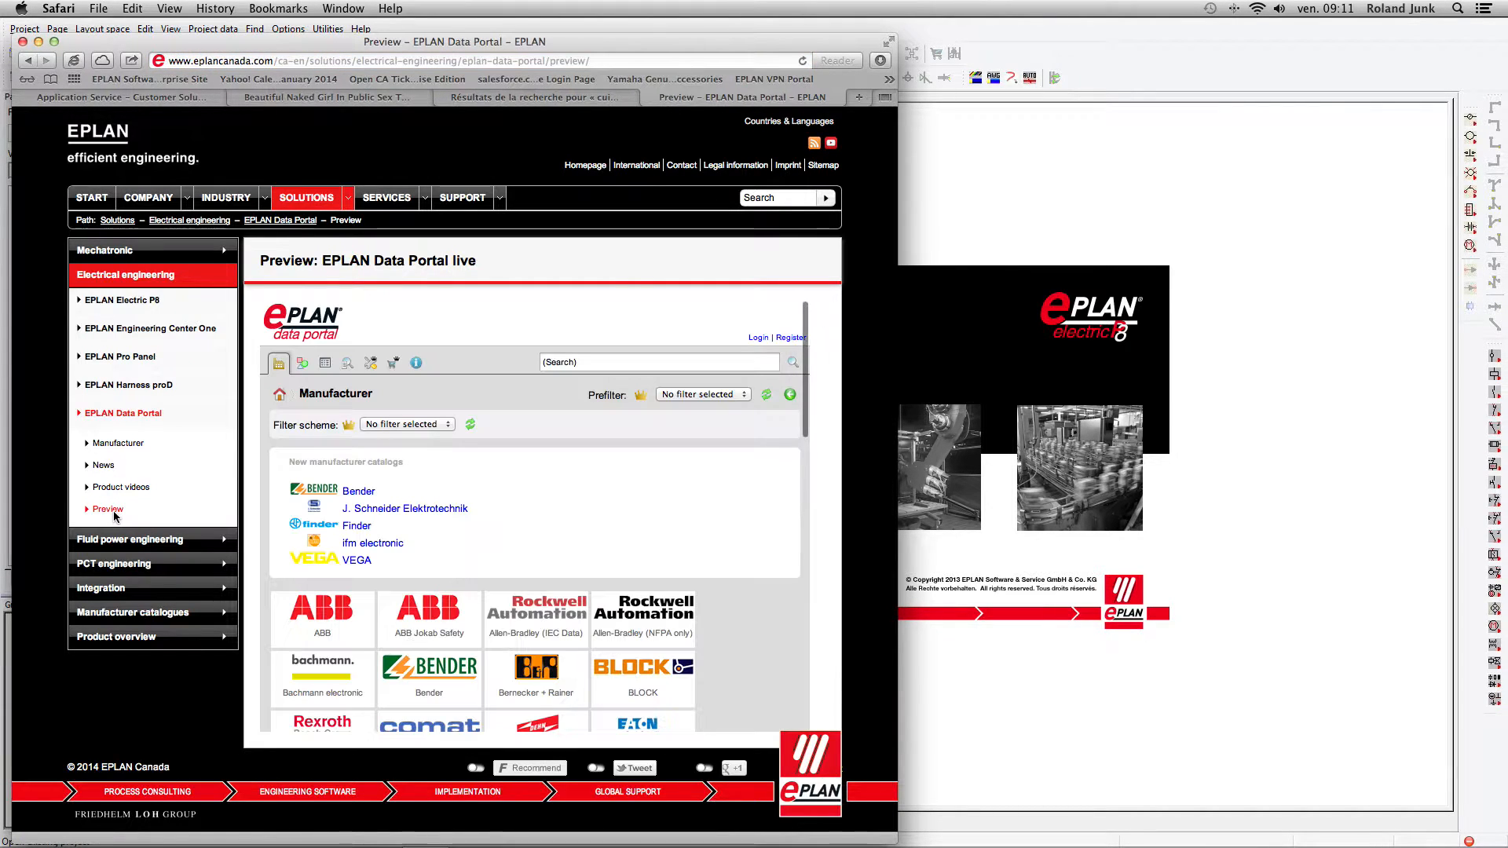
pyautogui.scroll(-3)
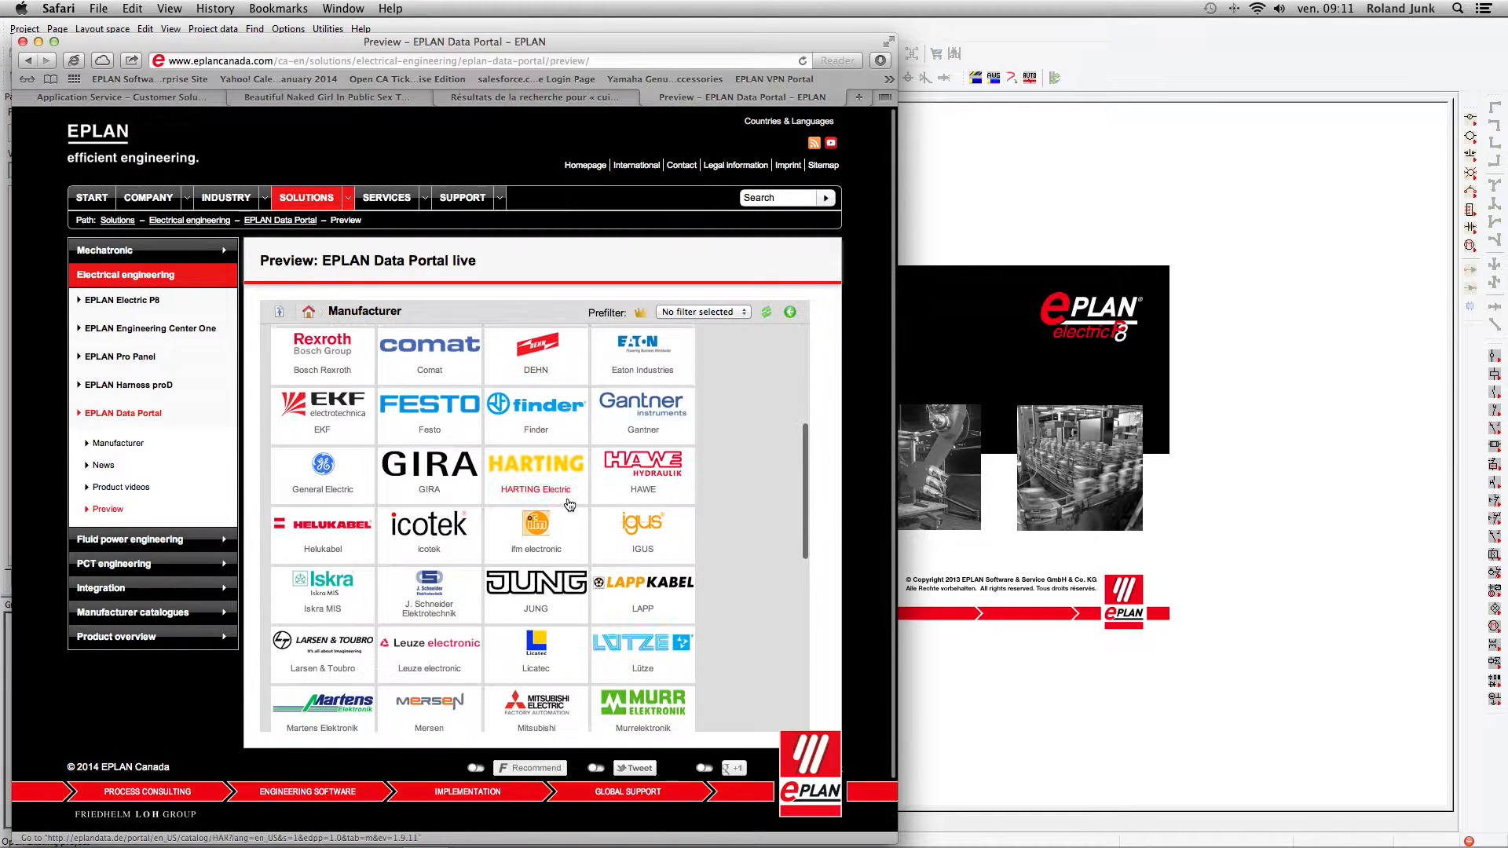
pyautogui.scroll(-3)
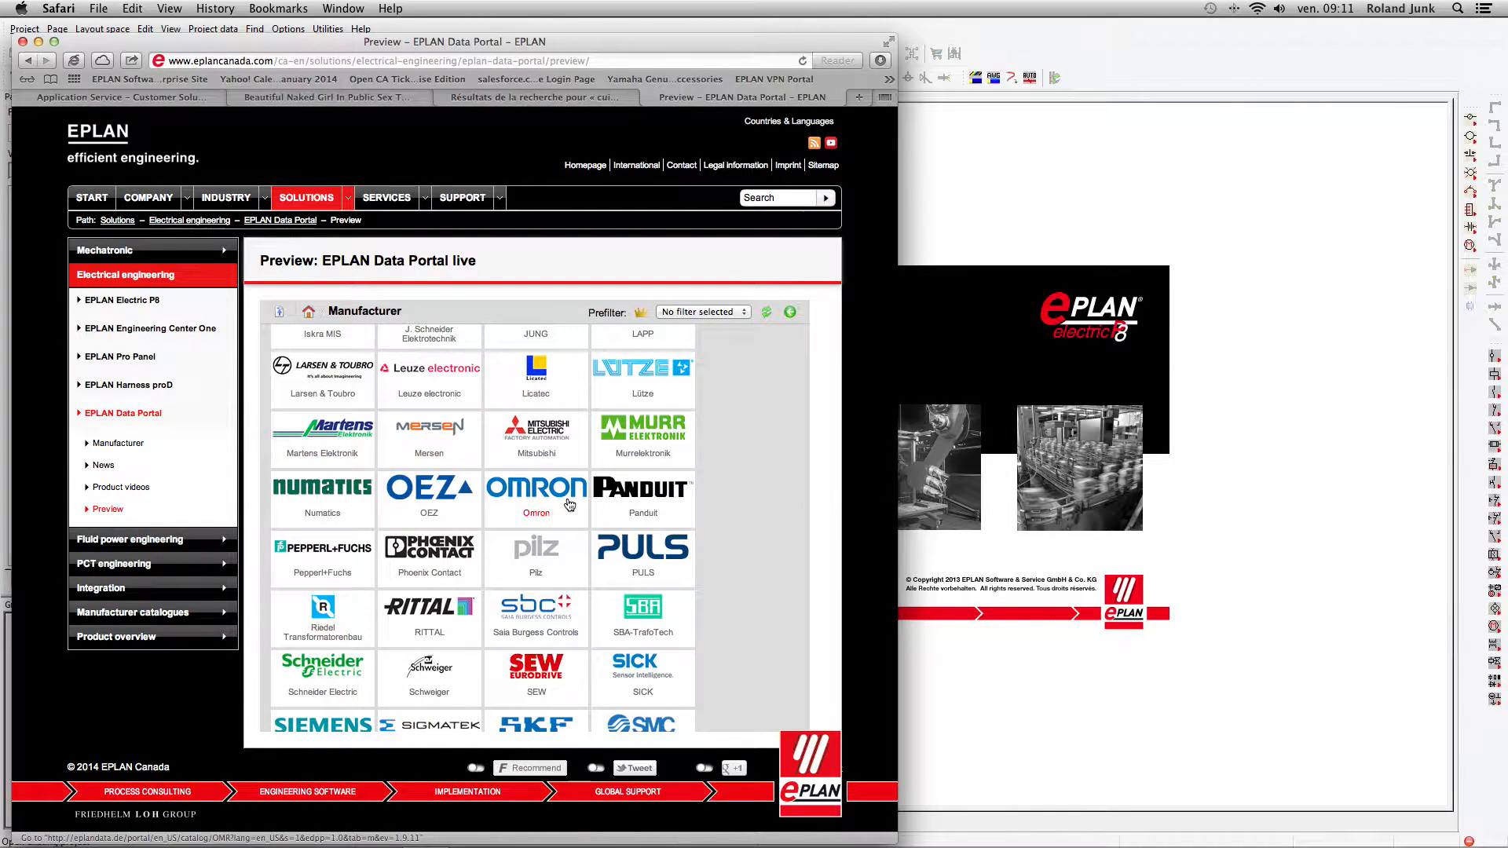
pyautogui.moveTo(985, 471)
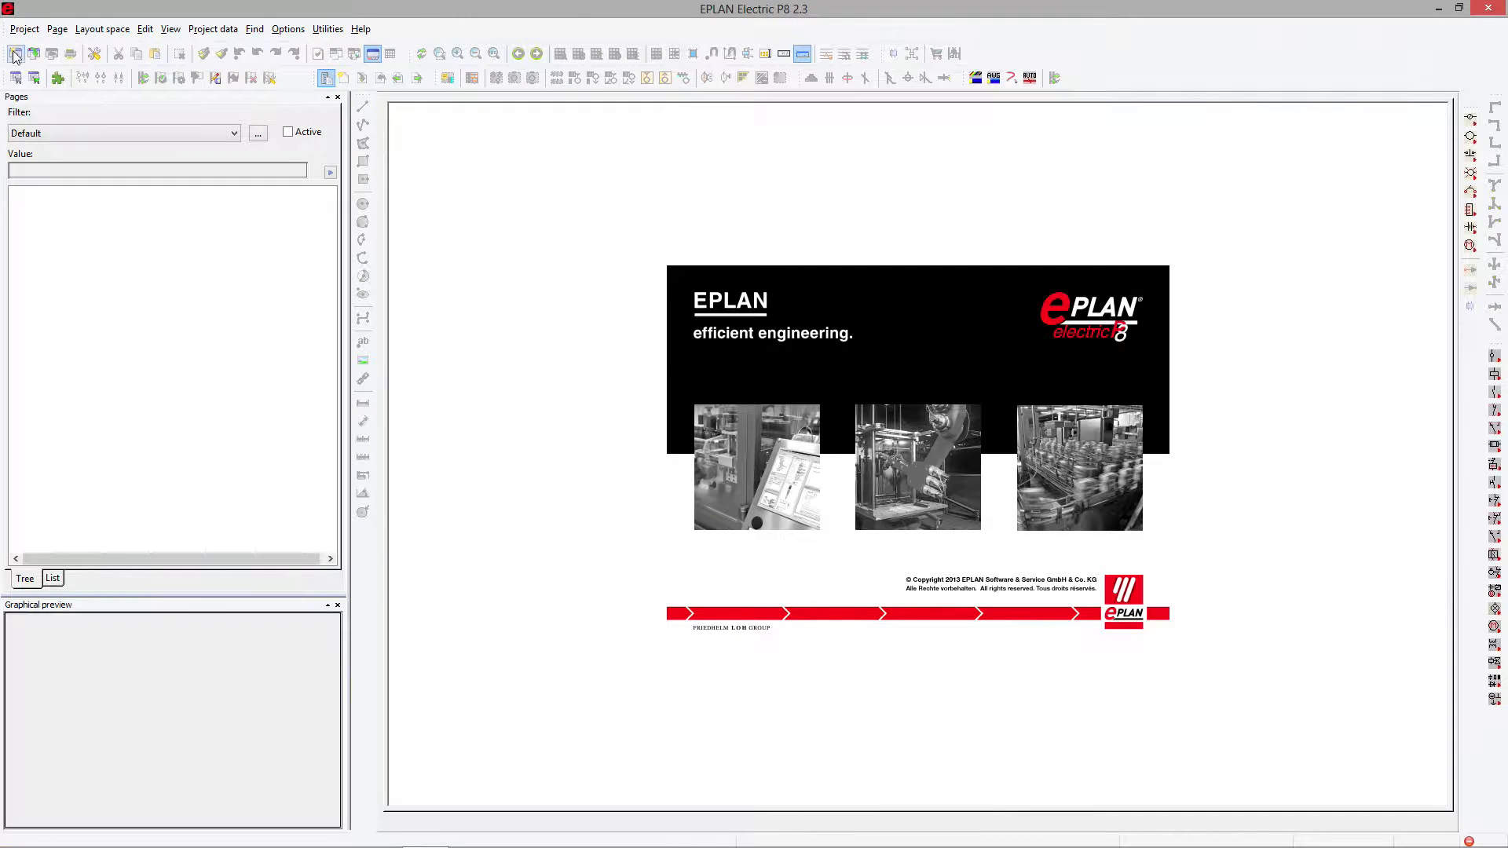
# - Create a new project, expand its page tree and open the multi-line schematic page
pyautogui.click(16, 53)
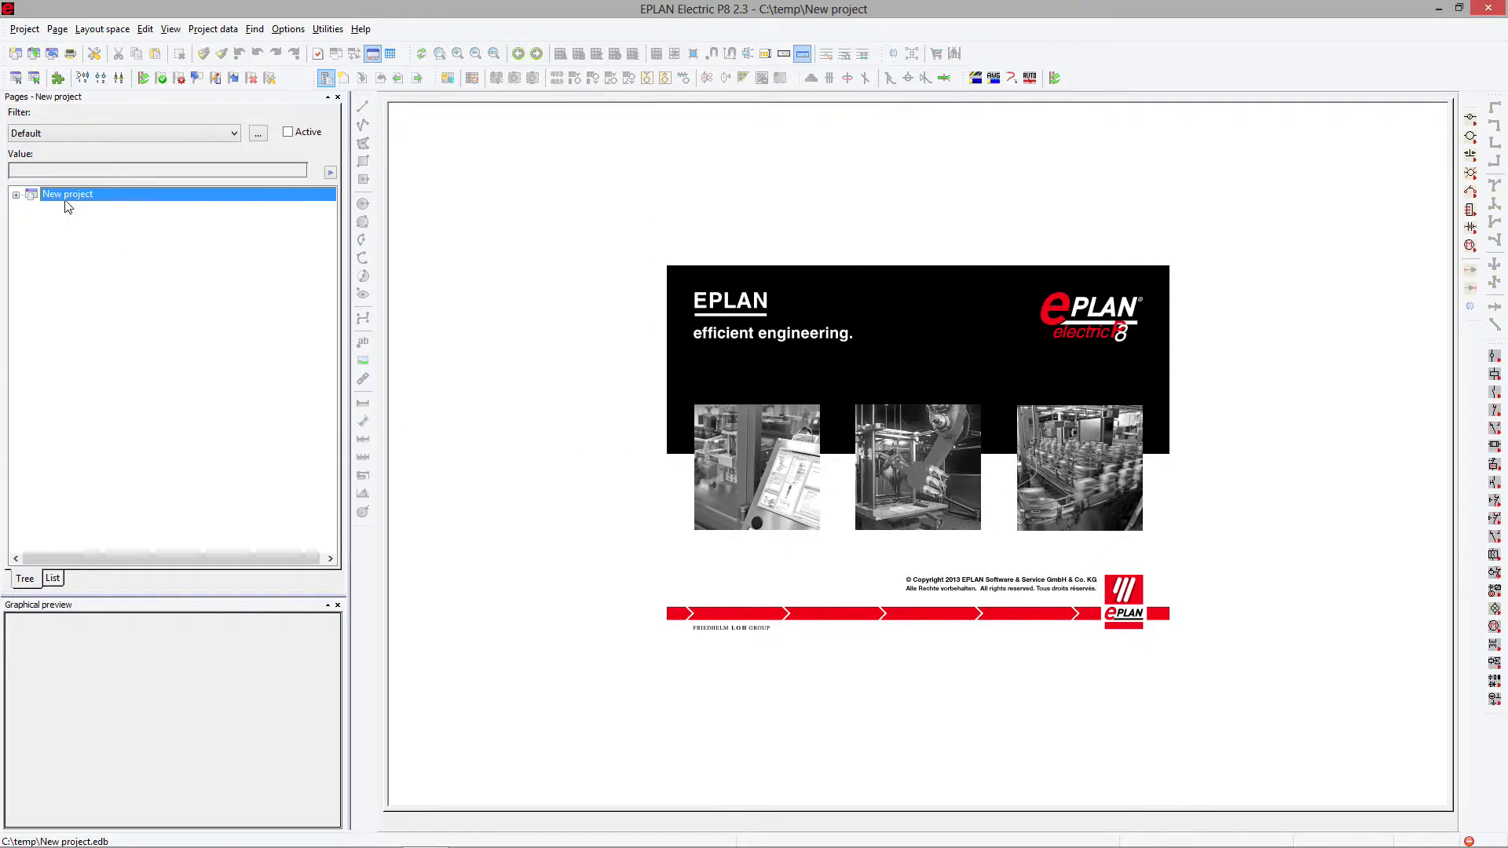
pyautogui.click(17, 194)
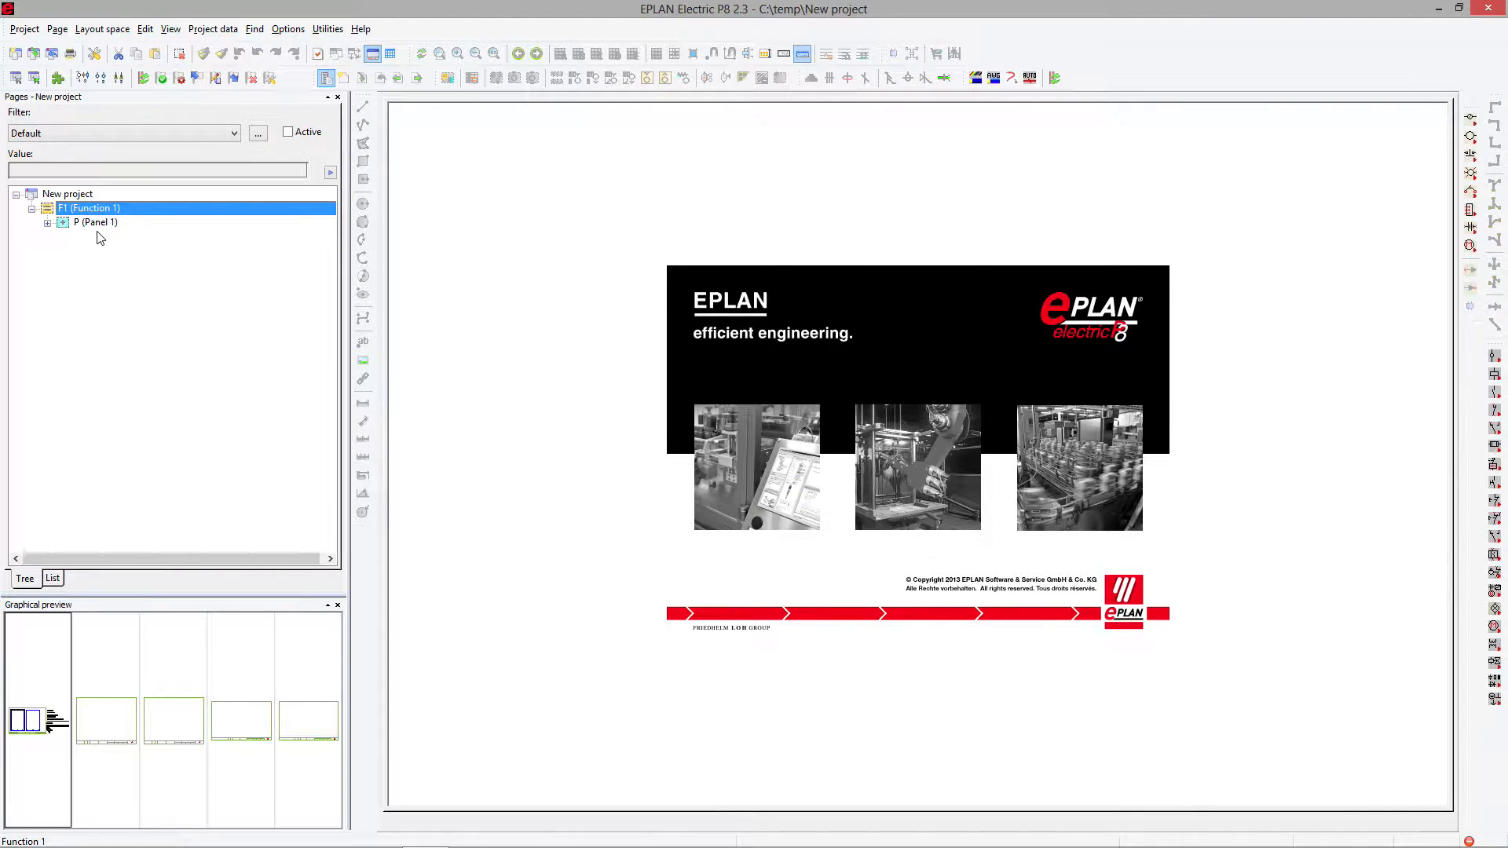
pyautogui.doubleClick(46, 222)
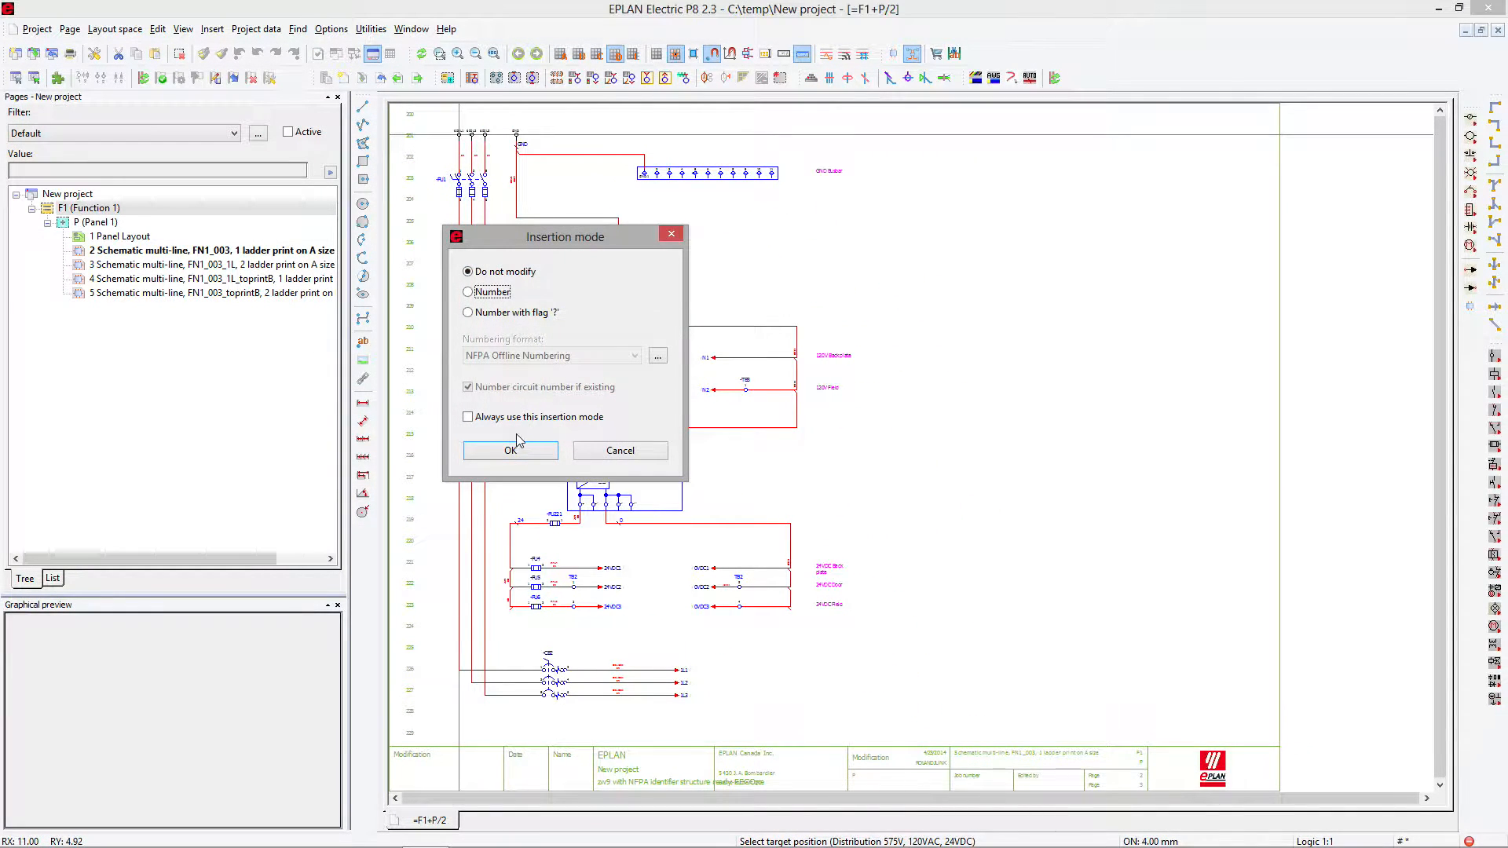
# - Keep existing numbering and place an NFPA single-pole circuit breaker on the 120V circuit
pyautogui.click(511, 450)
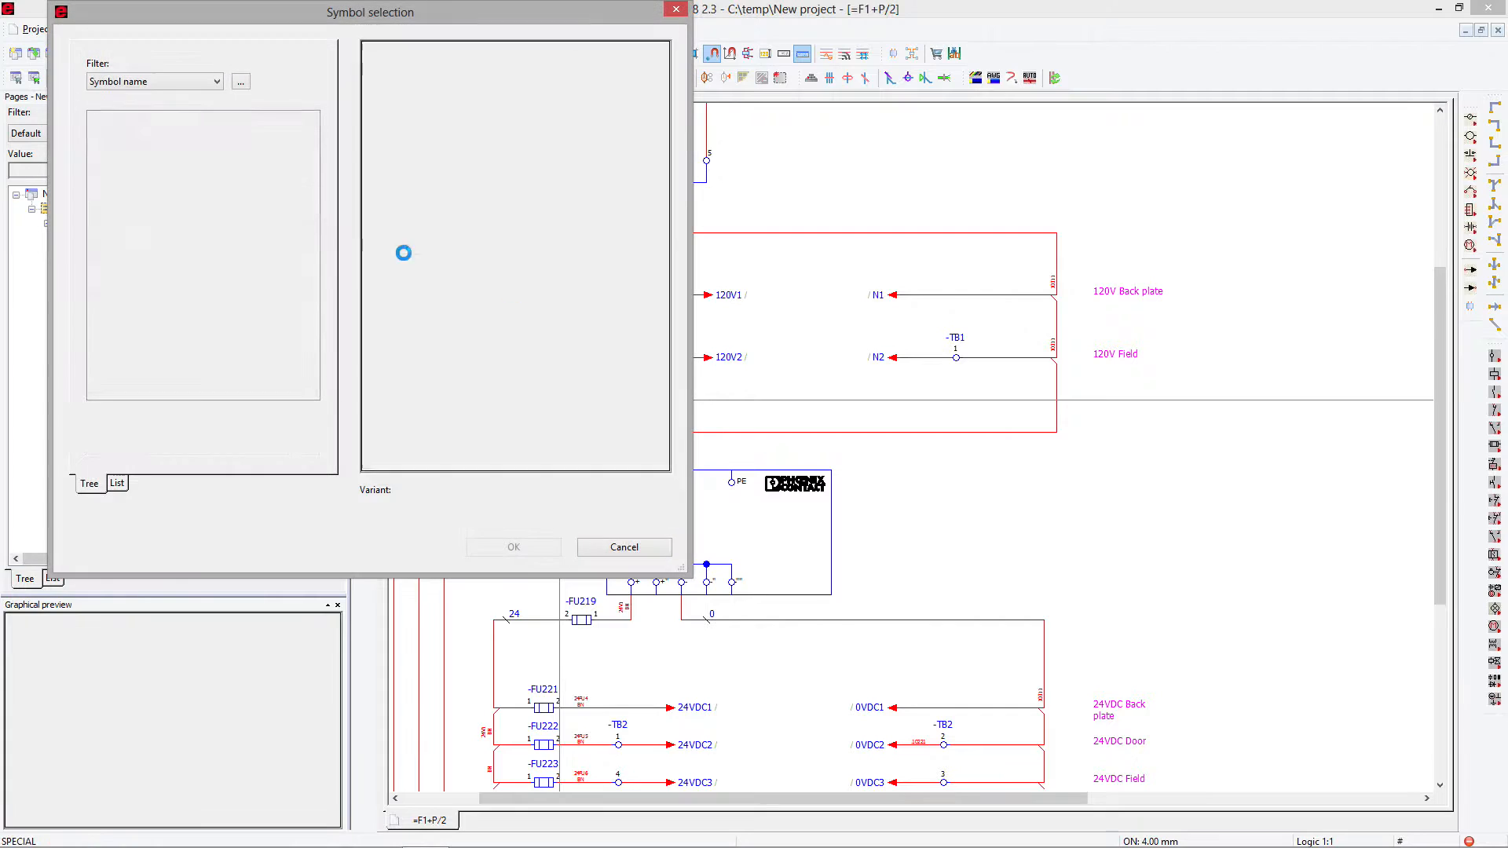
pyautogui.click(181, 146)
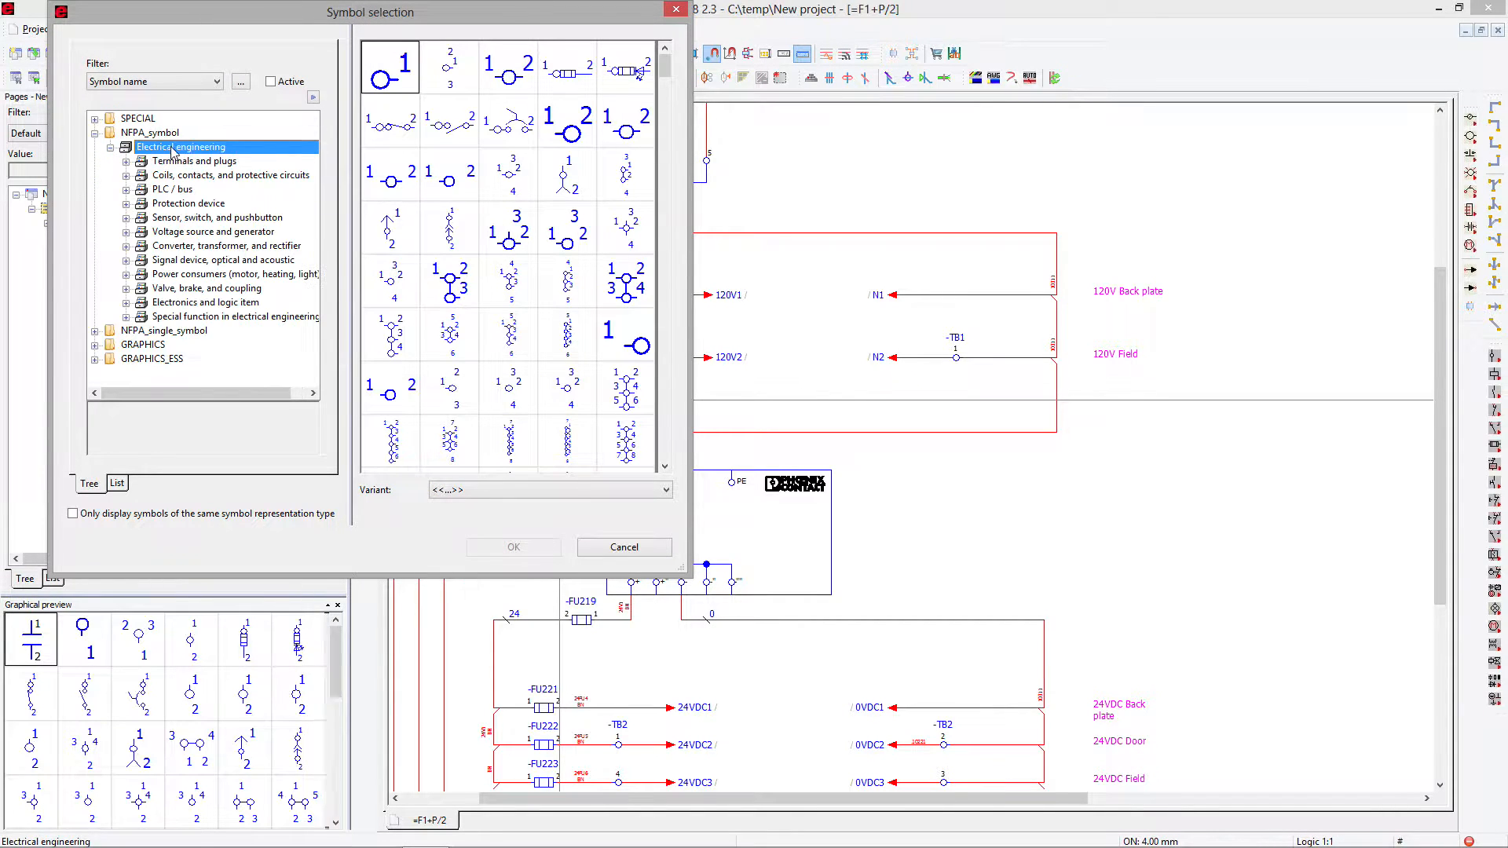
pyautogui.click(189, 202)
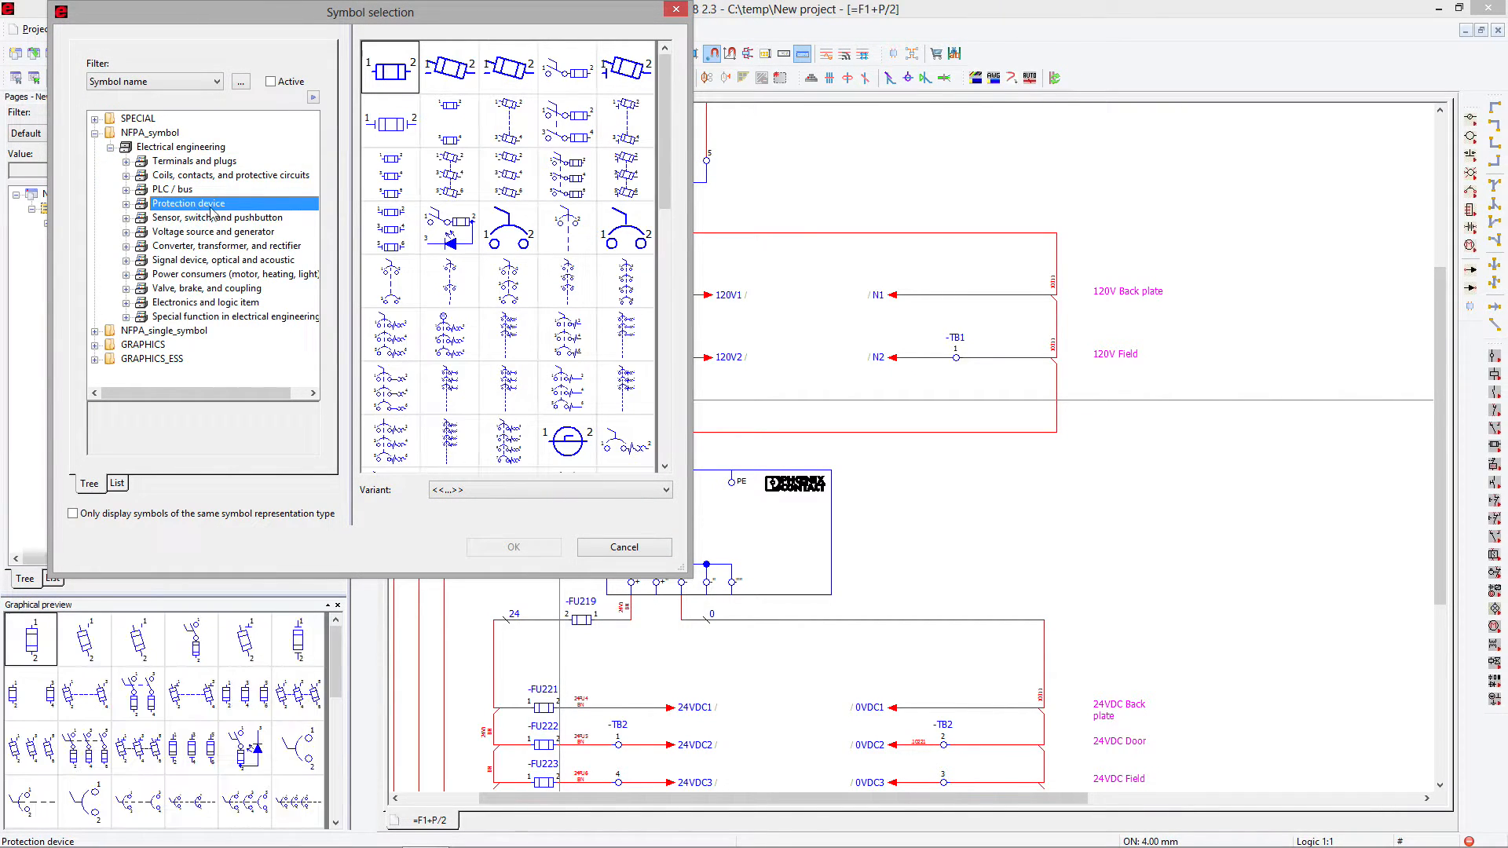
pyautogui.click(506, 227)
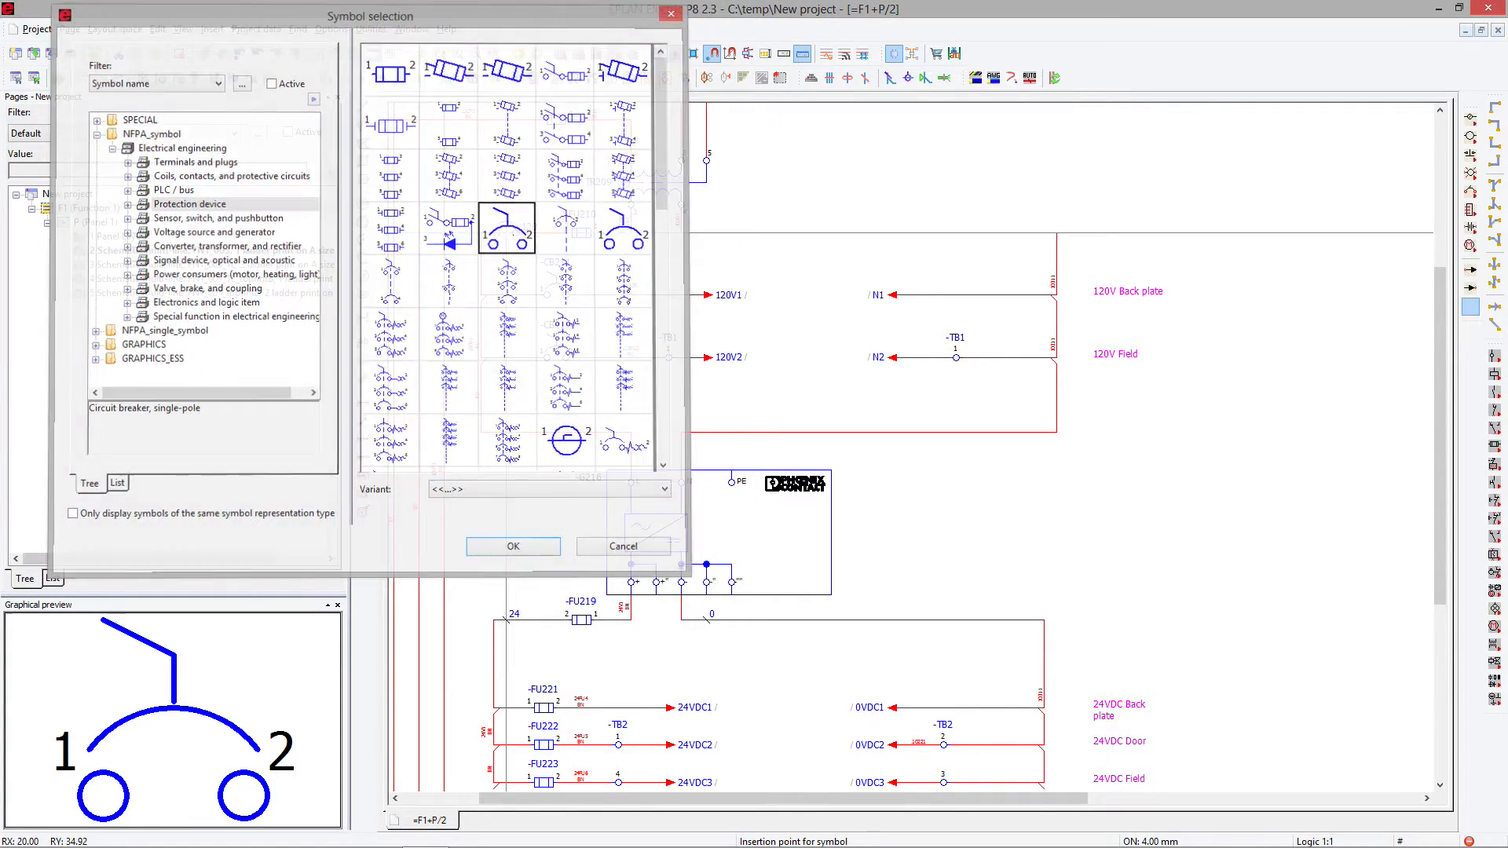
pyautogui.click(511, 545)
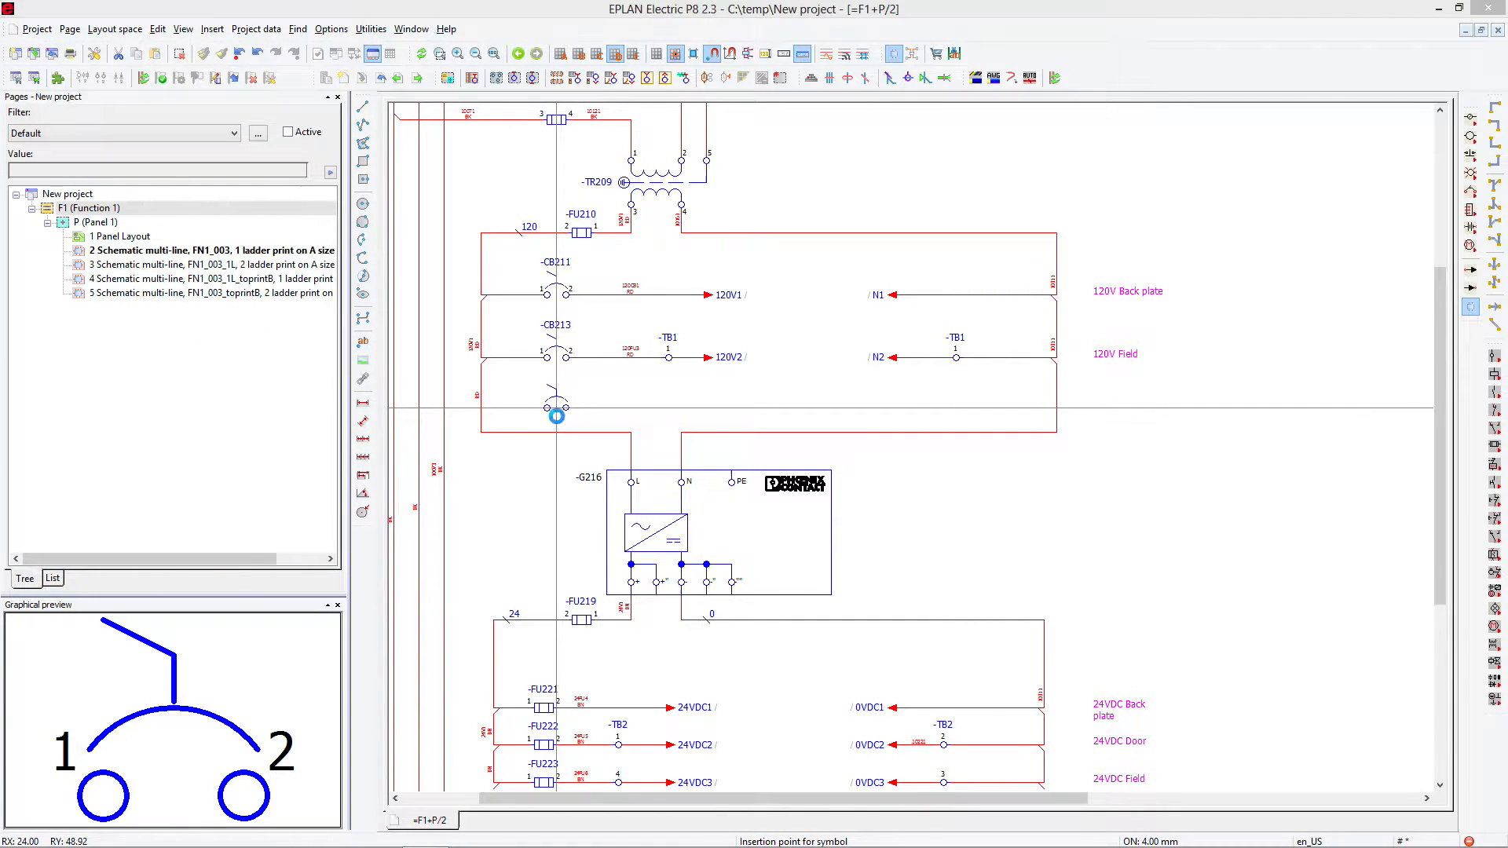
pyautogui.doubleClick(557, 416)
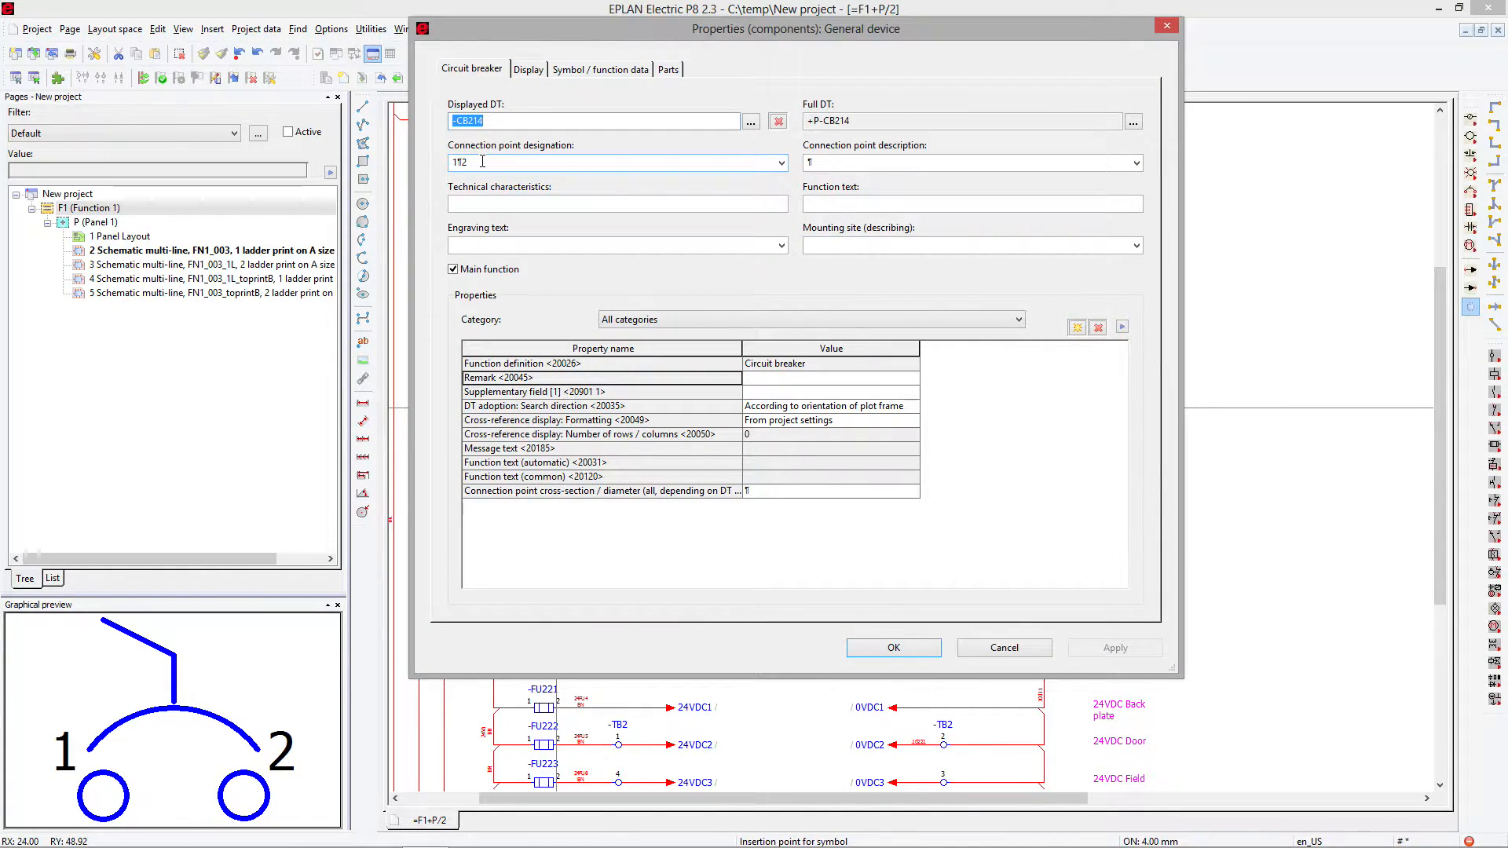
# - Open the Part selection catalogue for breaker -CB214 from its Parts tab
pyautogui.click(665, 69)
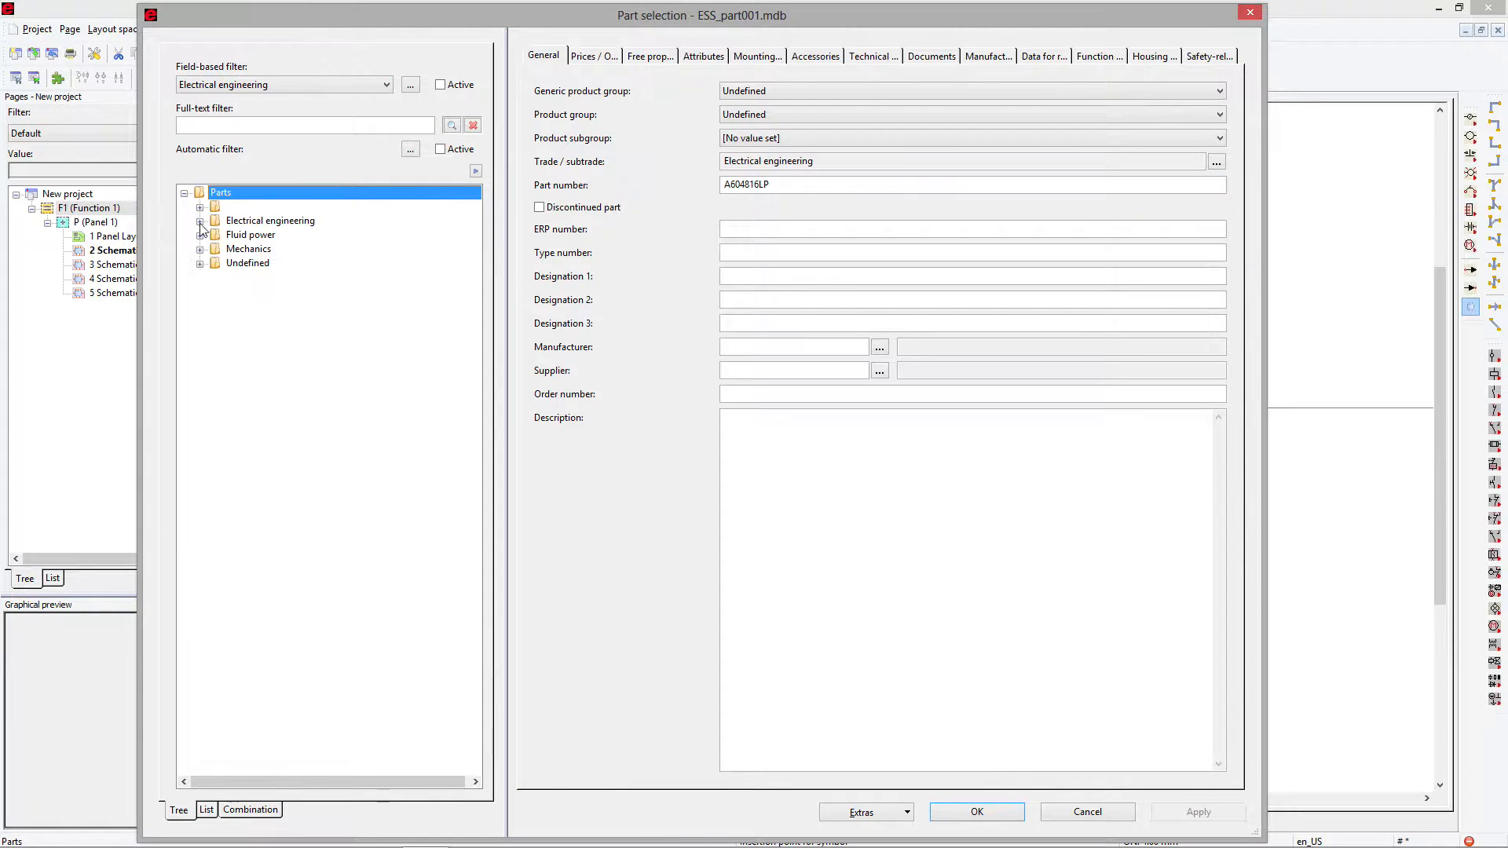
# - Select Siemens miniature circuit-breaker SIE.5SX2102-8 under Electrical engineering parts and confirm it
pyautogui.click(201, 219)
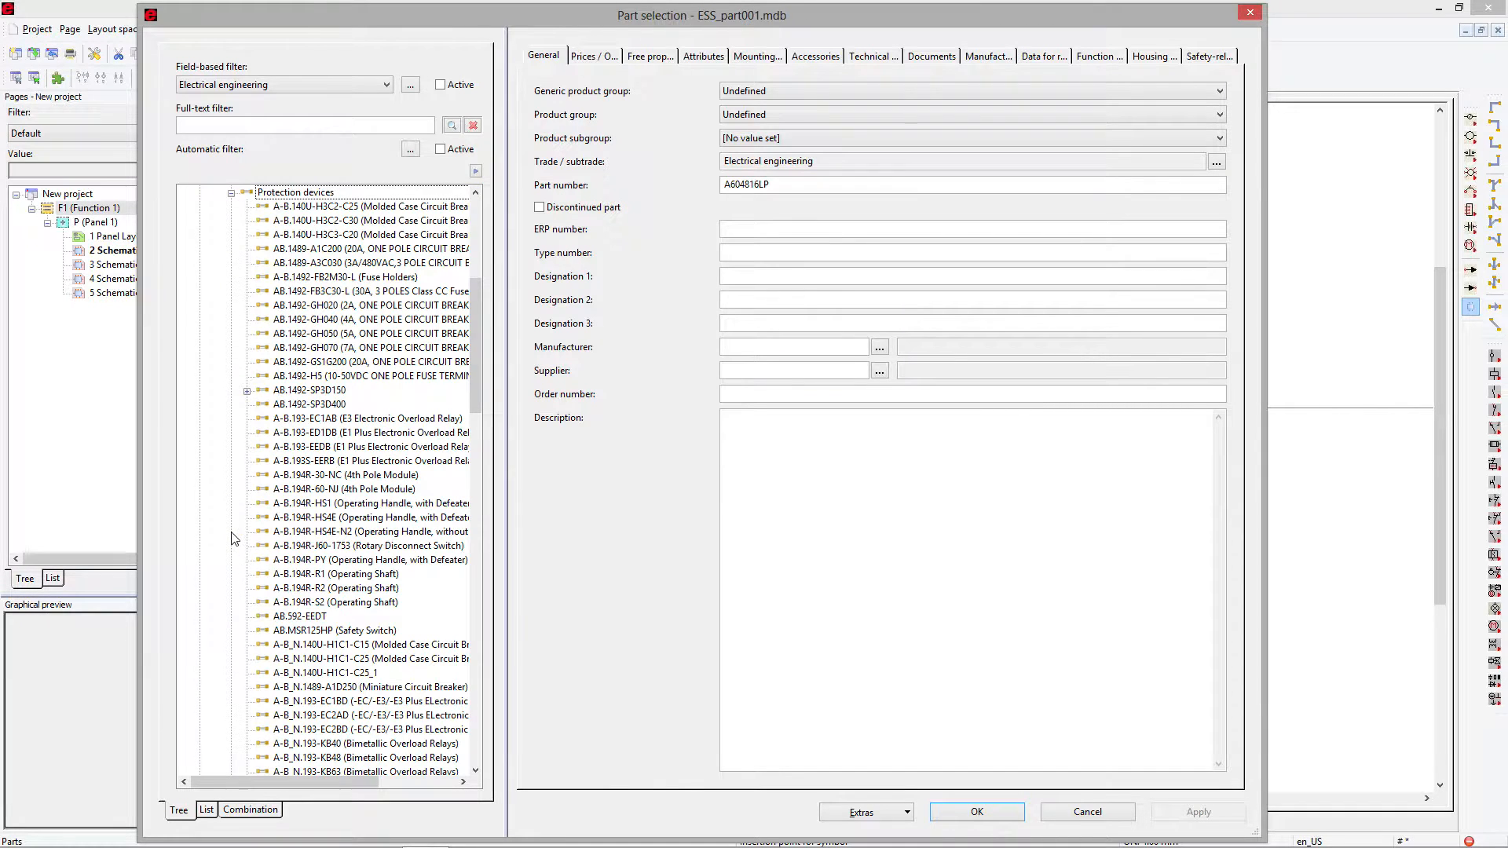
pyautogui.scroll(-3)
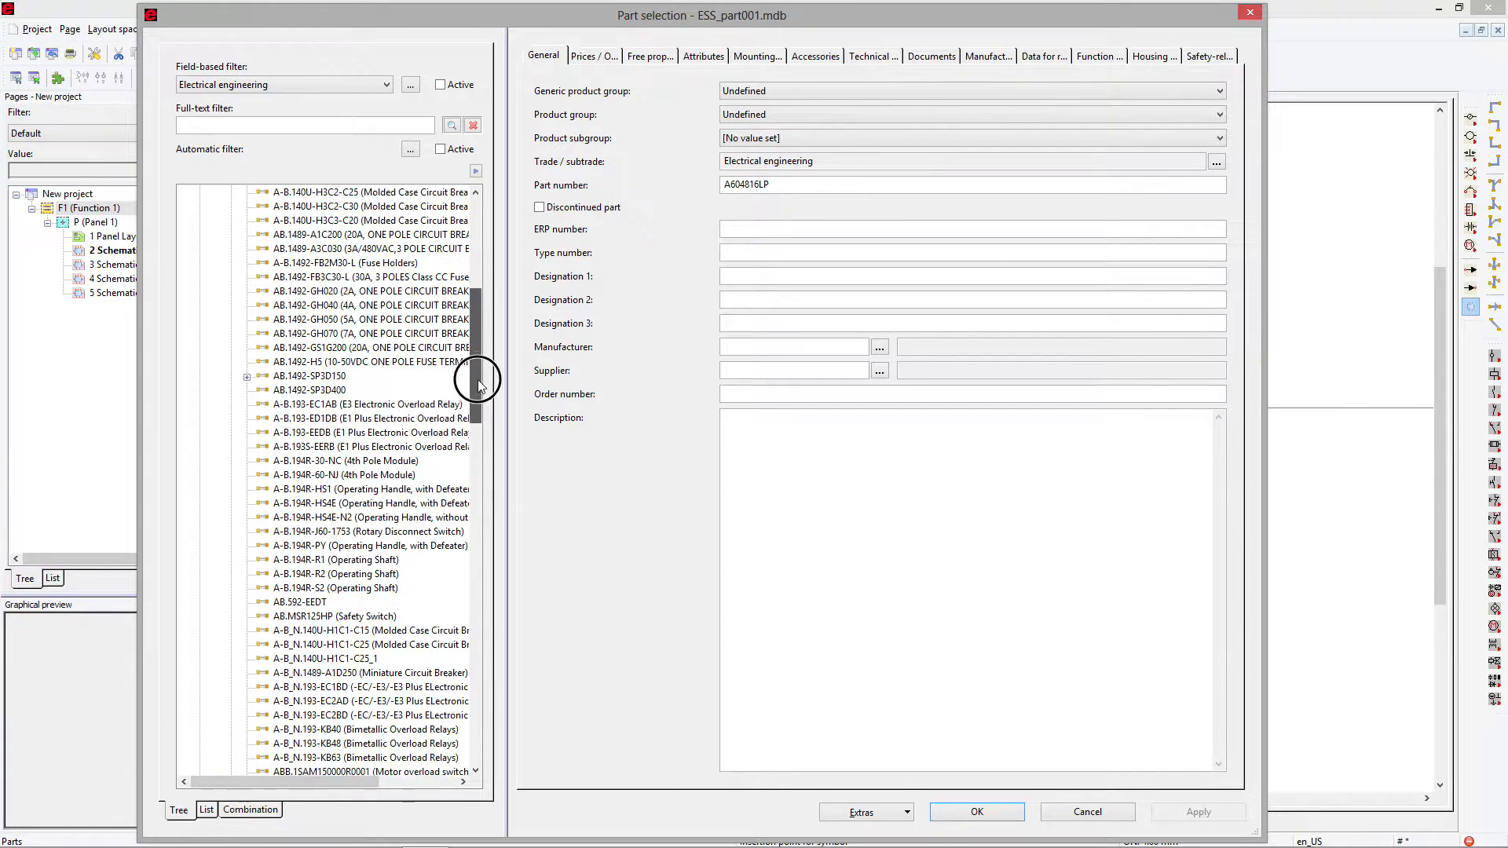
pyautogui.scroll(-3)
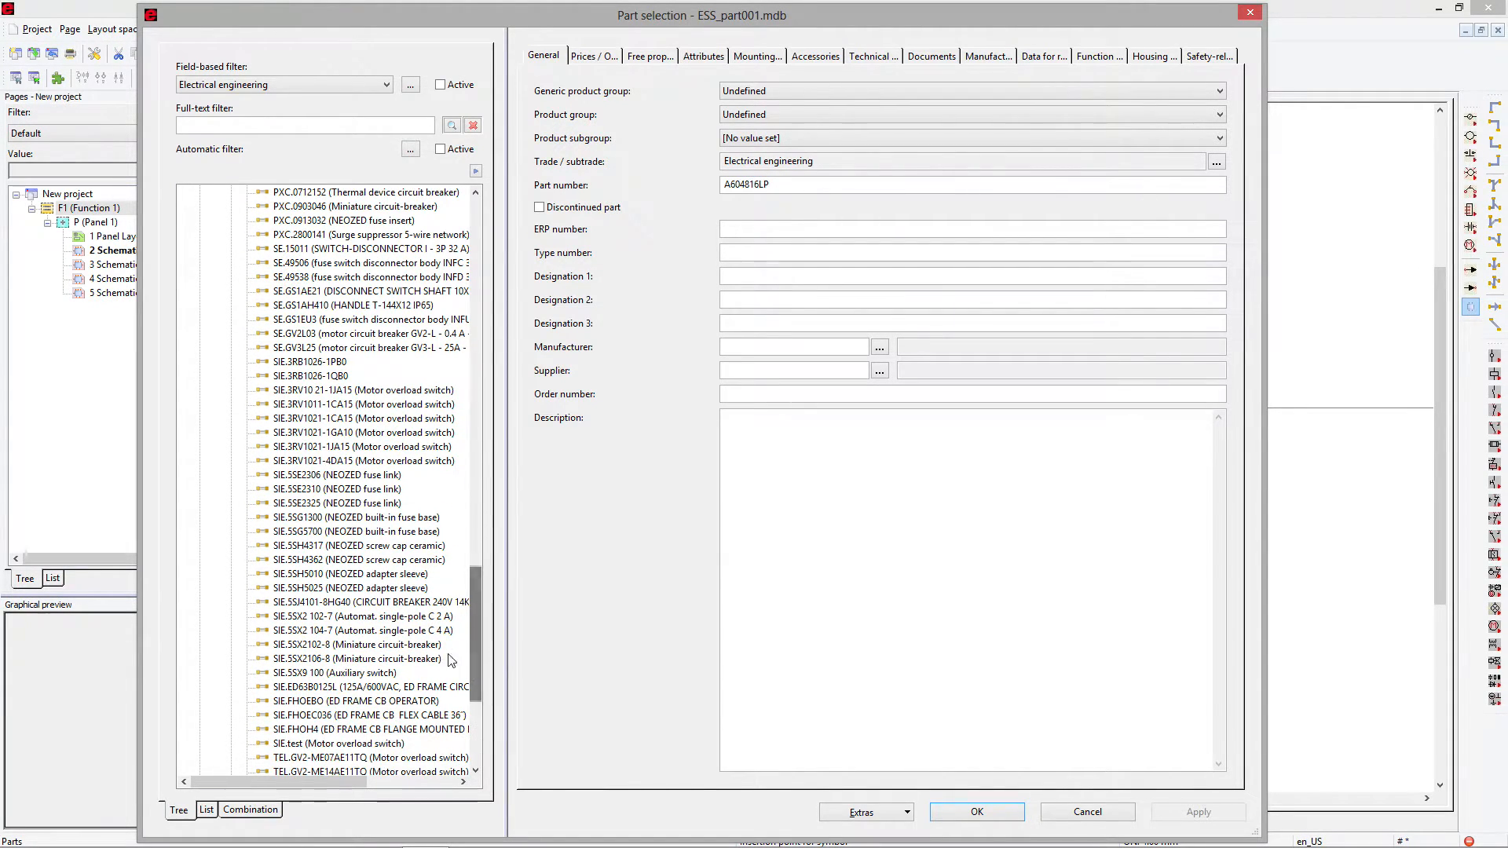
pyautogui.click(360, 644)
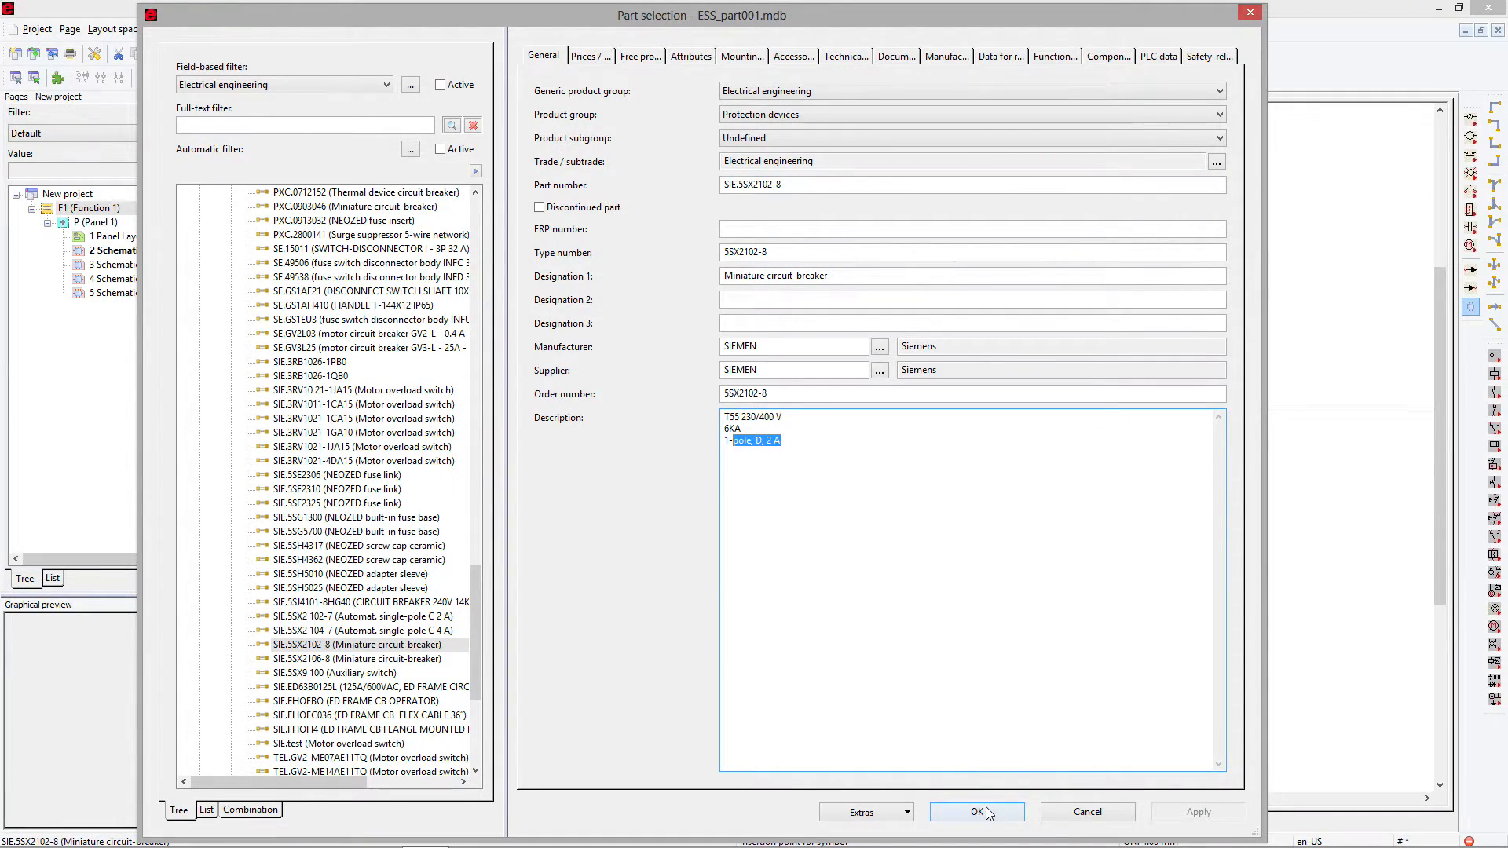
pyautogui.click(976, 811)
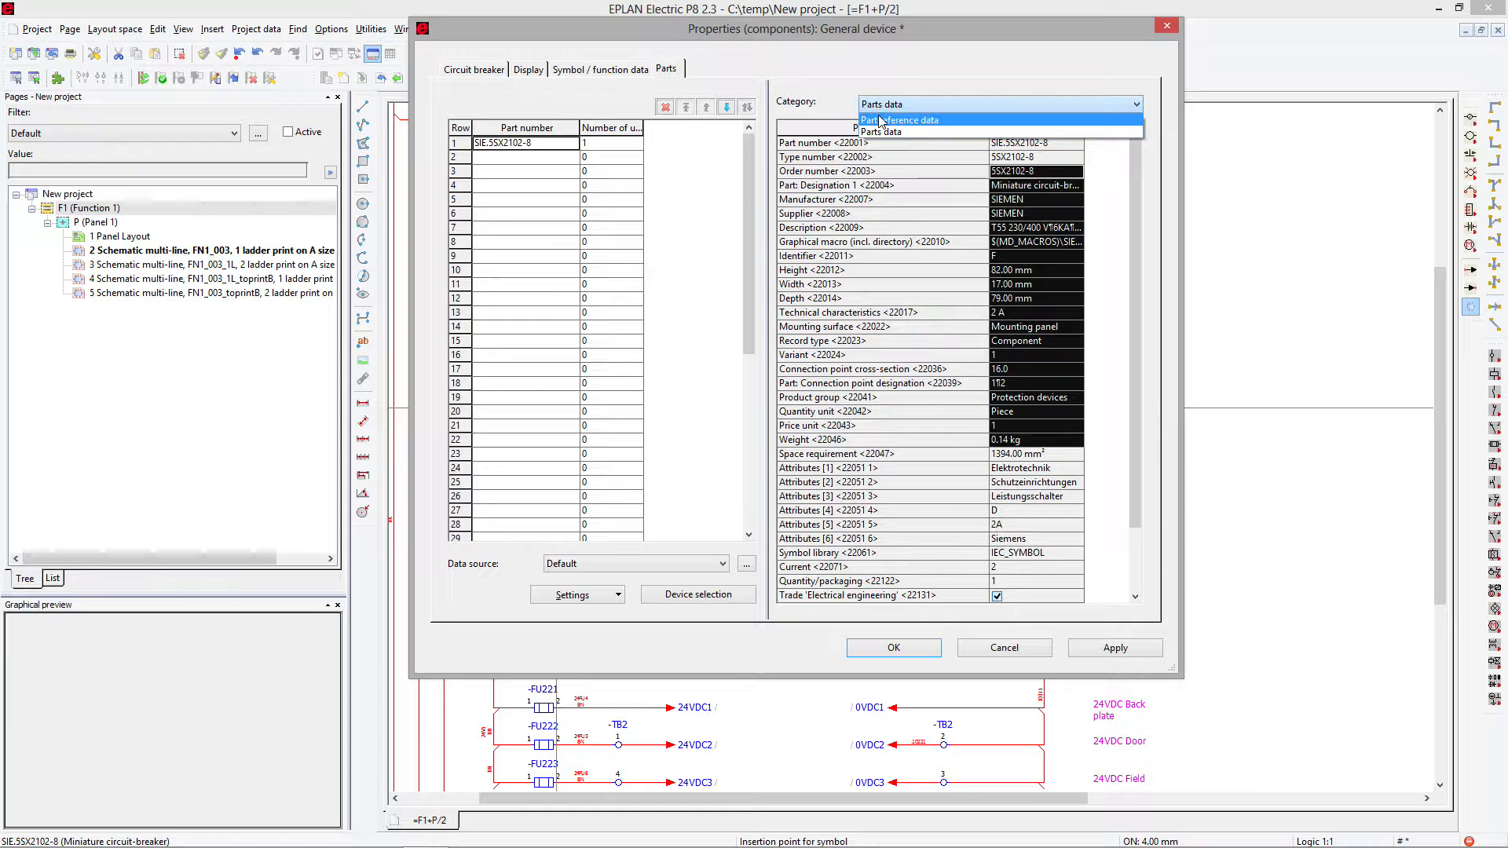
# - Review the breaker's part reference data, general properties and display settings
pyautogui.click(896, 119)
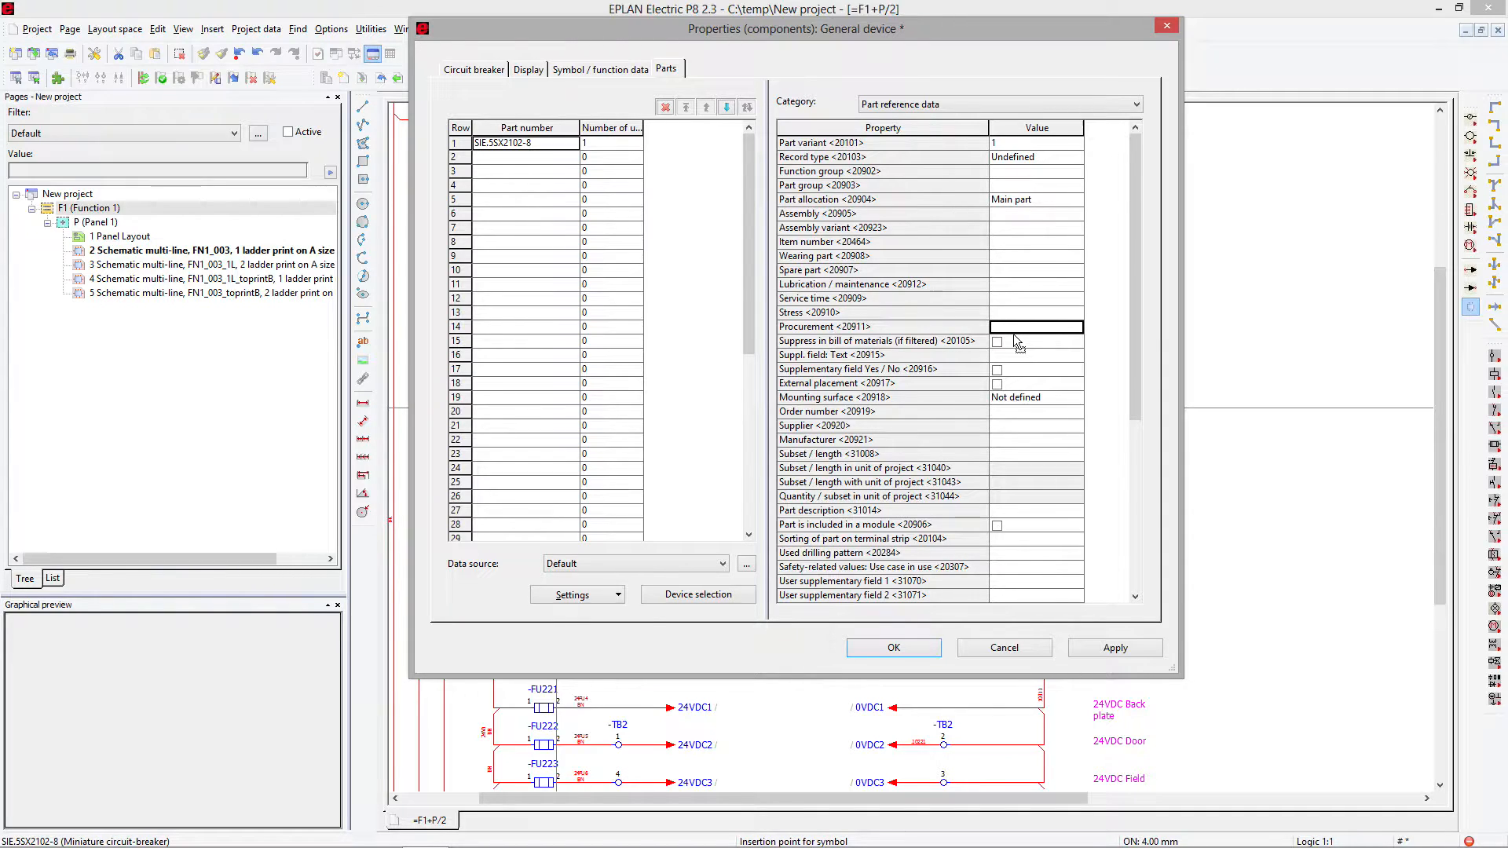
pyautogui.click(524, 142)
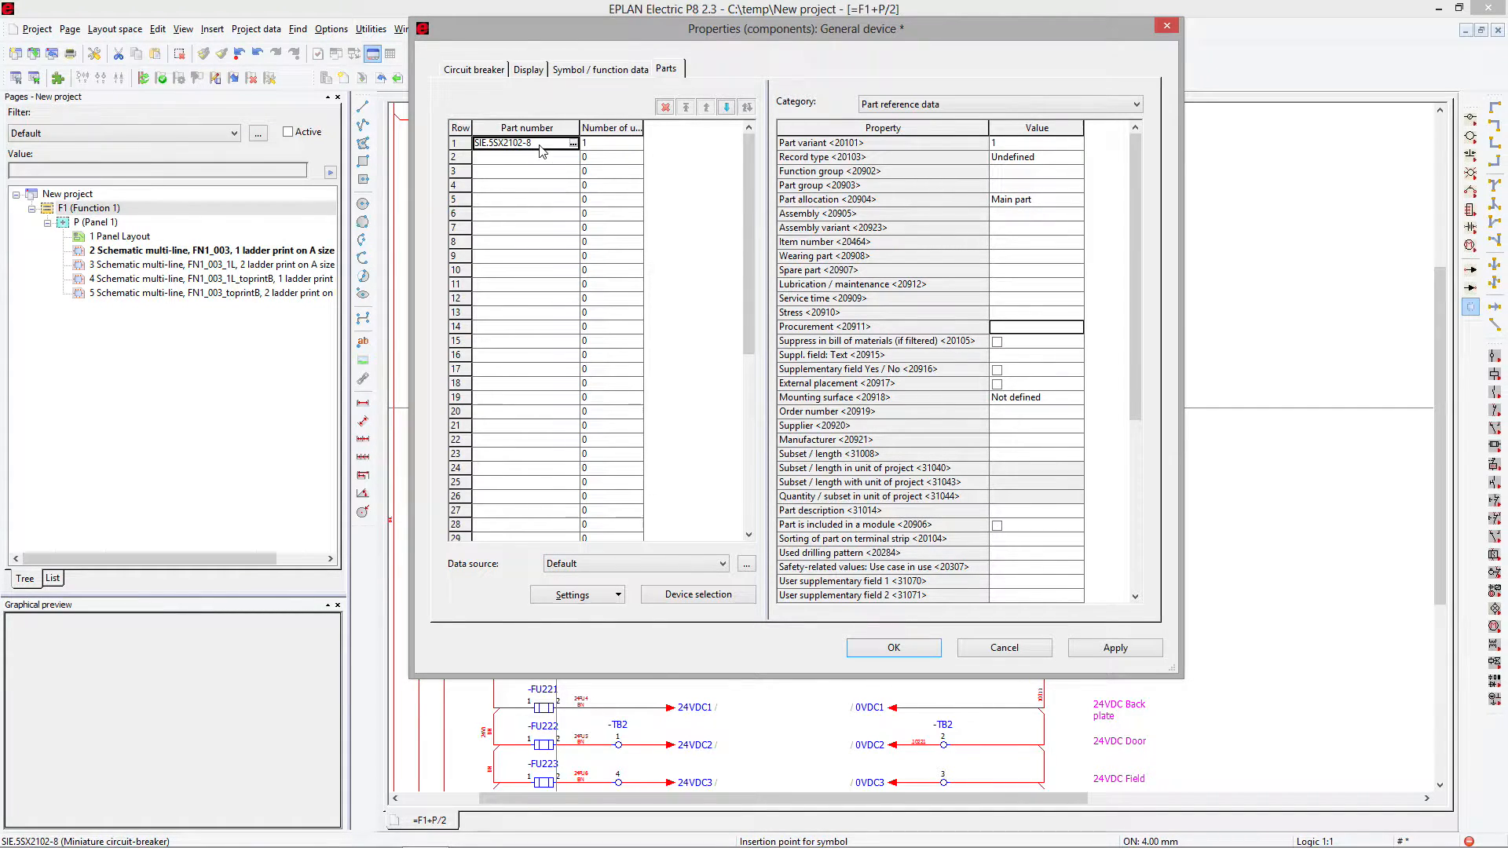
pyautogui.click(472, 68)
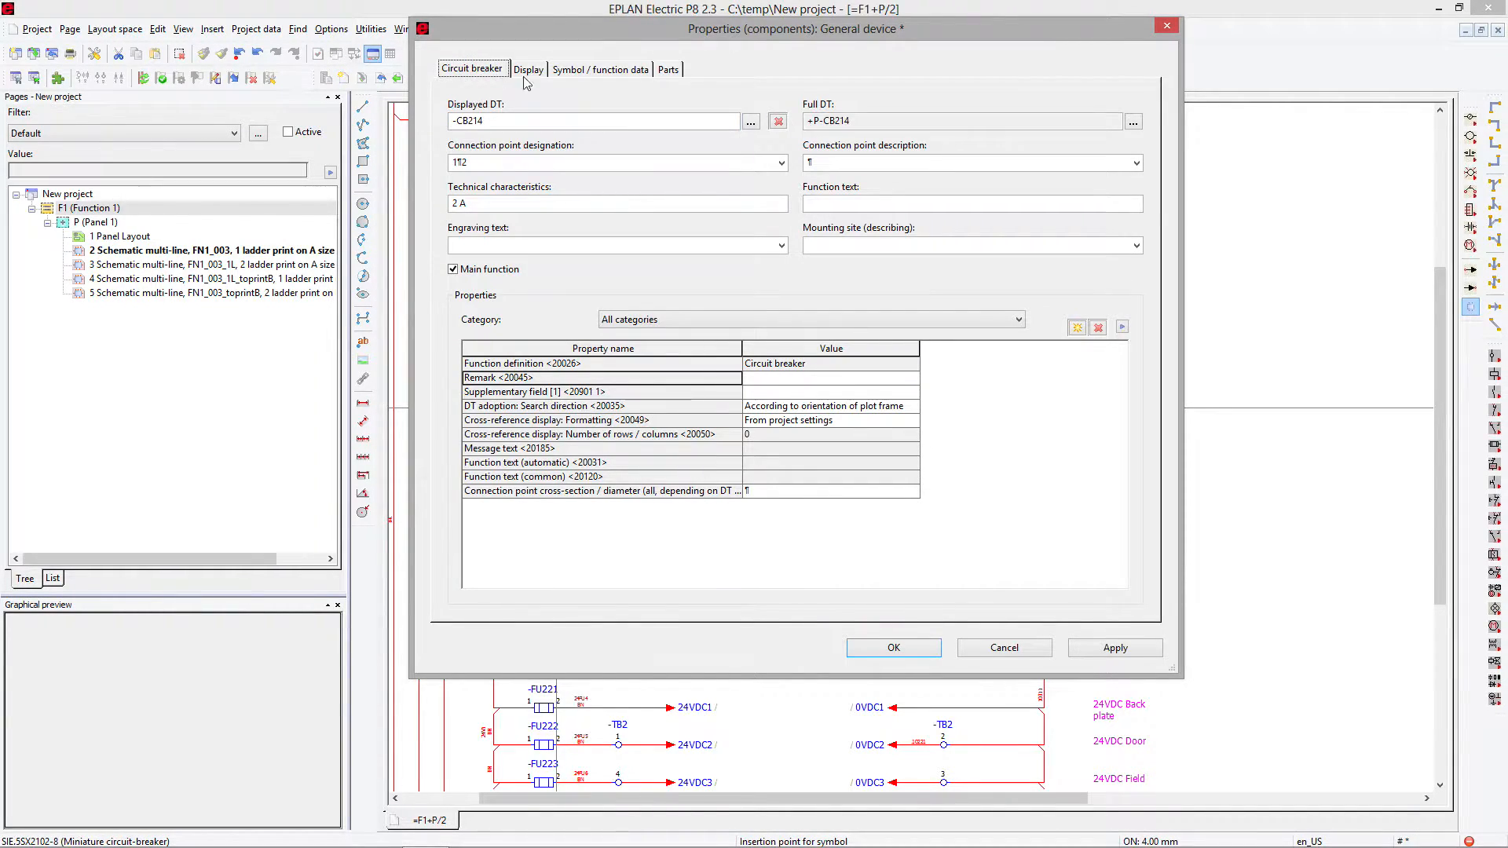
pyautogui.click(665, 68)
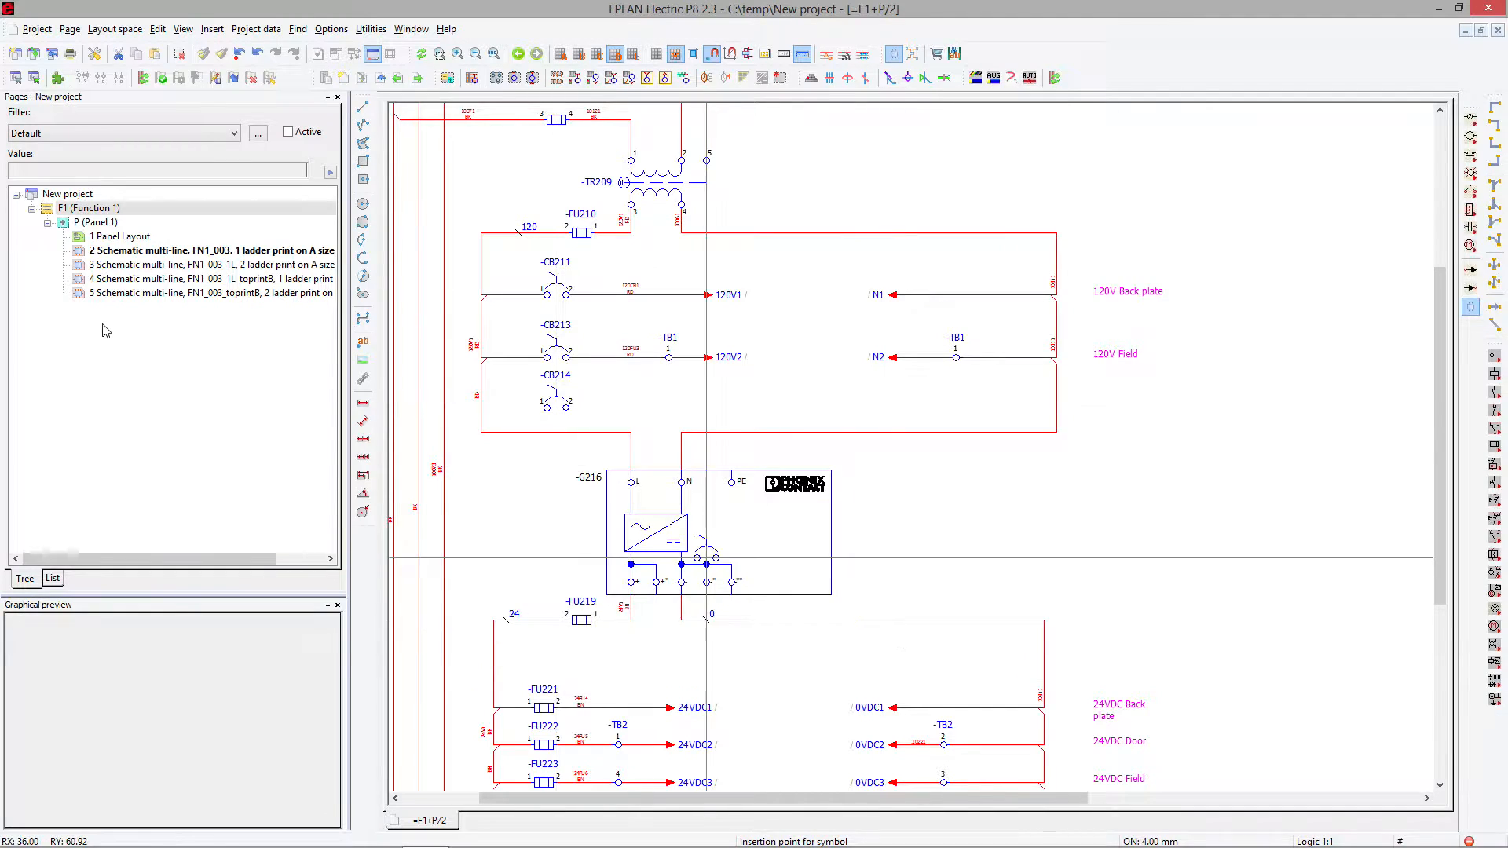
# - Create a new Summarized parts list report from Utilities > Generate
pyautogui.click(370, 29)
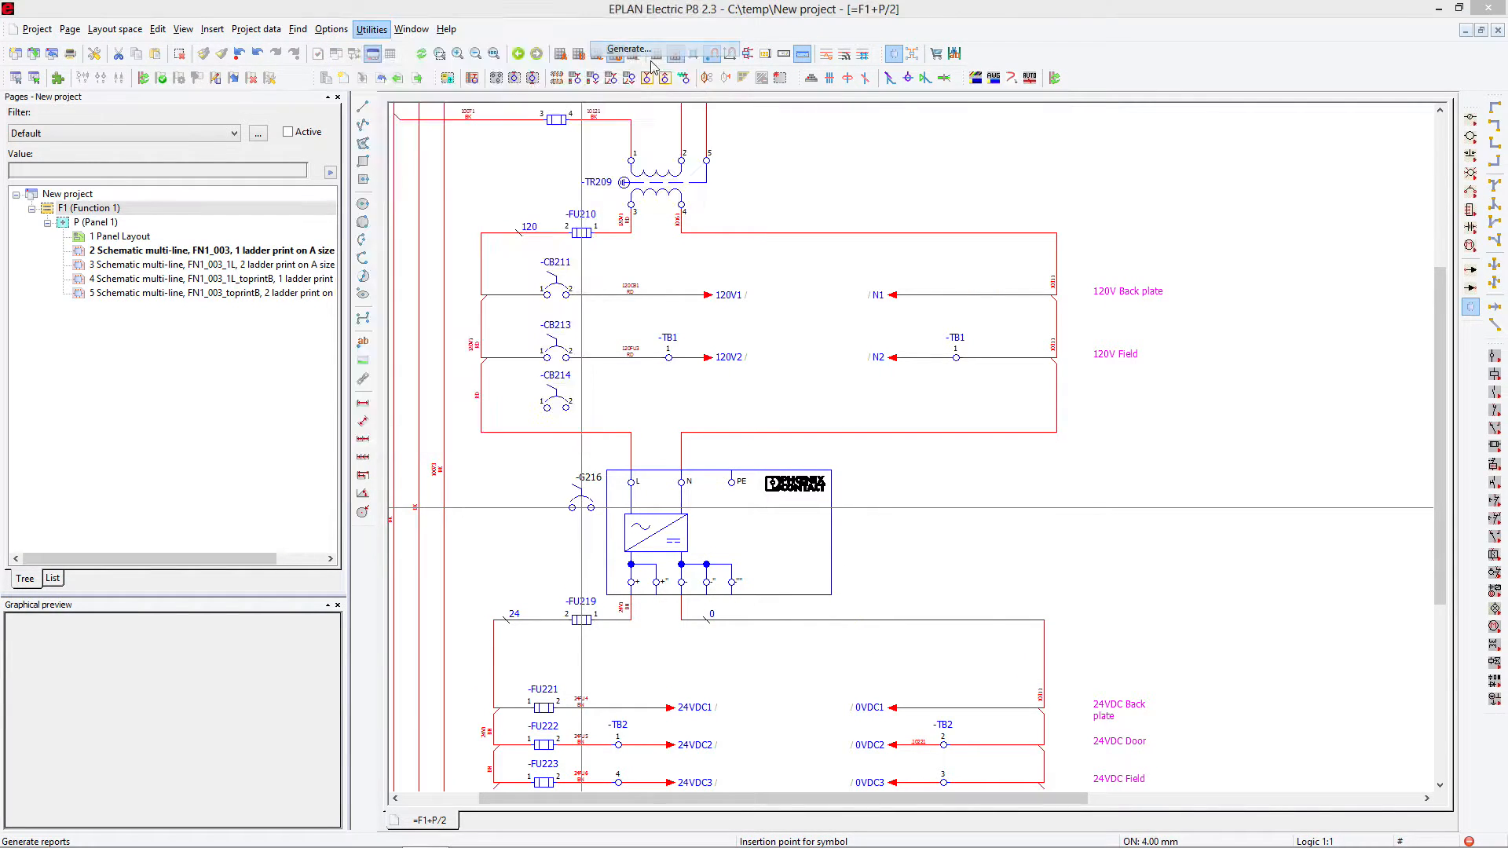
pyautogui.click(626, 49)
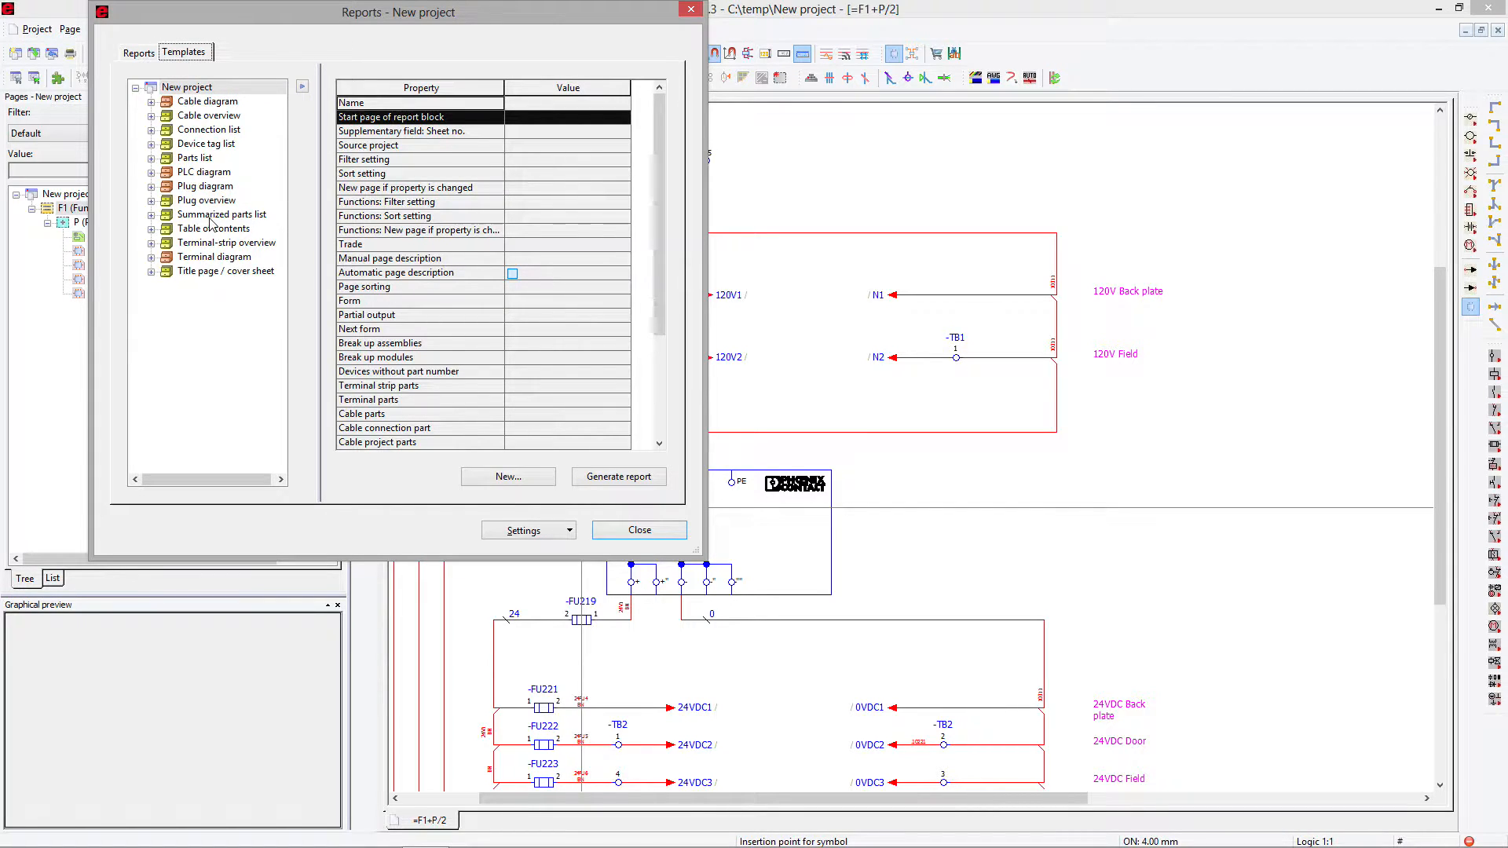
pyautogui.click(506, 476)
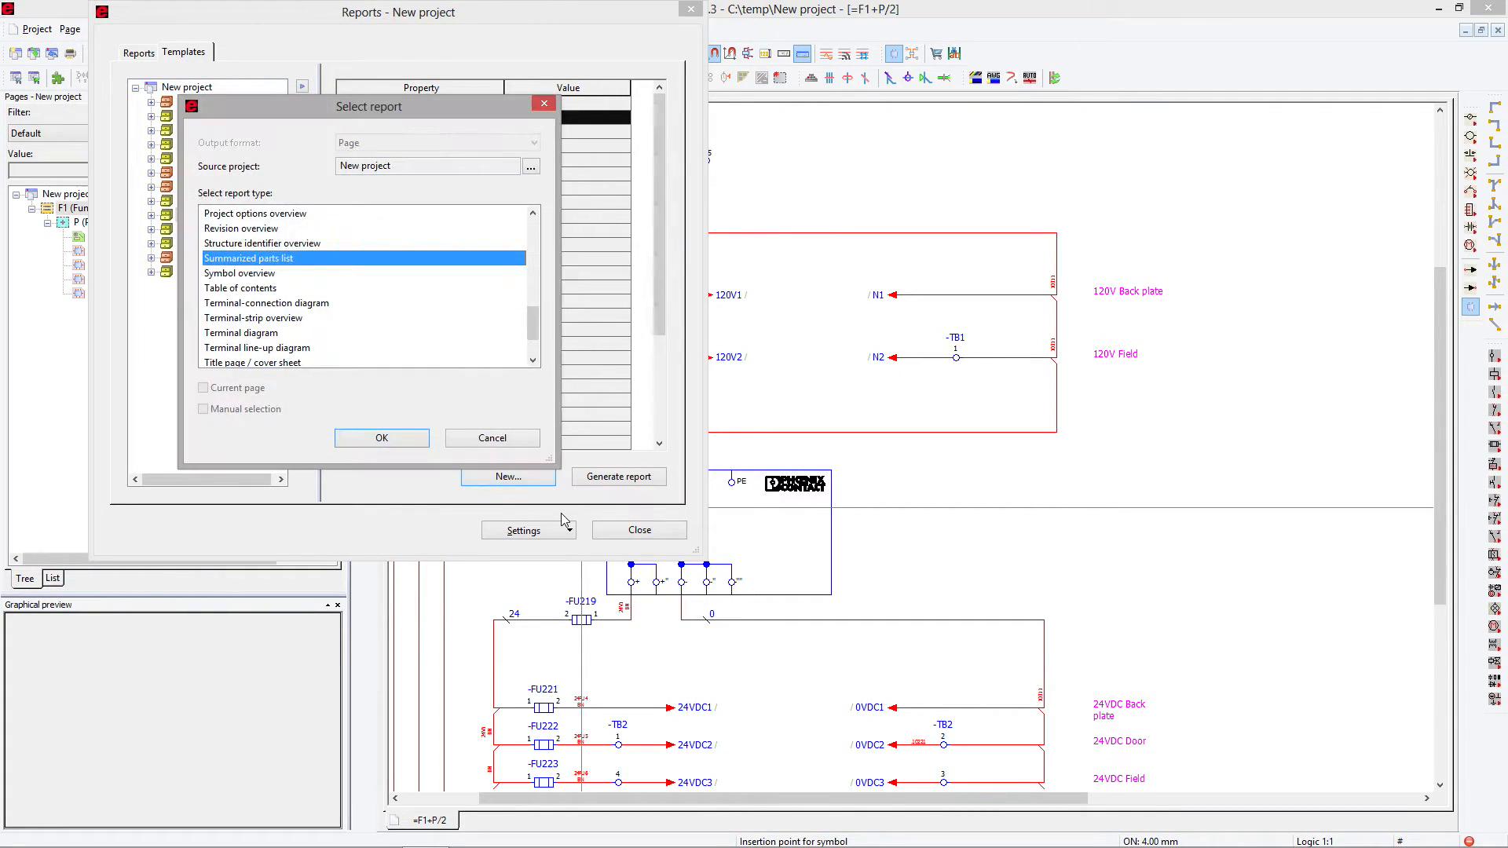
pyautogui.click(381, 437)
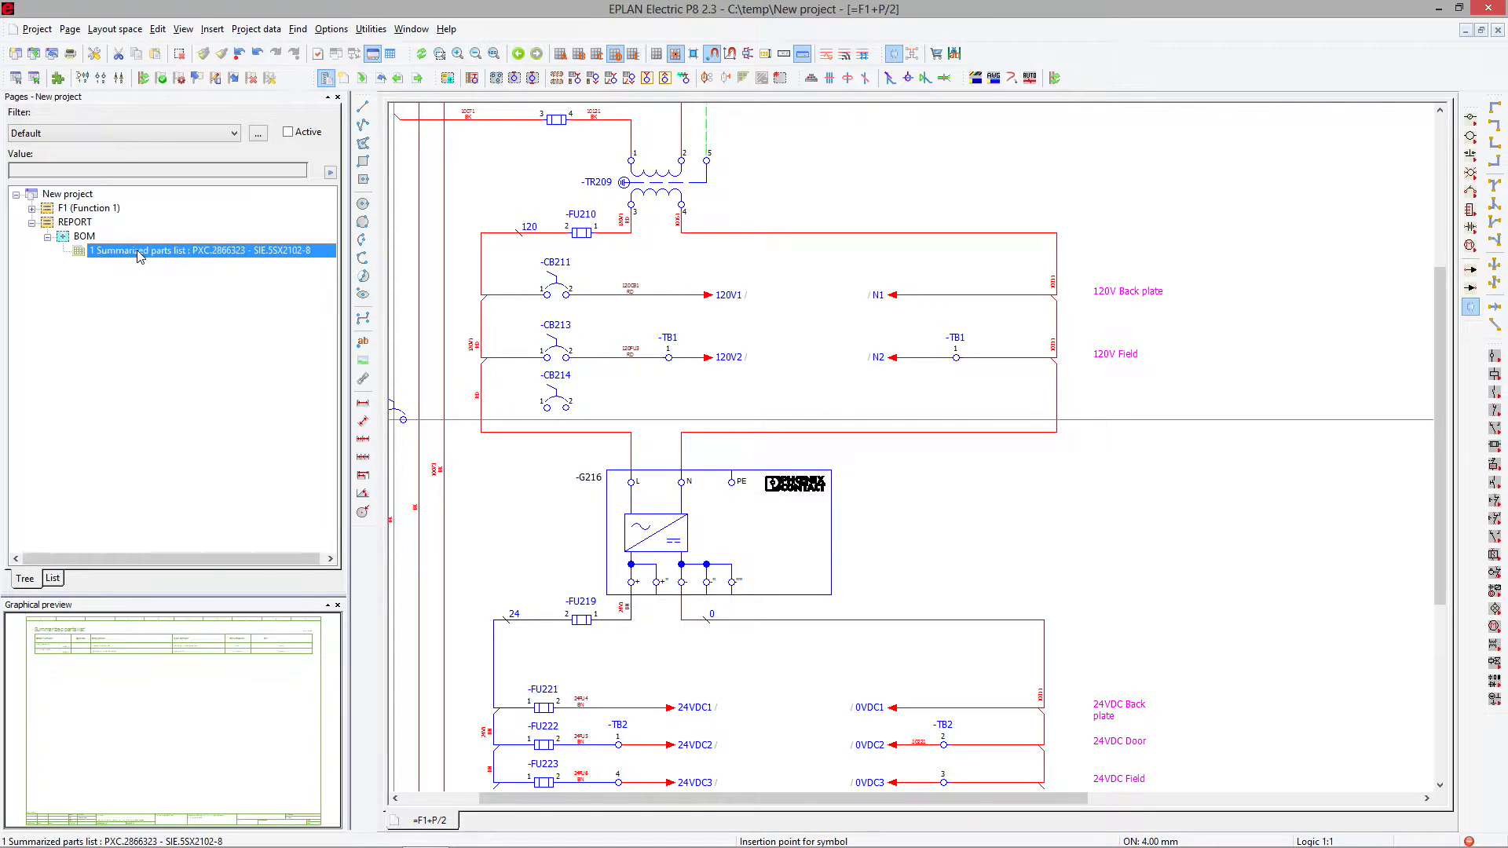
# - Open the Summarized parts list page under REPORT > BOM in the page navigator
pyautogui.doubleClick(192, 250)
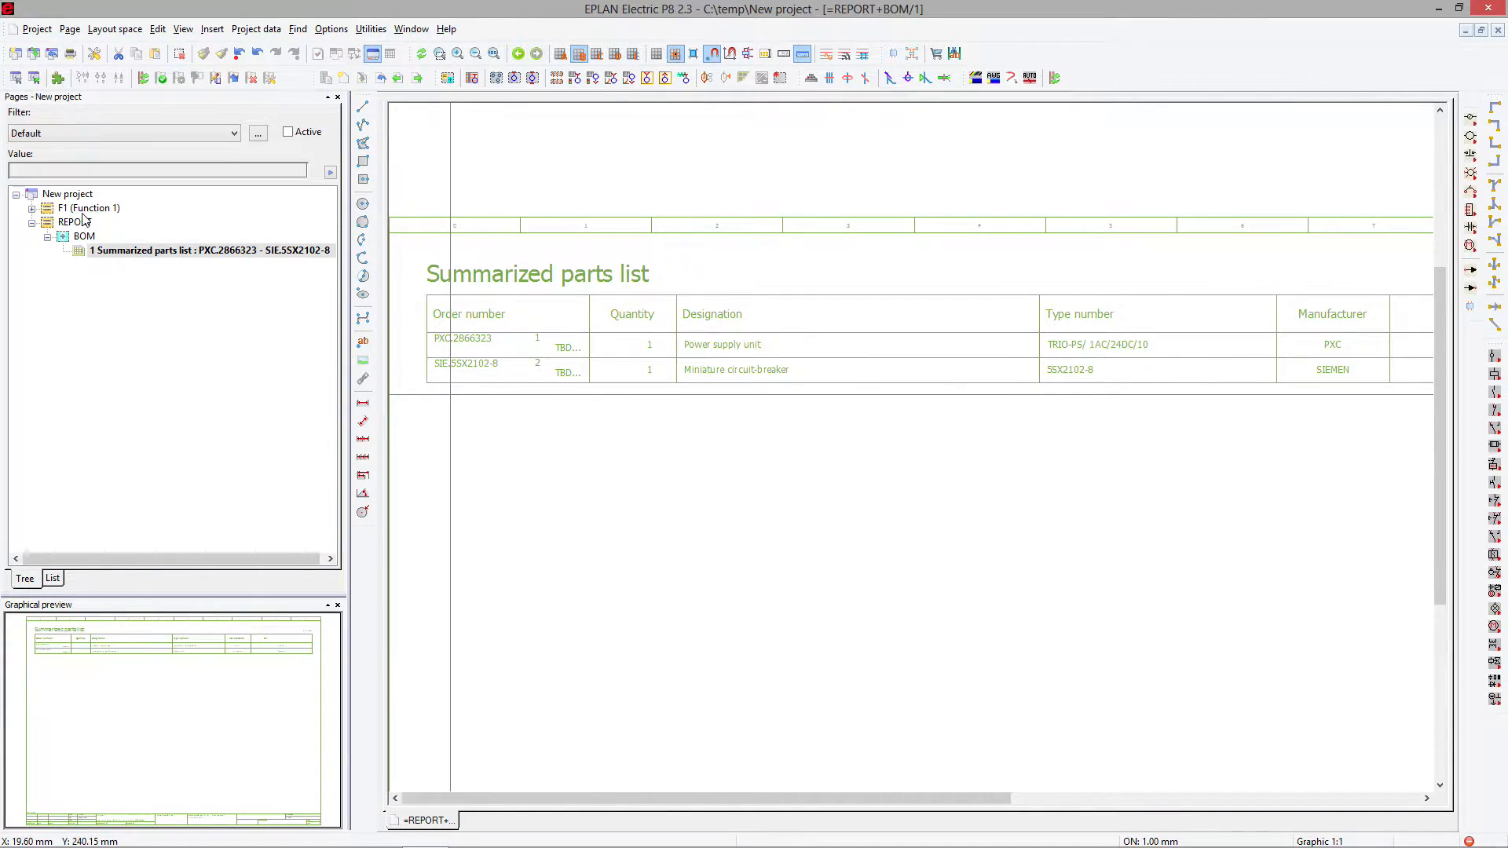
pyautogui.click(87, 207)
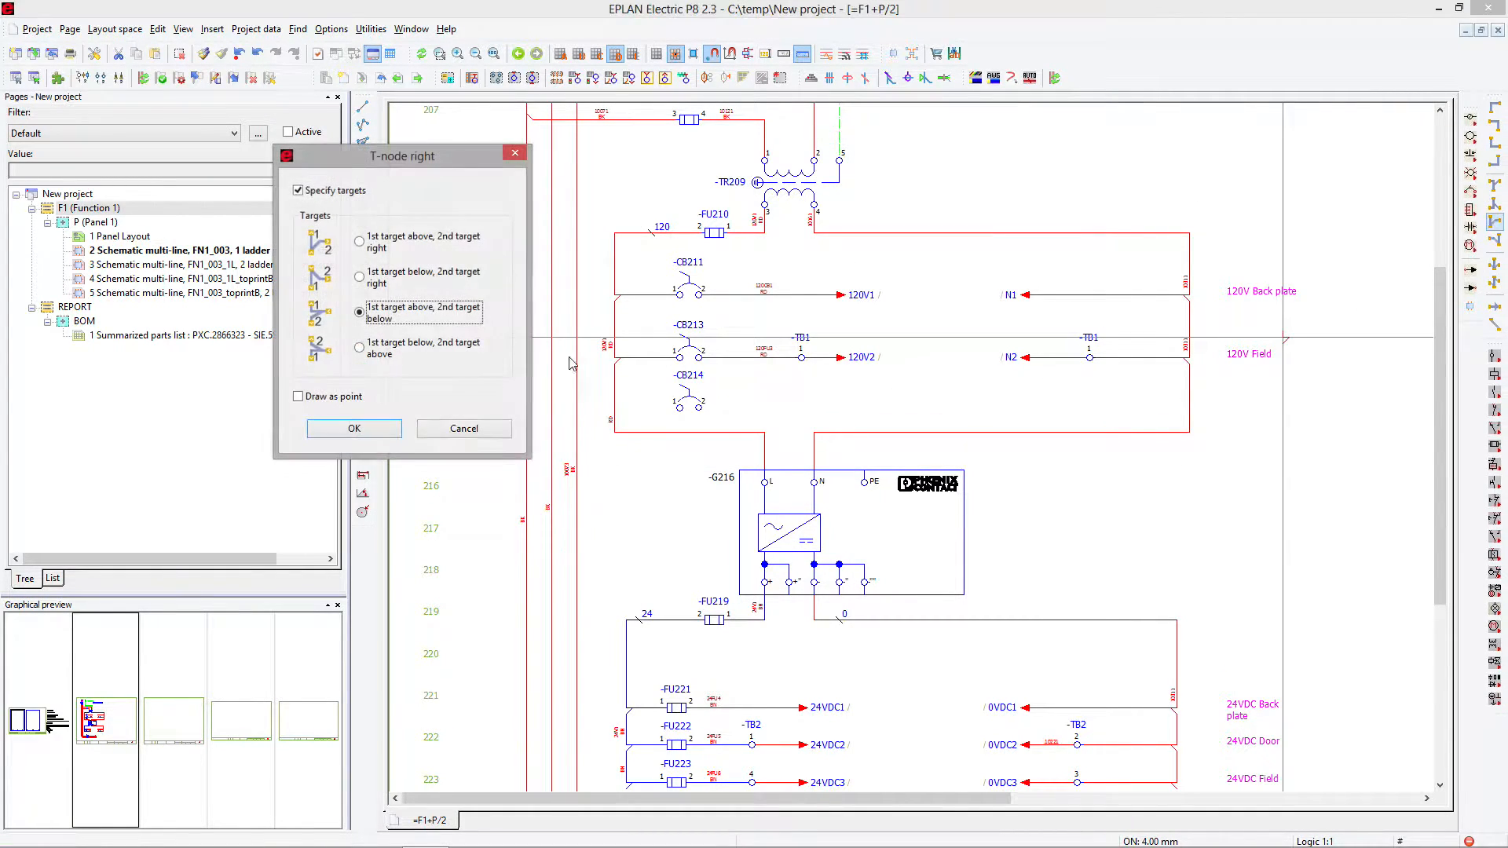
# - Assign Siemens part SIE.5SJ4101-8HG40 to breaker -CB213 through Device selection and apply
pyautogui.click(353, 428)
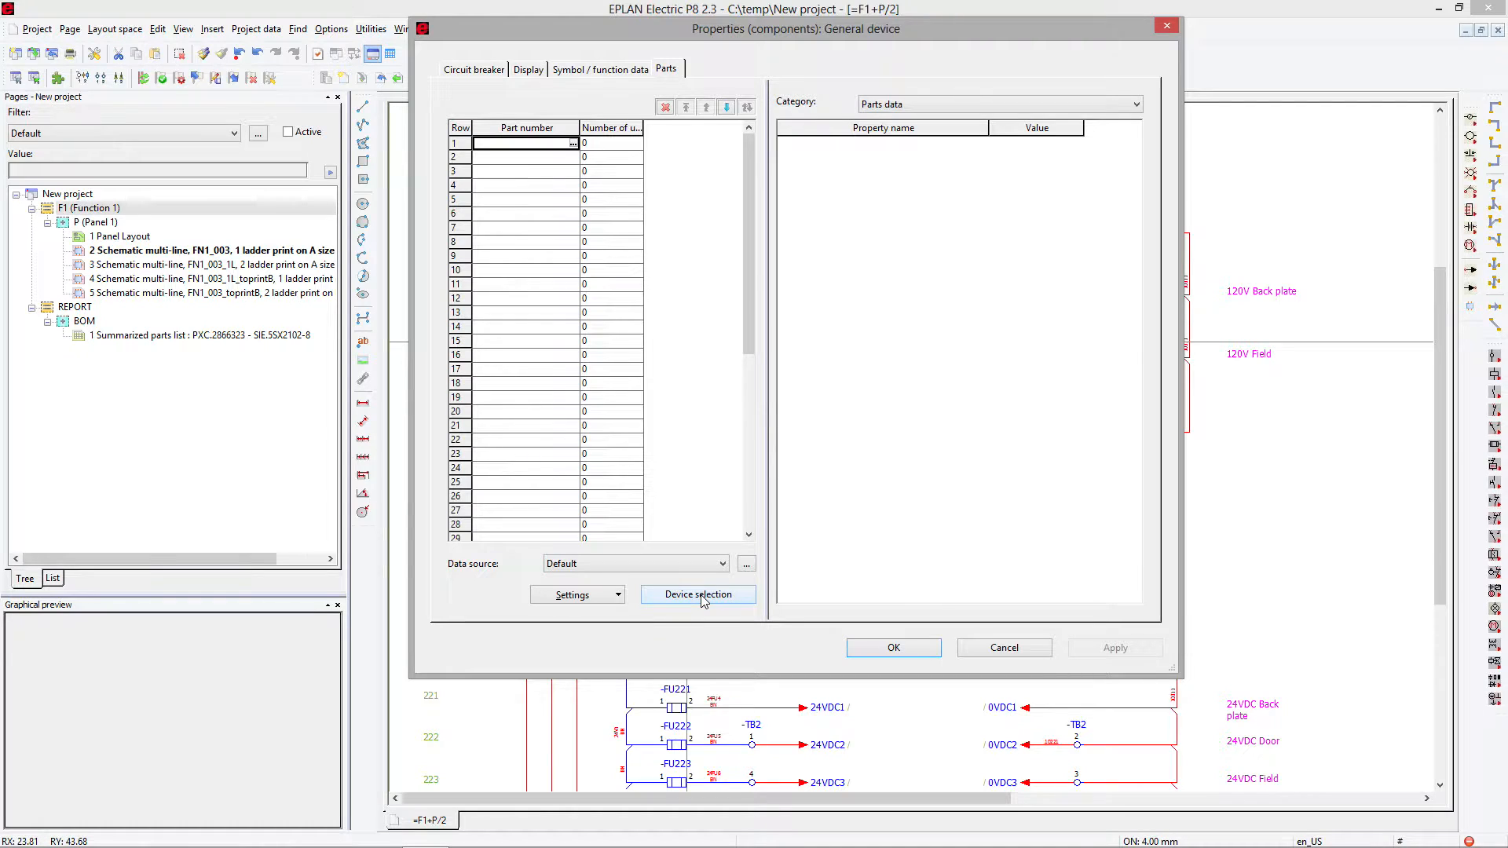
pyautogui.click(699, 594)
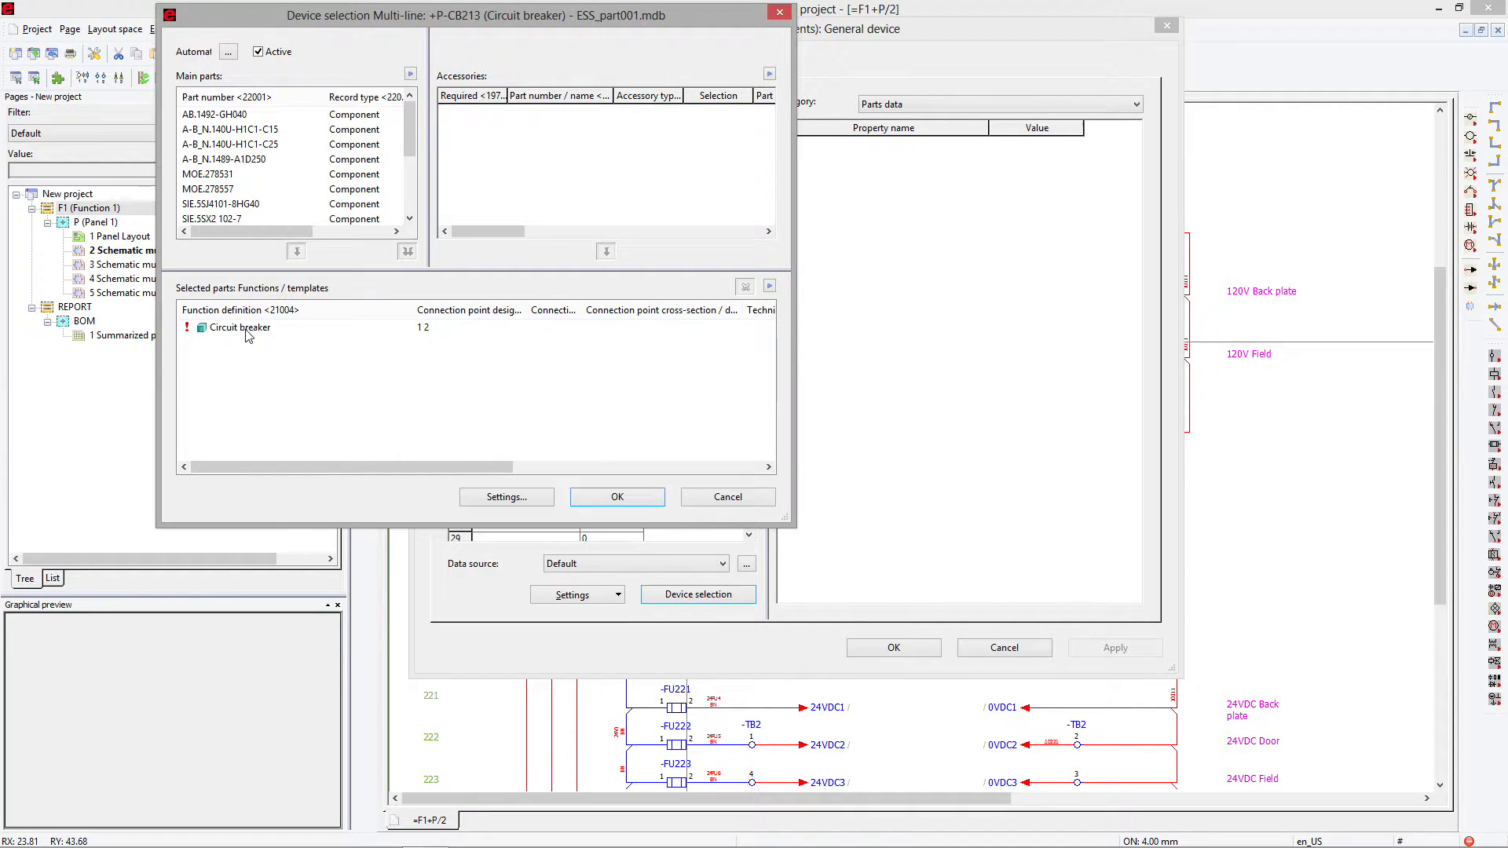
pyautogui.click(241, 327)
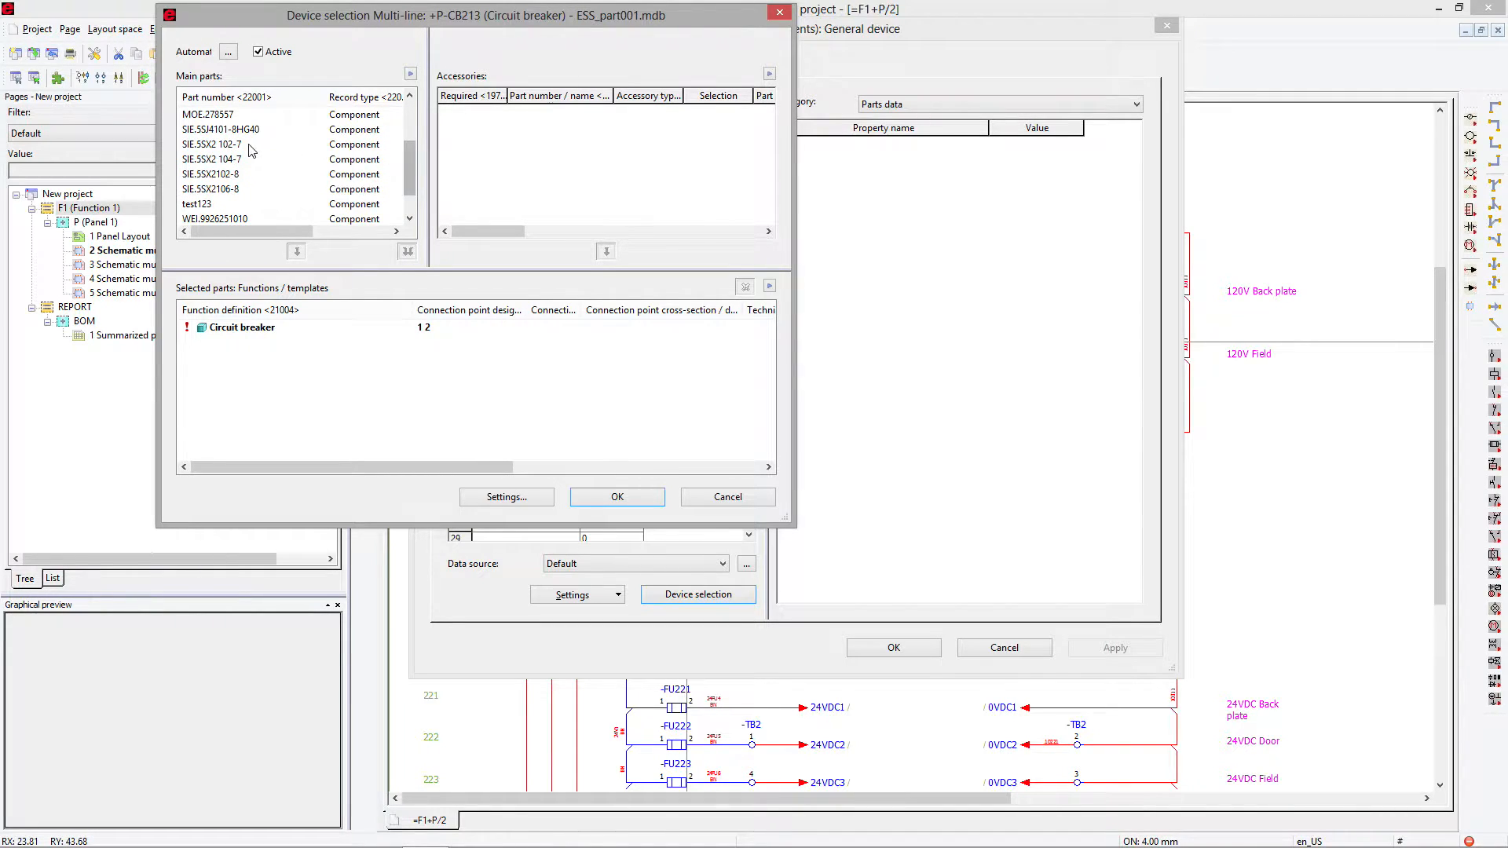
pyautogui.click(219, 129)
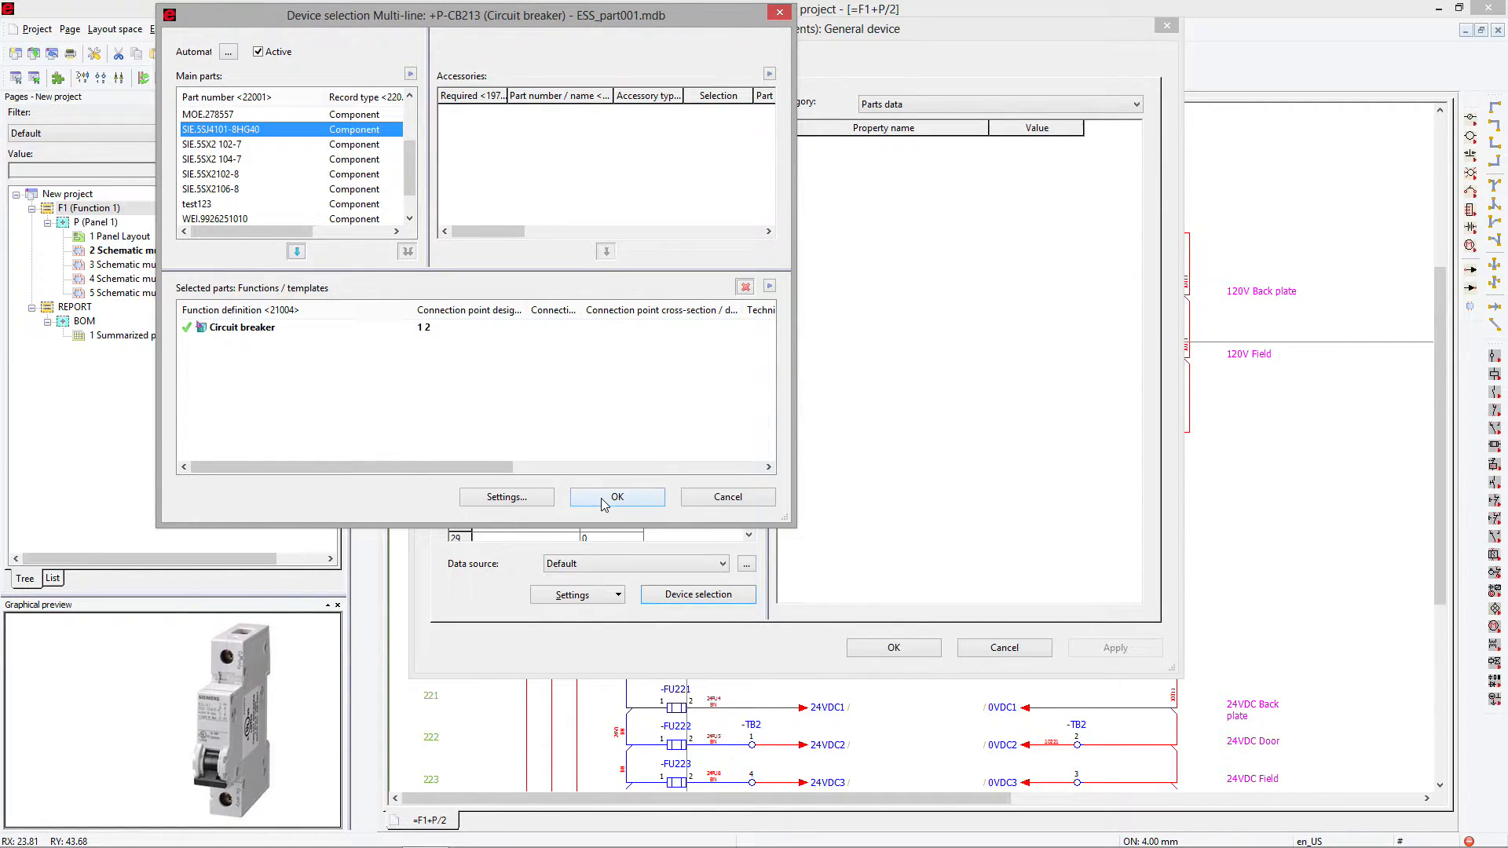
pyautogui.click(616, 496)
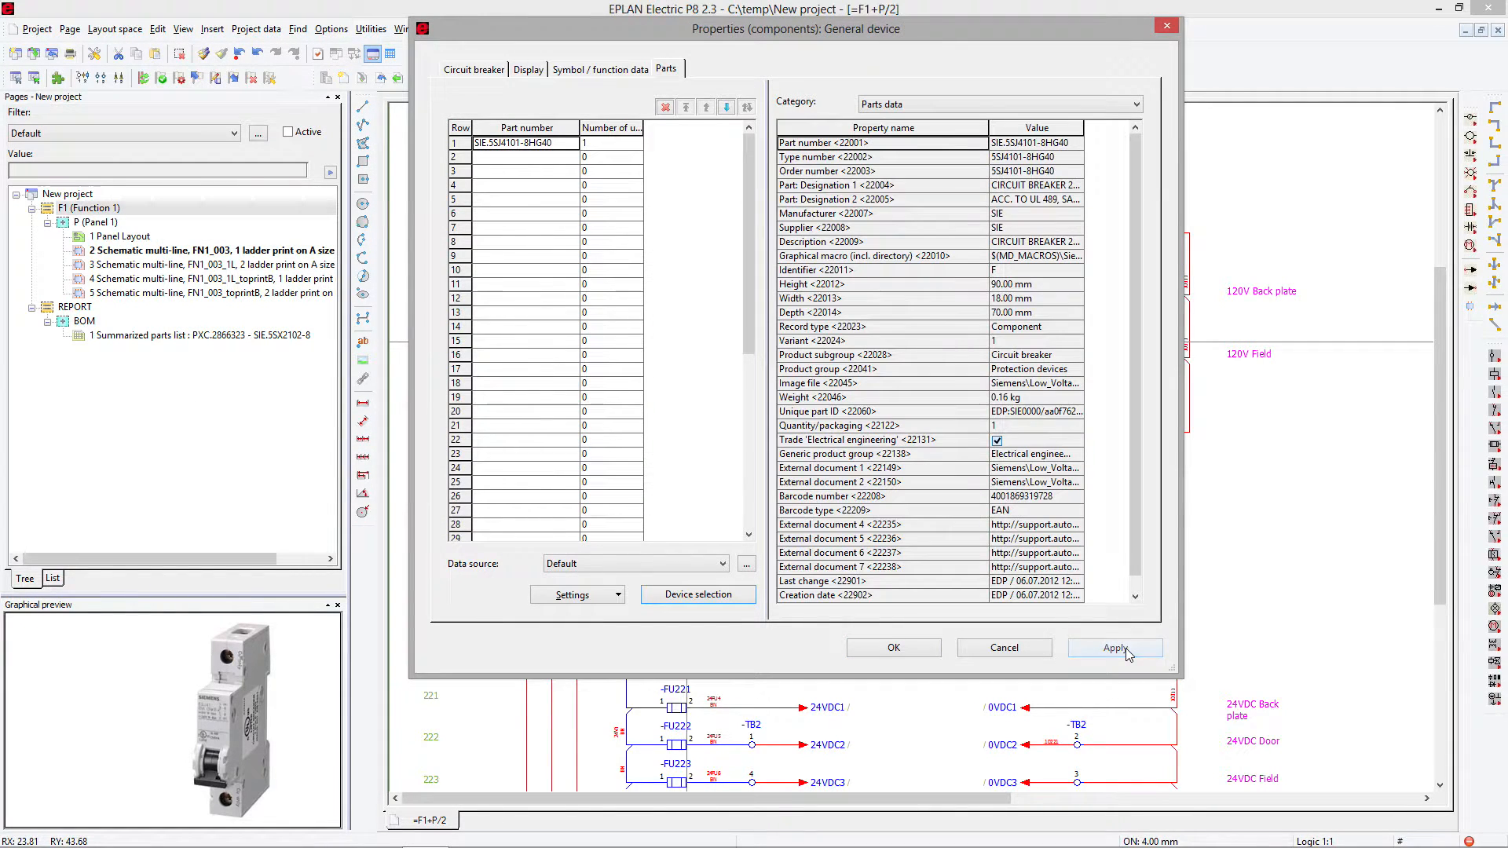
pyautogui.click(1113, 647)
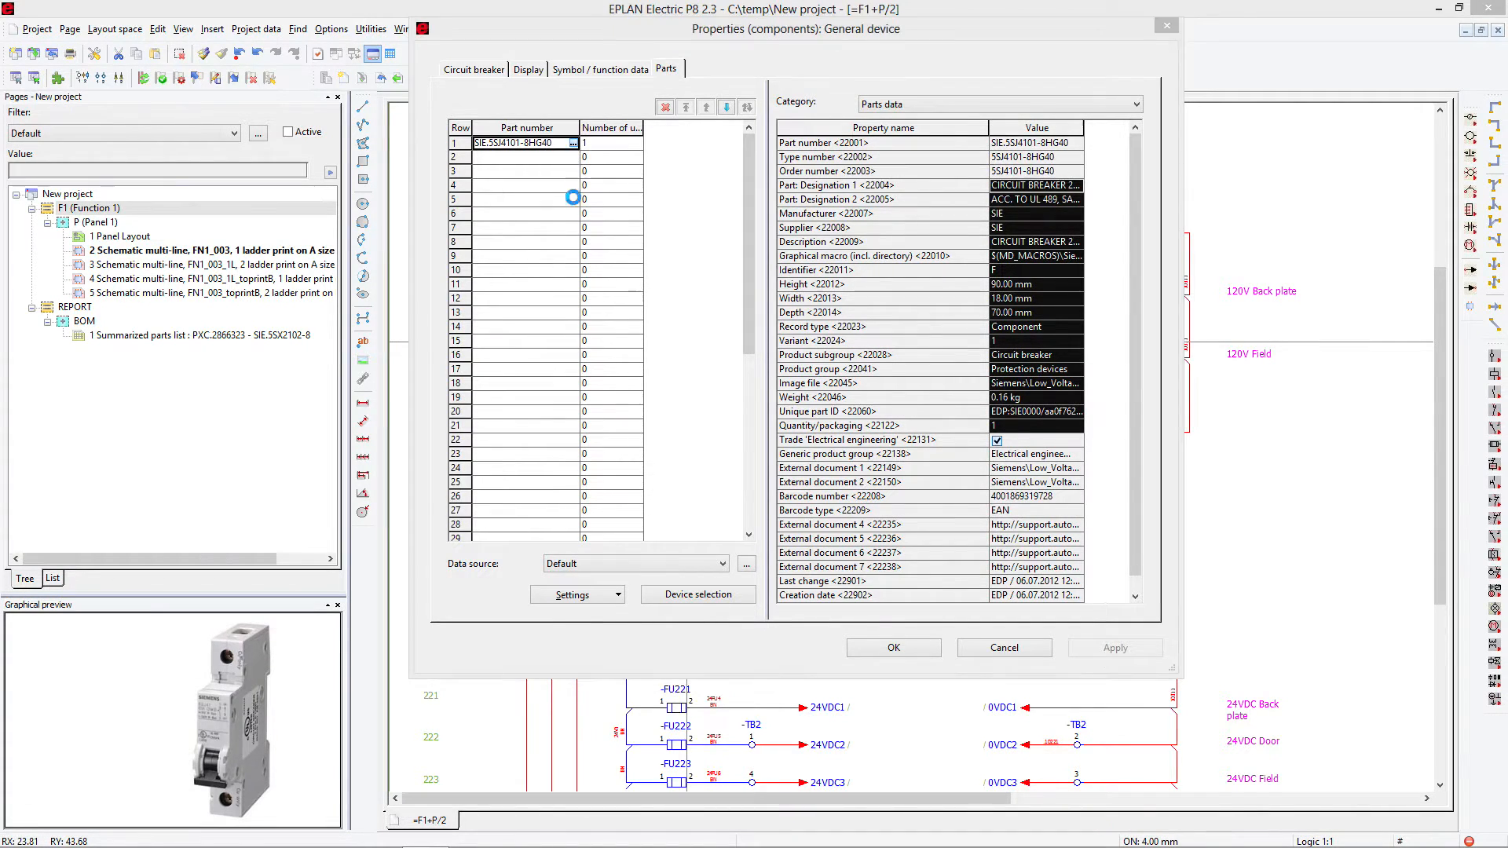
# - Inspect the SIE.5SJ4101-8HG40 part record and its function templates
pyautogui.click(696, 595)
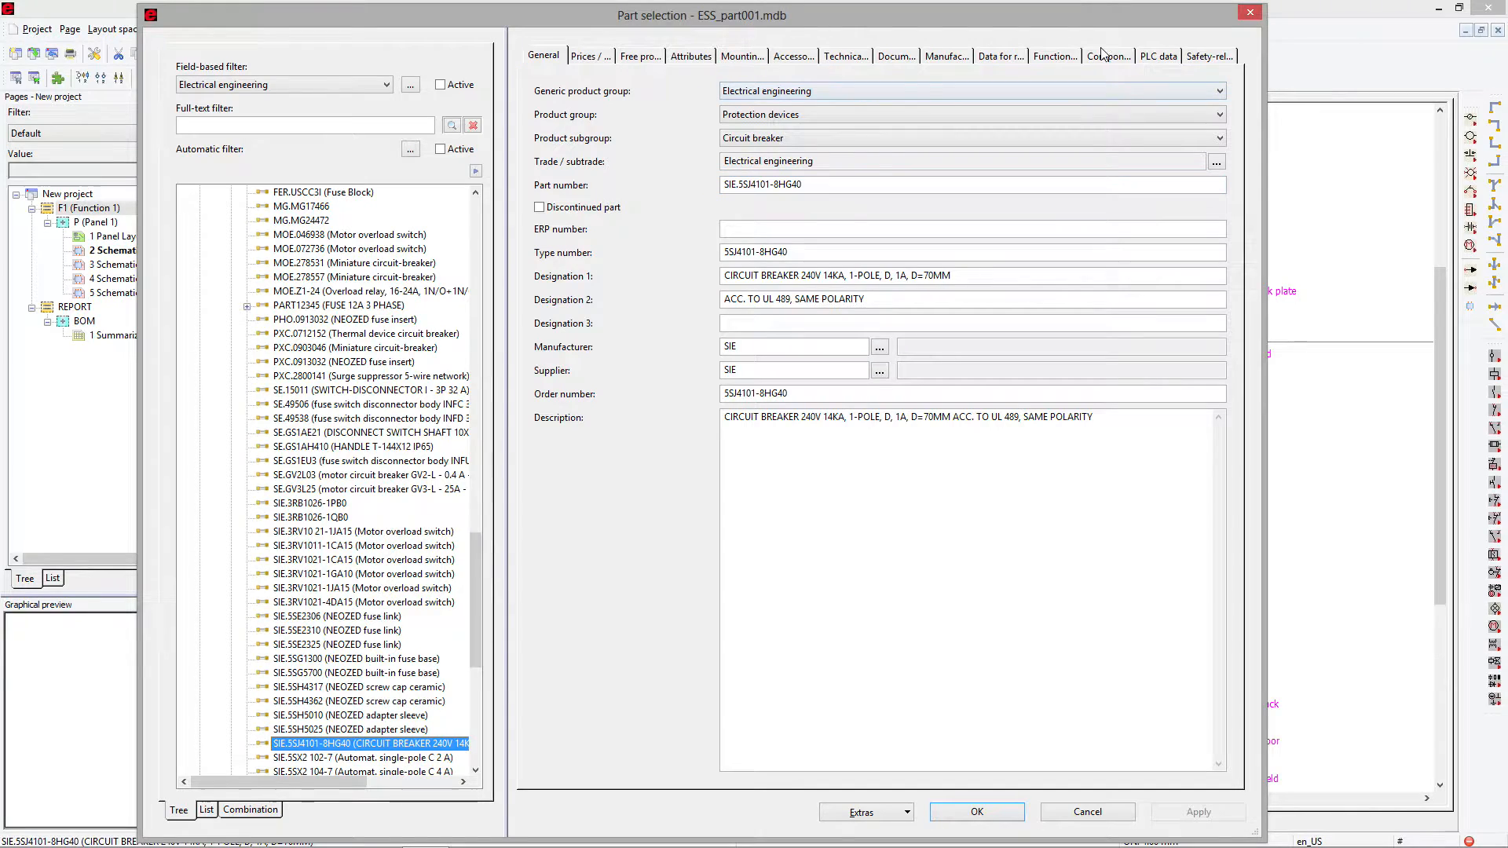
pyautogui.click(1054, 55)
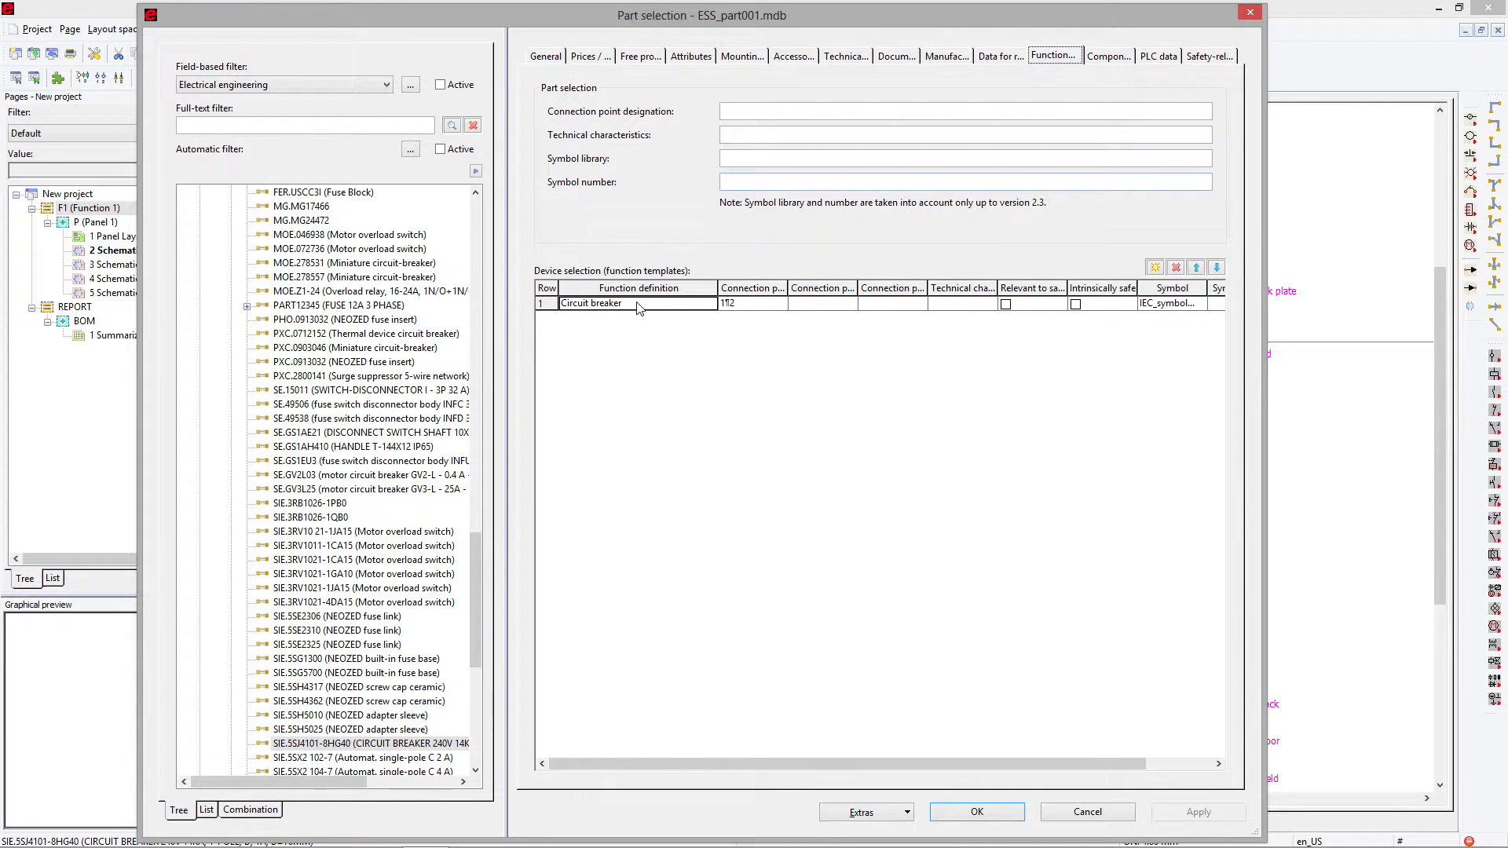
pyautogui.click(634, 304)
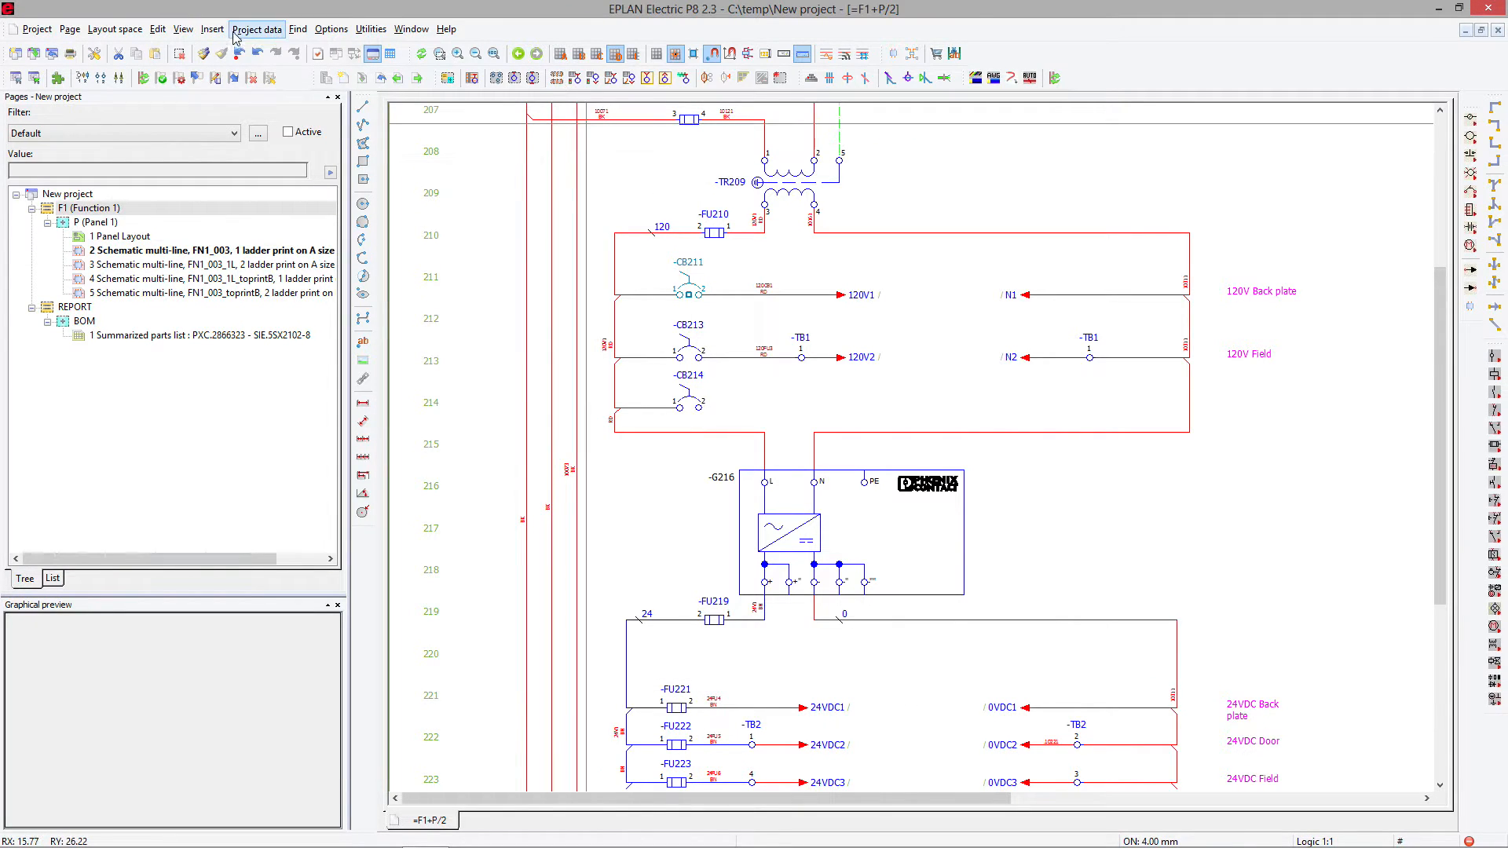
# - Open the bill of materials navigator and include devices without part numbers
pyautogui.click(256, 29)
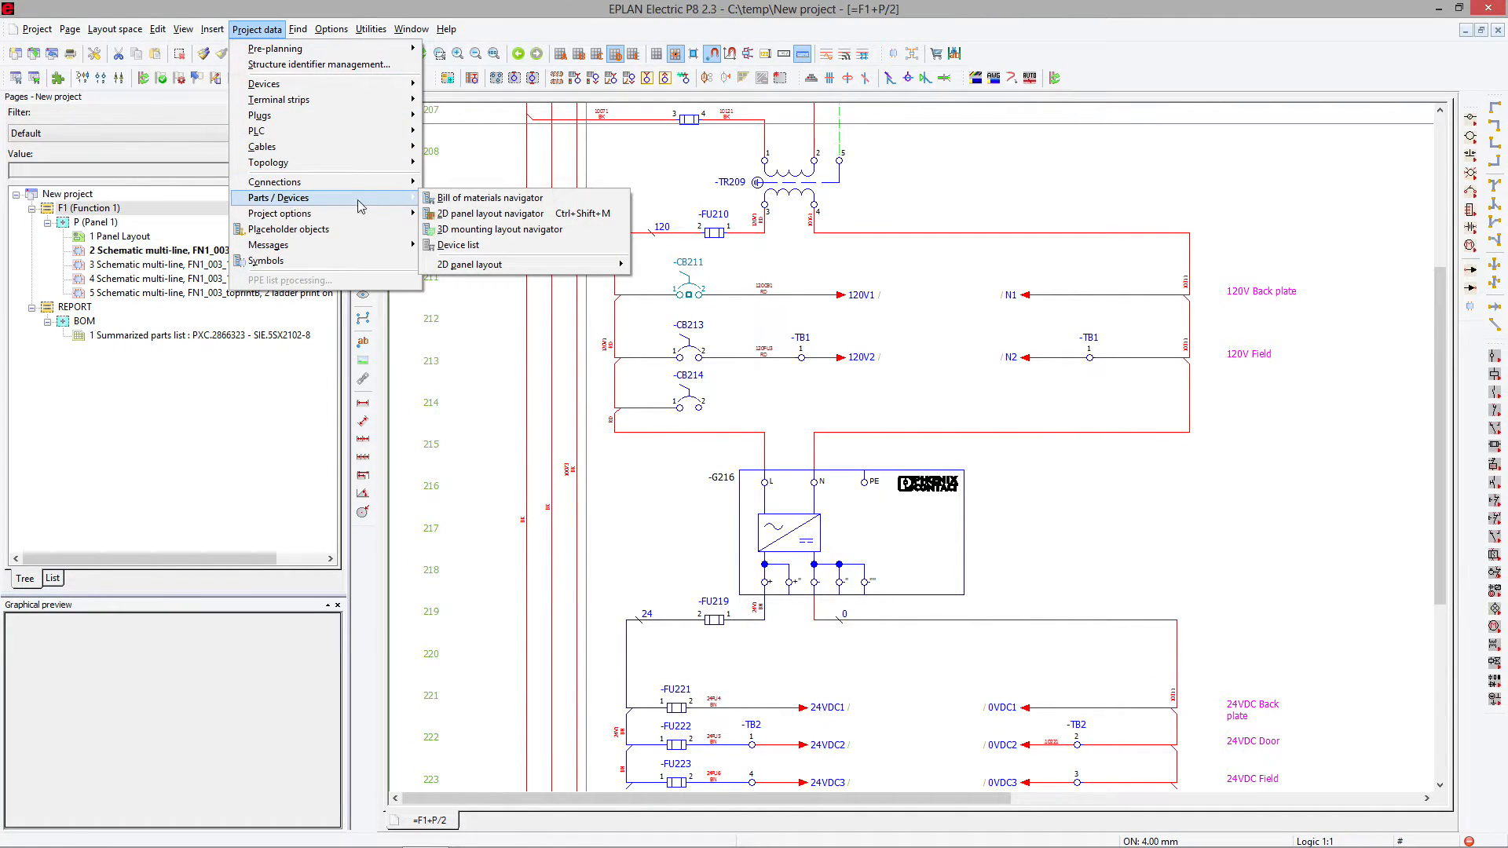
pyautogui.click(490, 197)
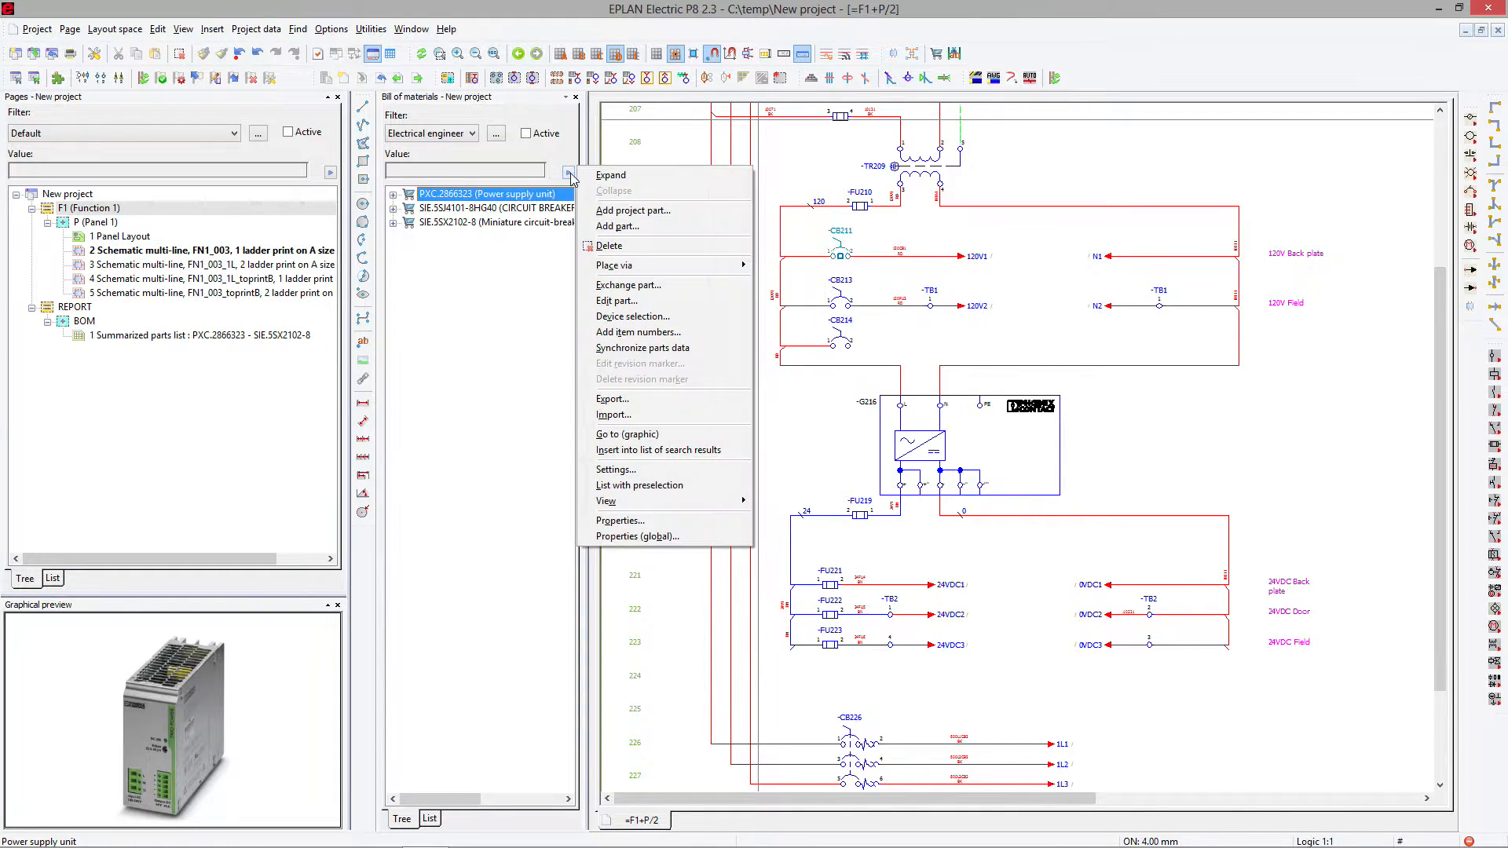
pyautogui.click(614, 470)
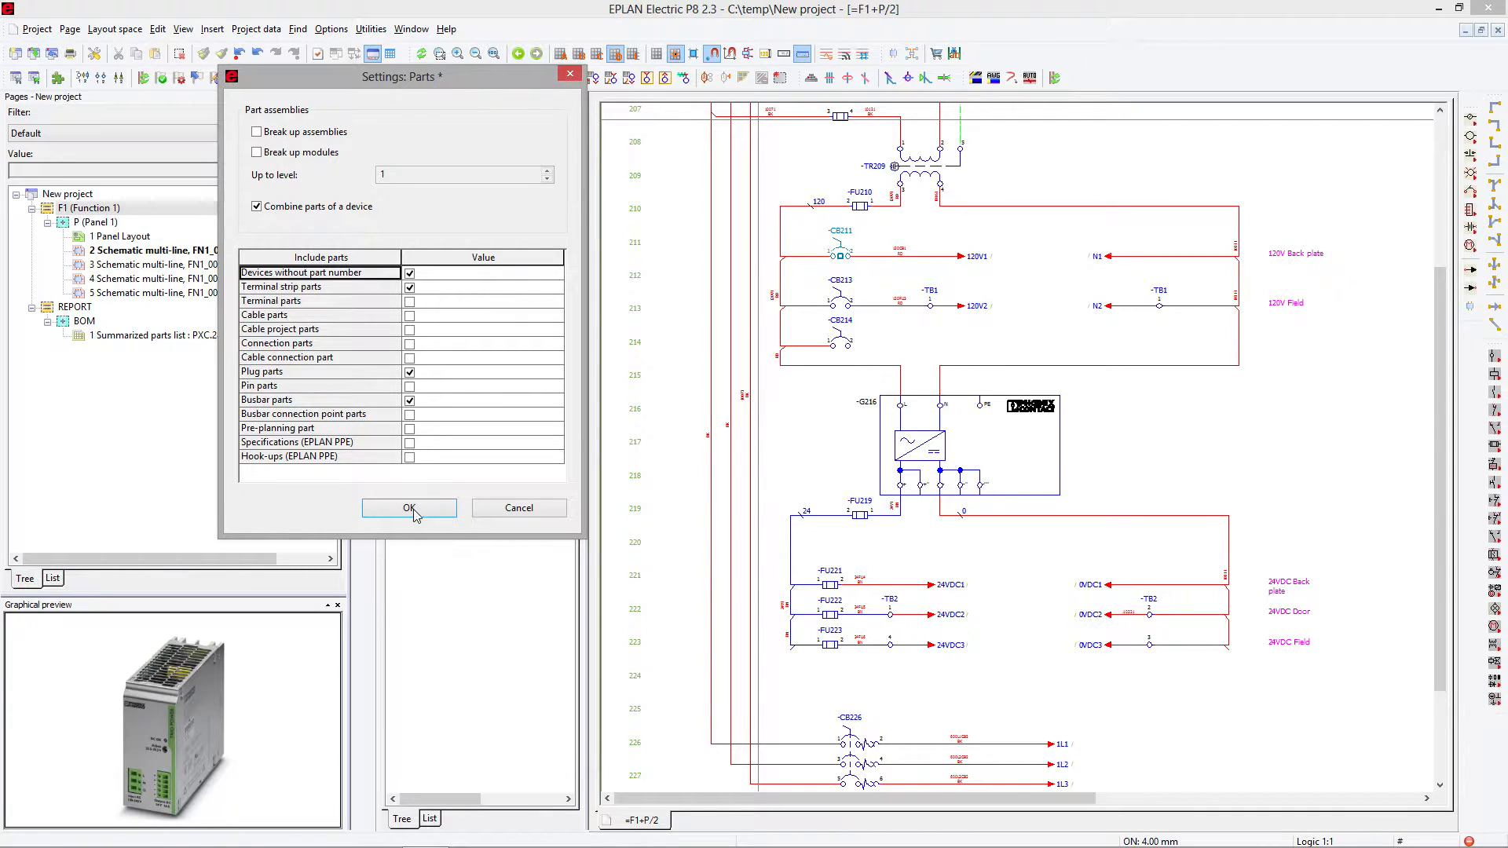
pyautogui.click(409, 508)
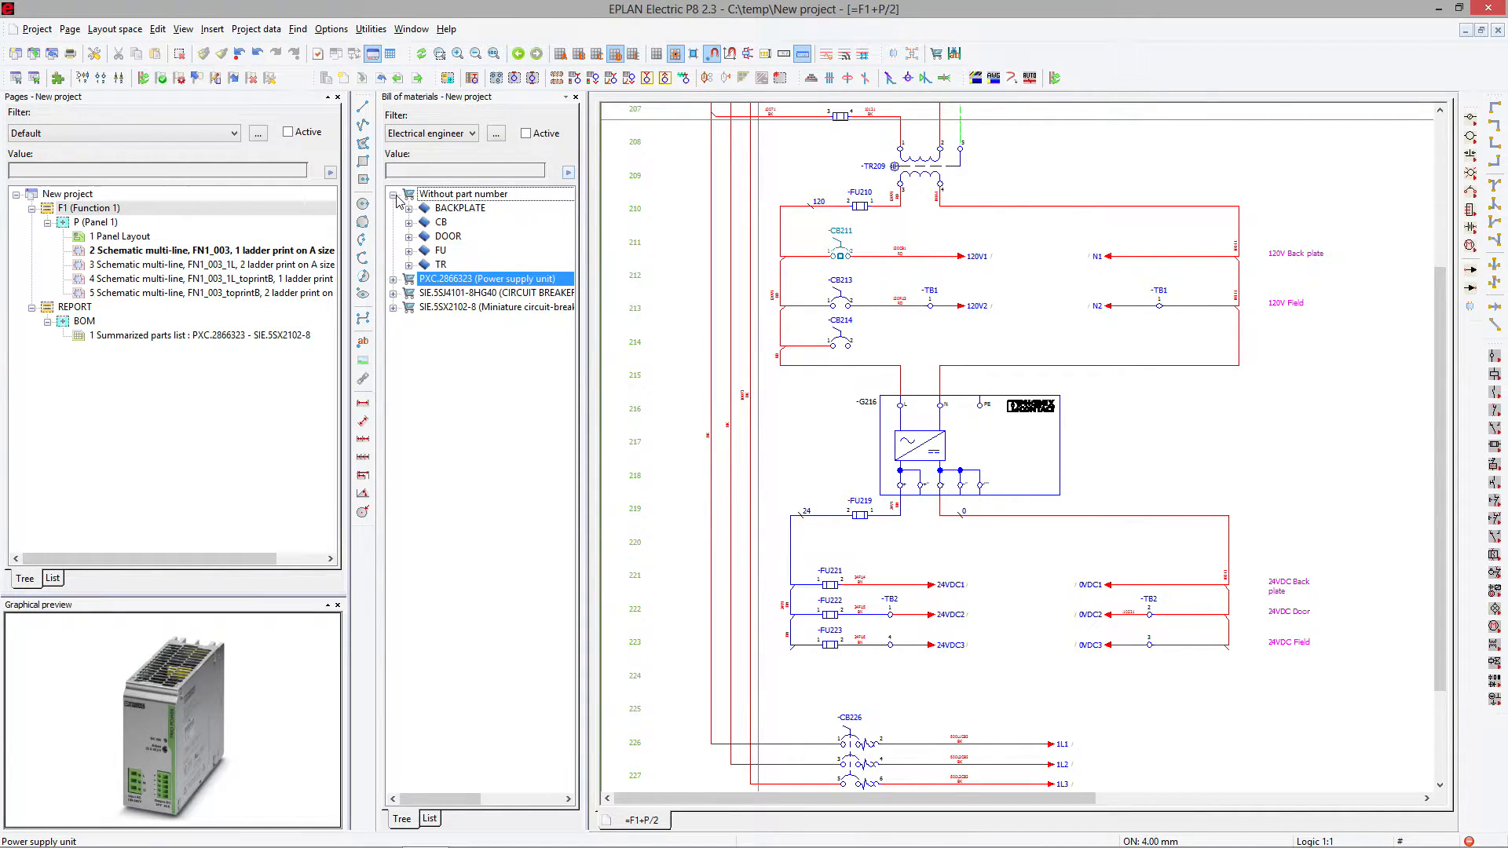
pyautogui.moveTo(410, 239)
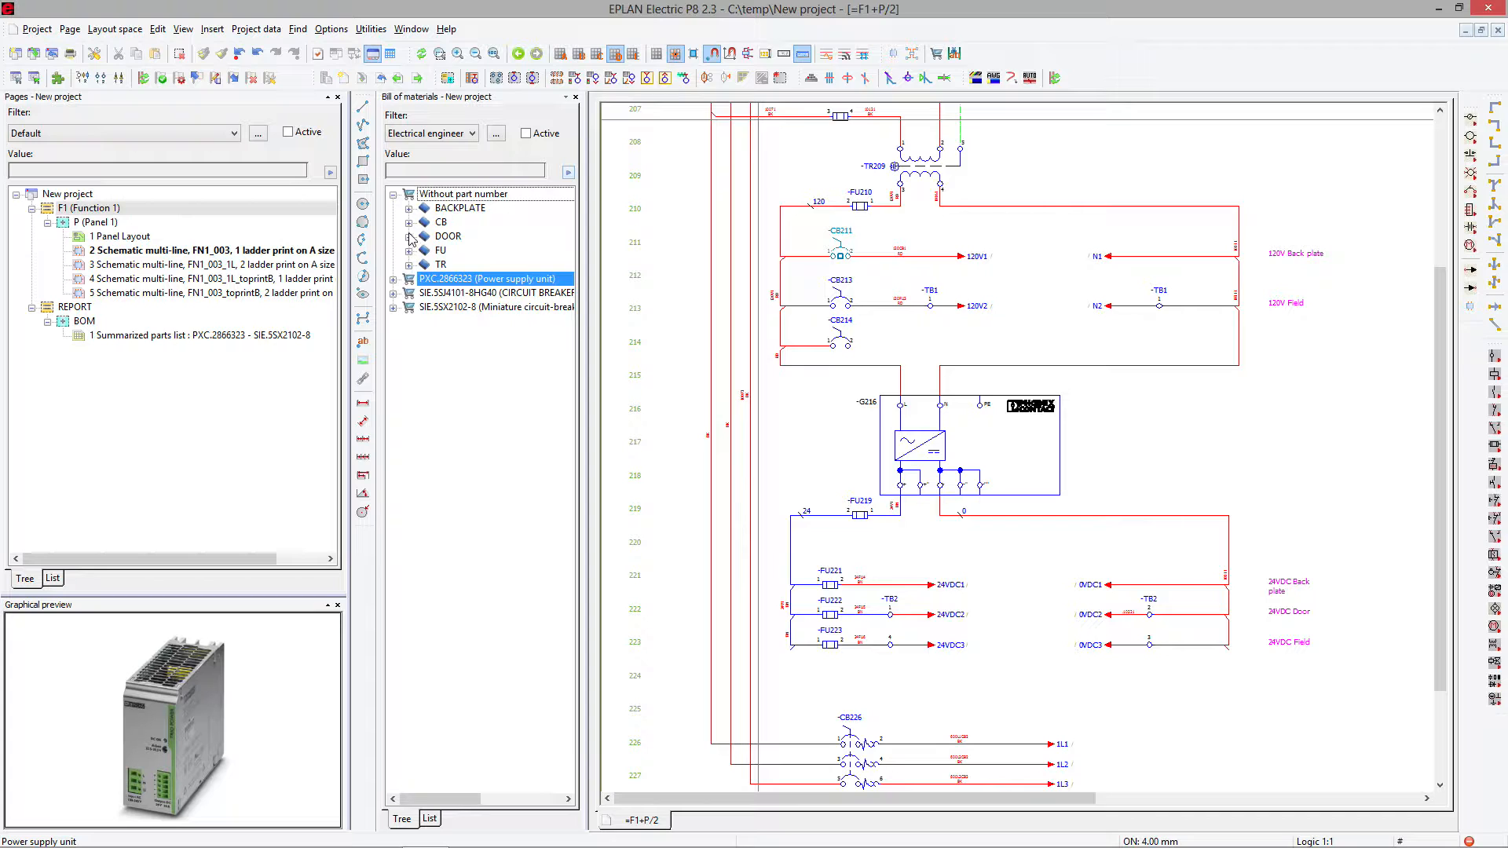
# - Give breaker -CB211 the Allen-Bradley part A-B_N.1489-A1D250
pyautogui.click(408, 222)
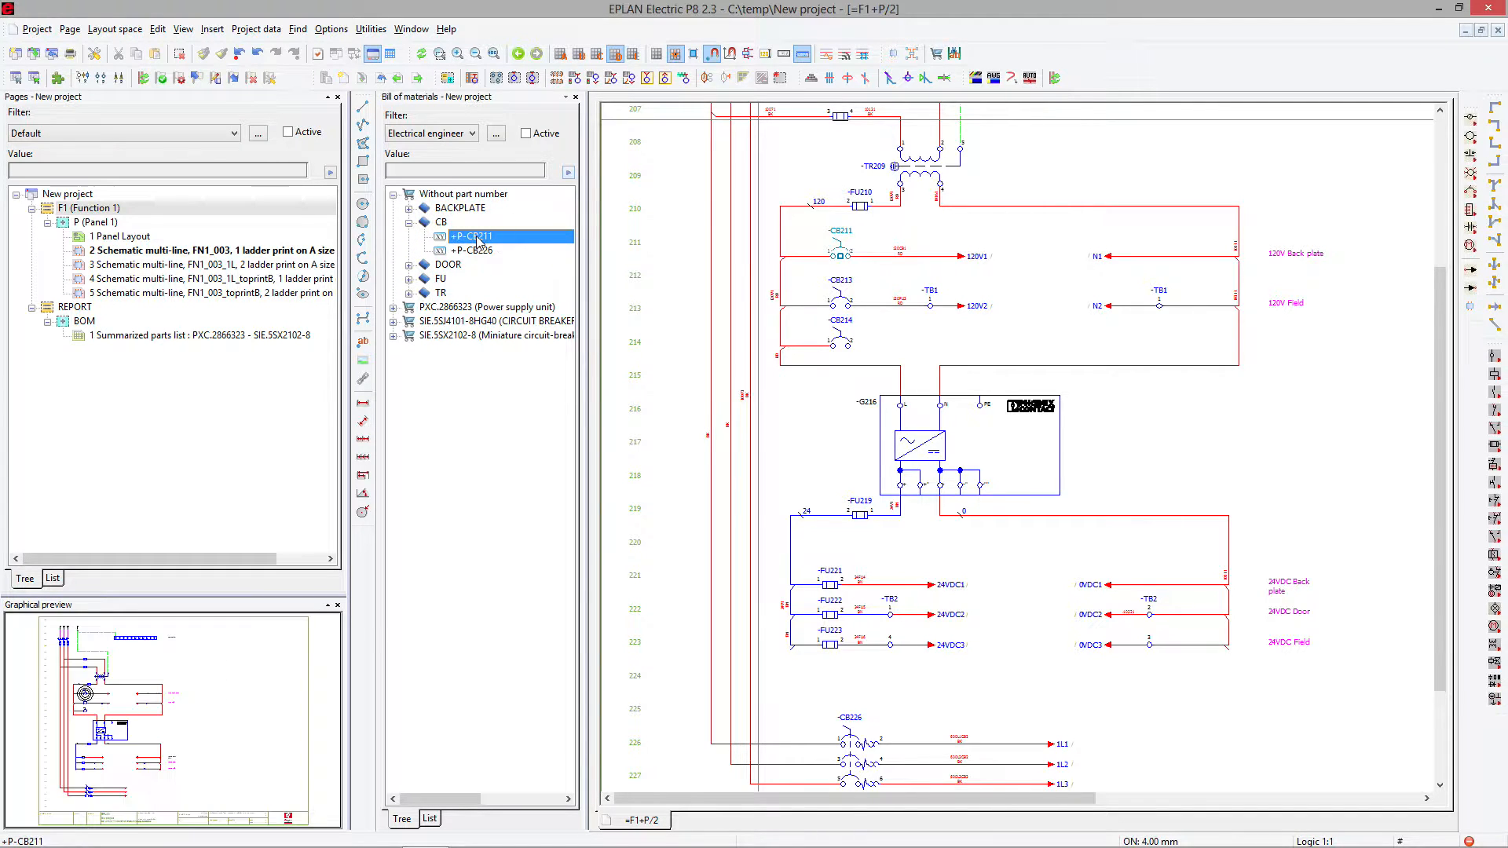
pyautogui.doubleClick(473, 236)
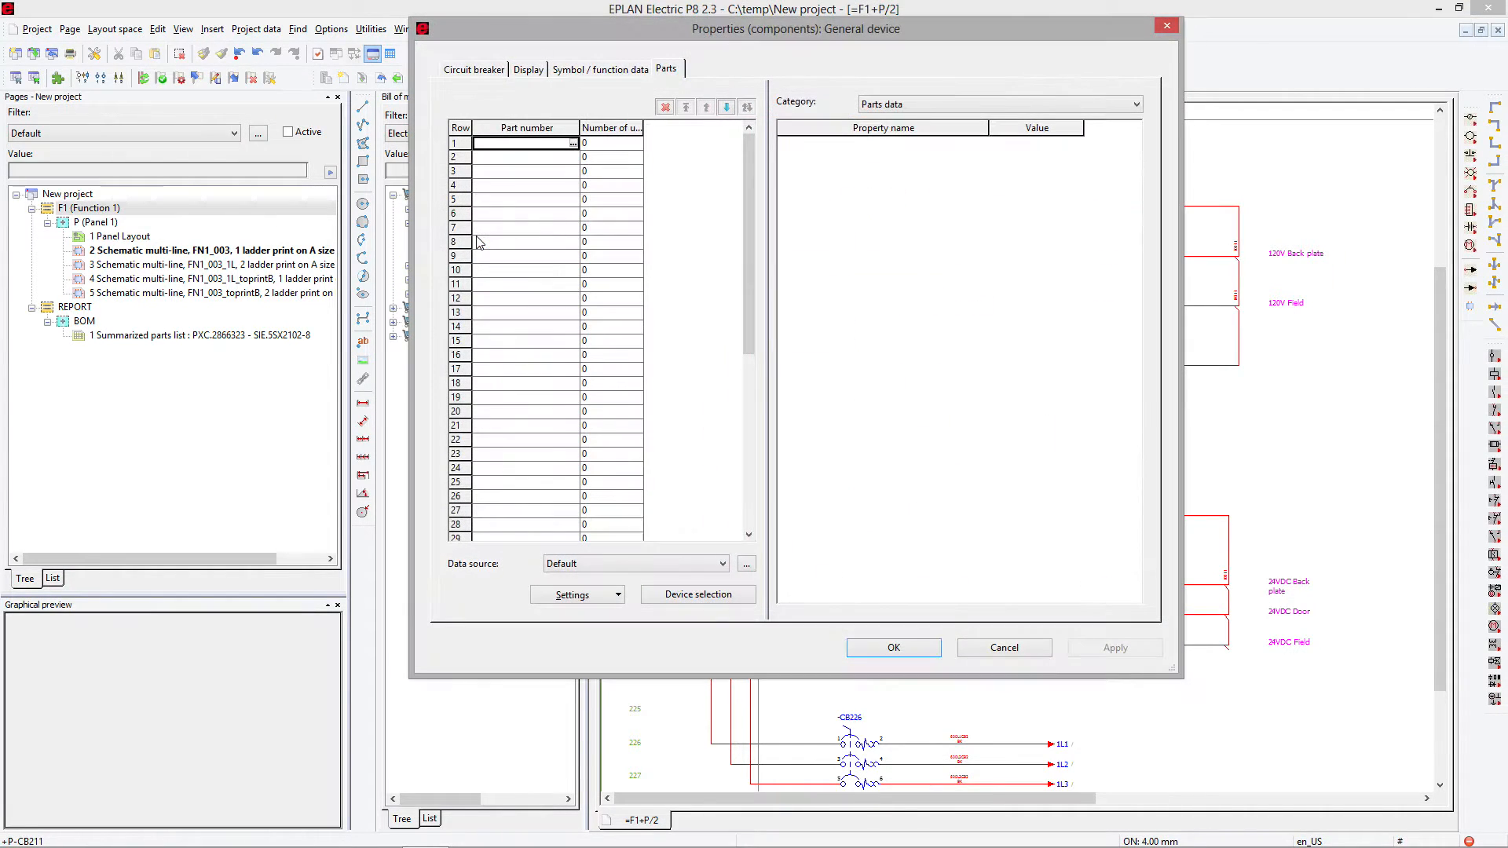
pyautogui.click(698, 594)
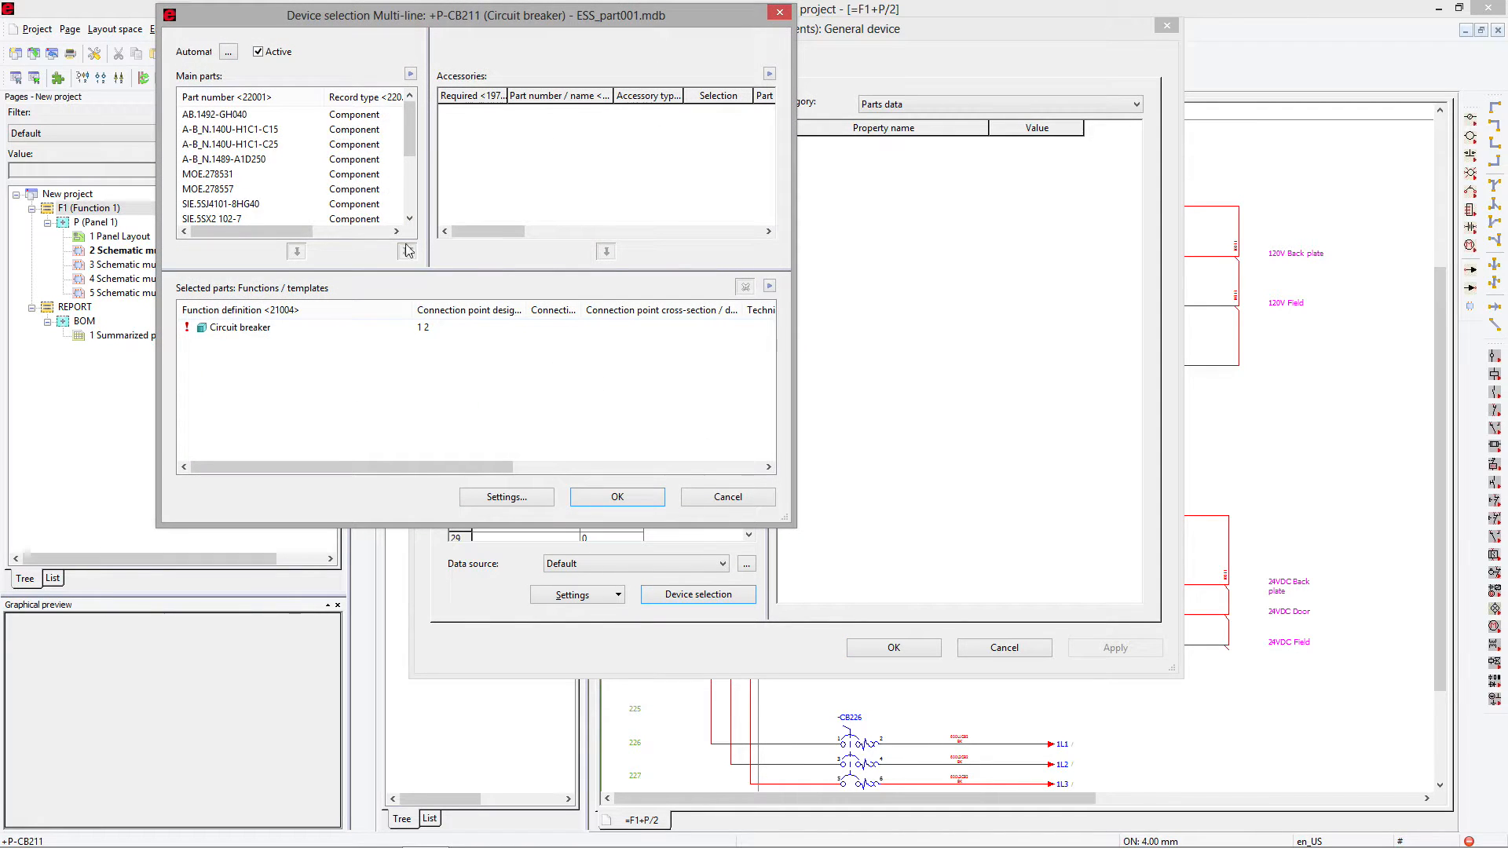
pyautogui.click(231, 158)
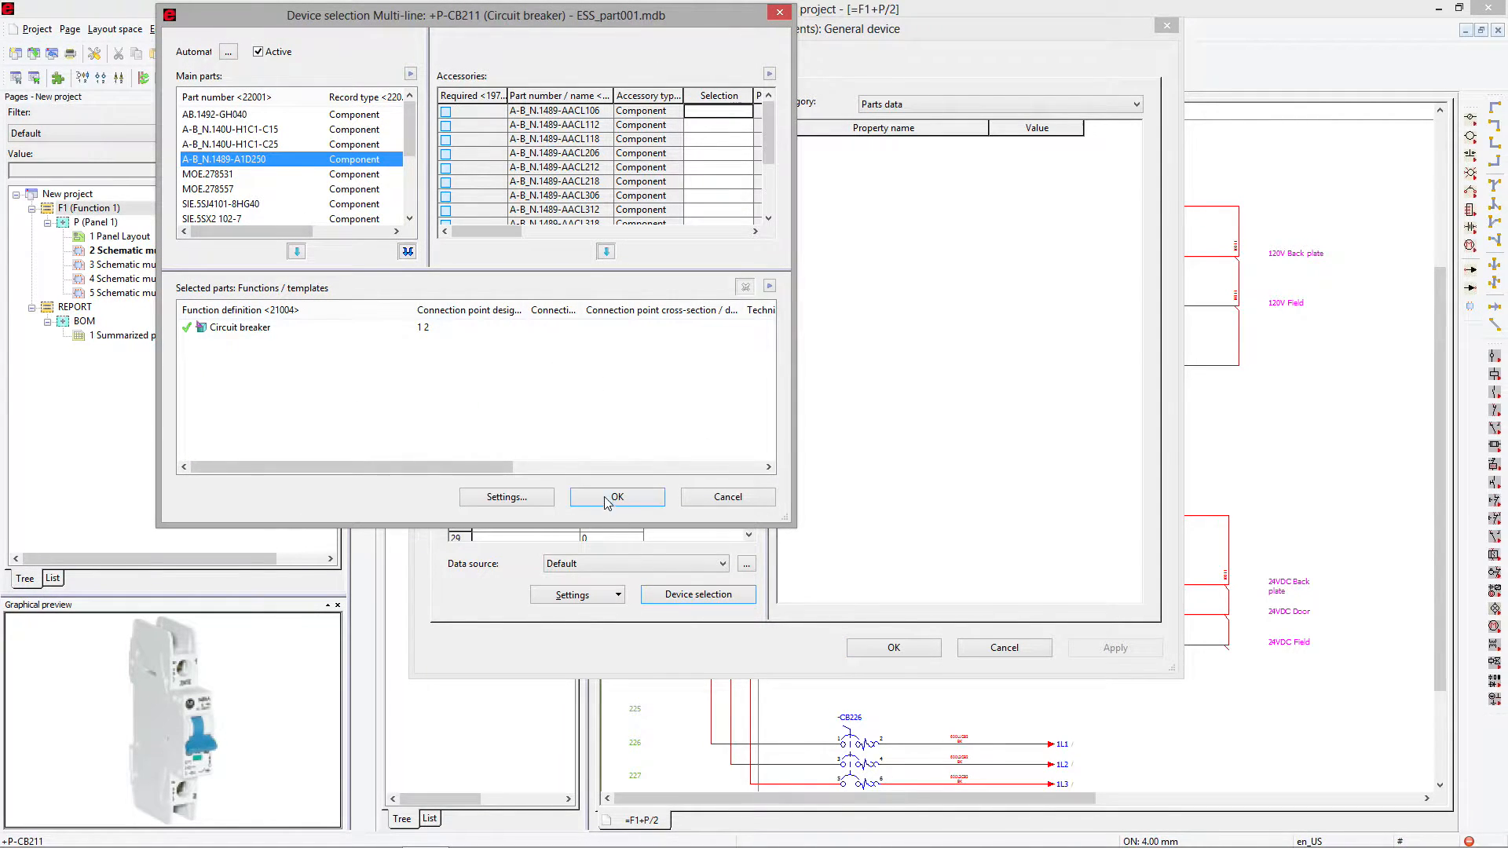
pyautogui.click(616, 496)
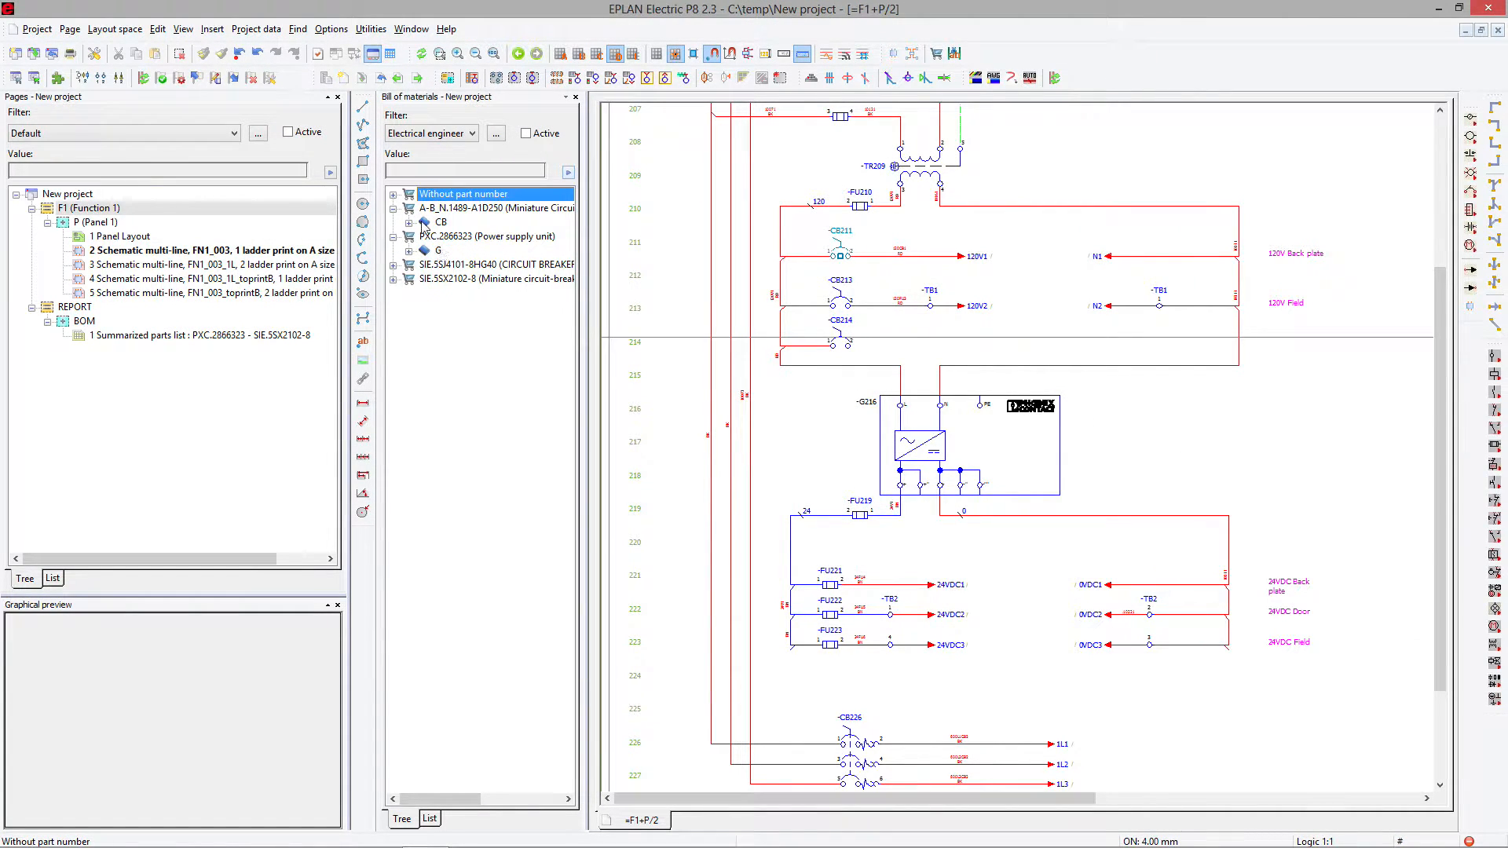
# - Assign catalogue part SE.9070T1500D37 to transformer -TR209 through Device selection
pyautogui.click(393, 193)
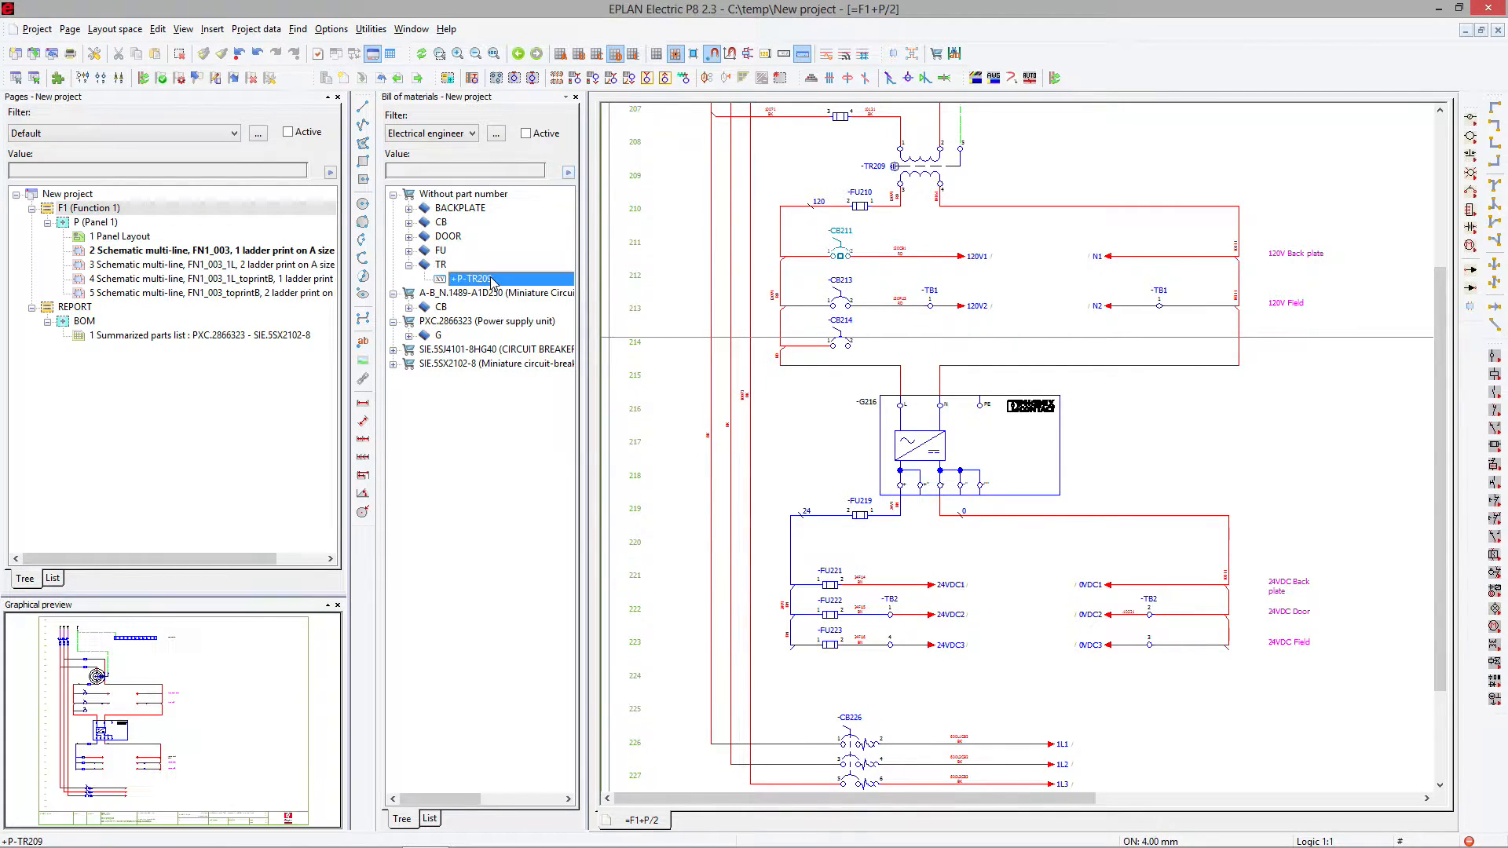
pyautogui.rightClick(471, 278)
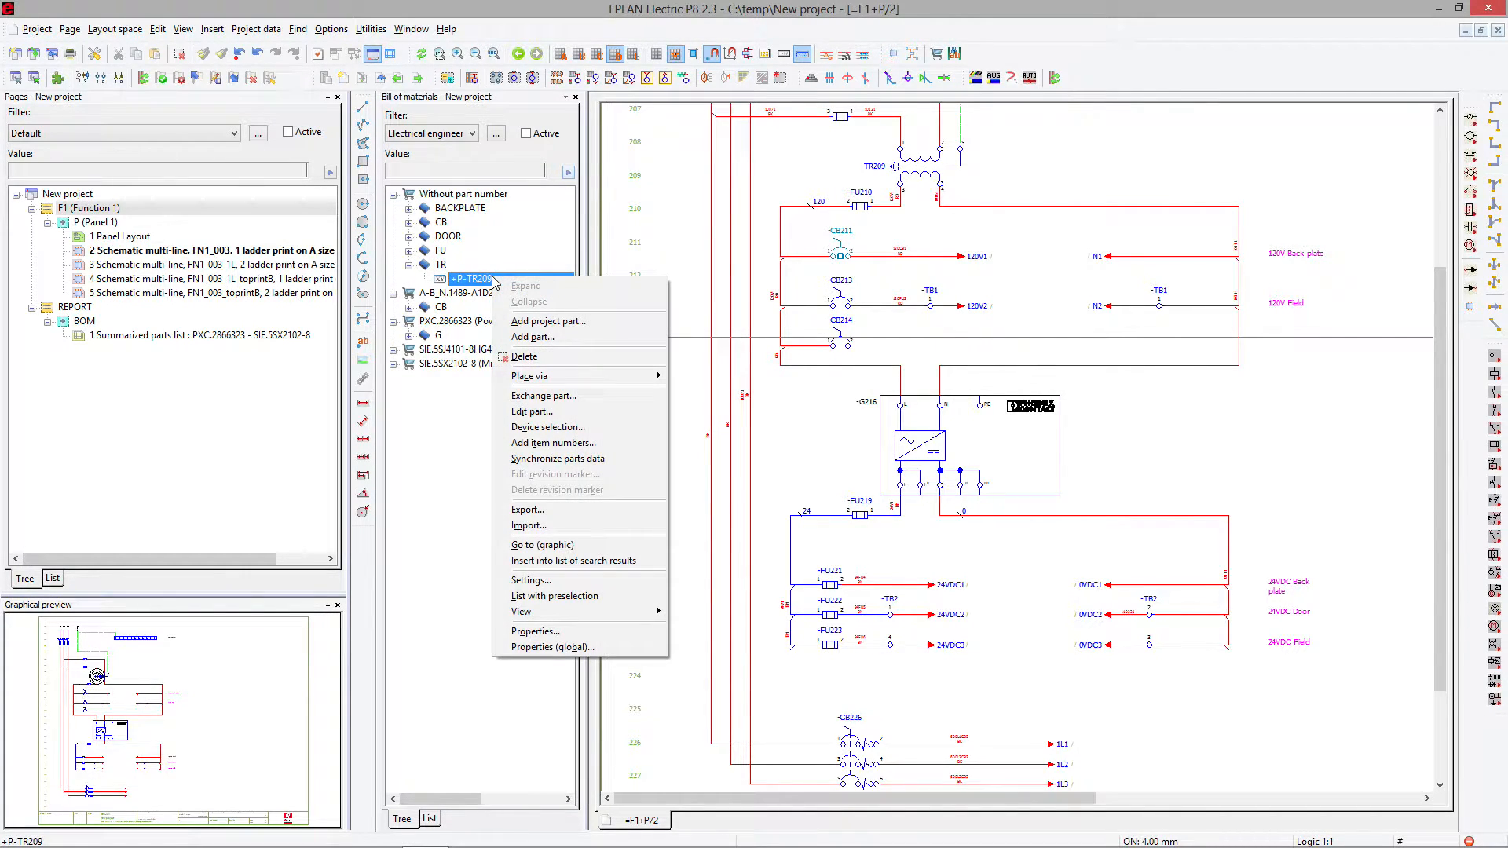
pyautogui.moveTo(547, 427)
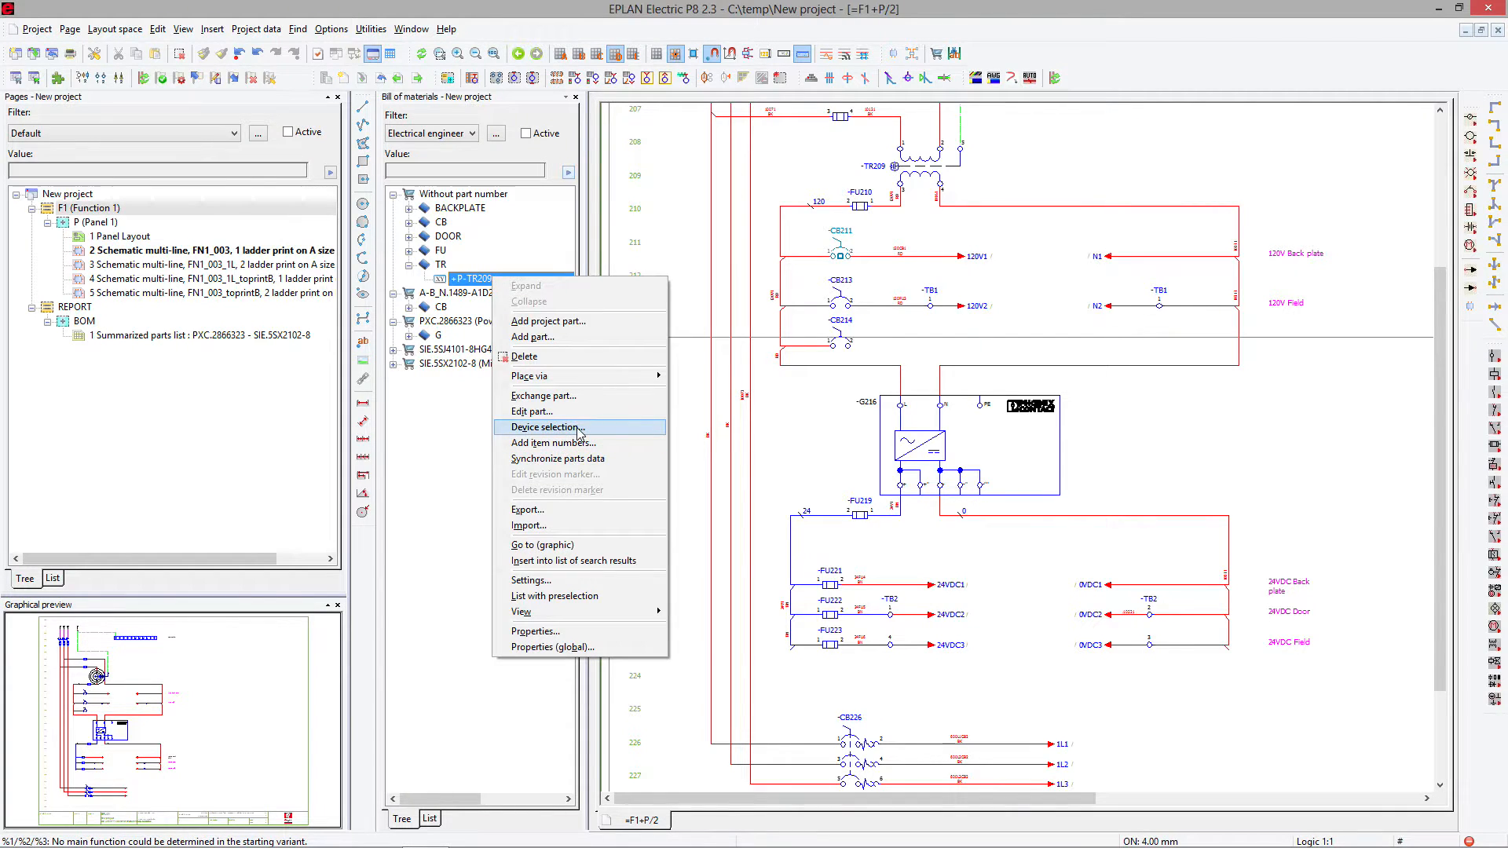
pyautogui.click(549, 427)
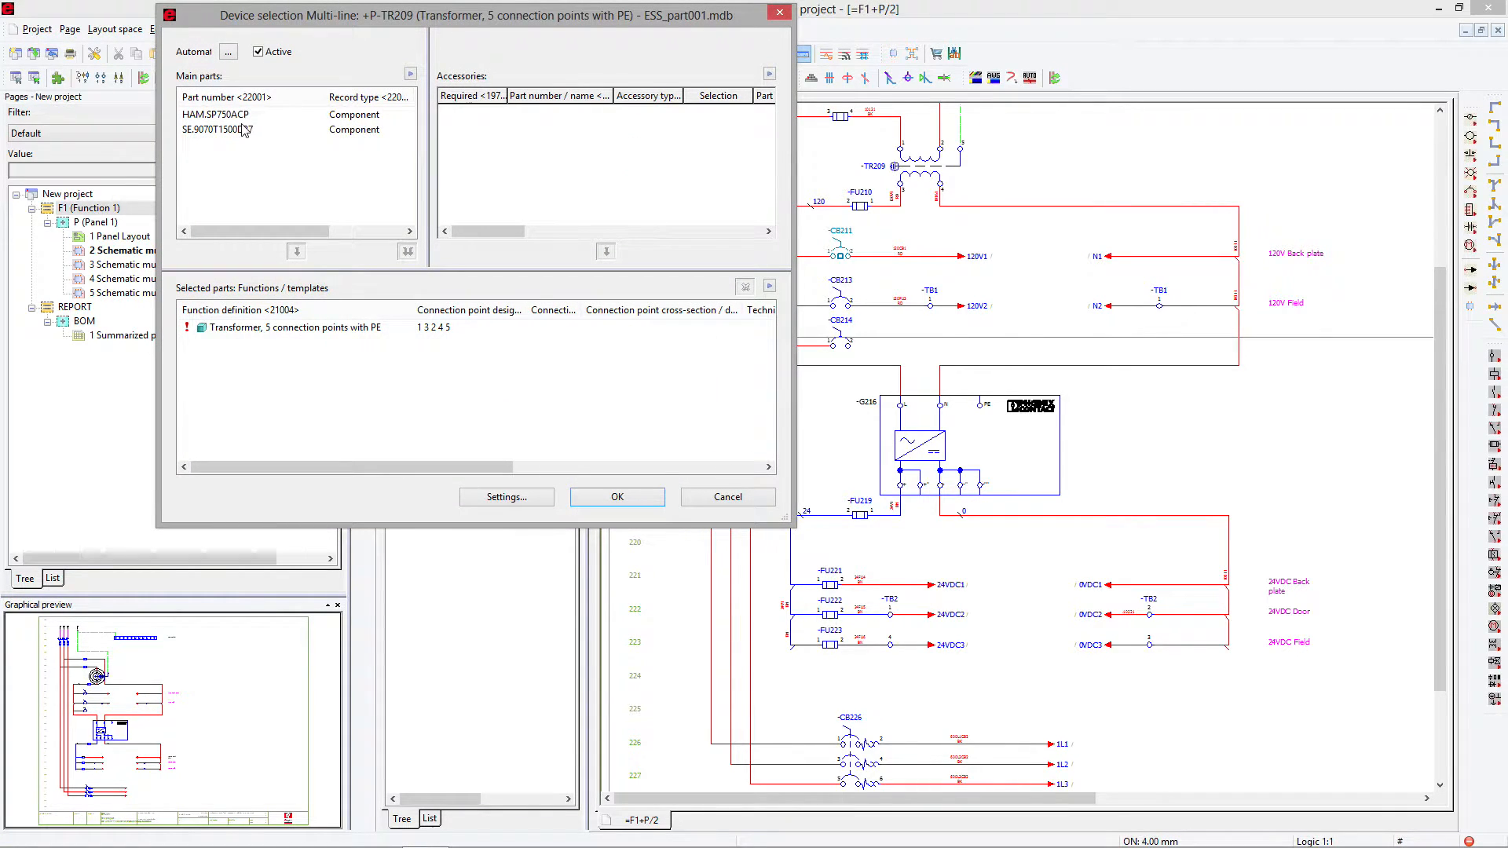
pyautogui.click(617, 497)
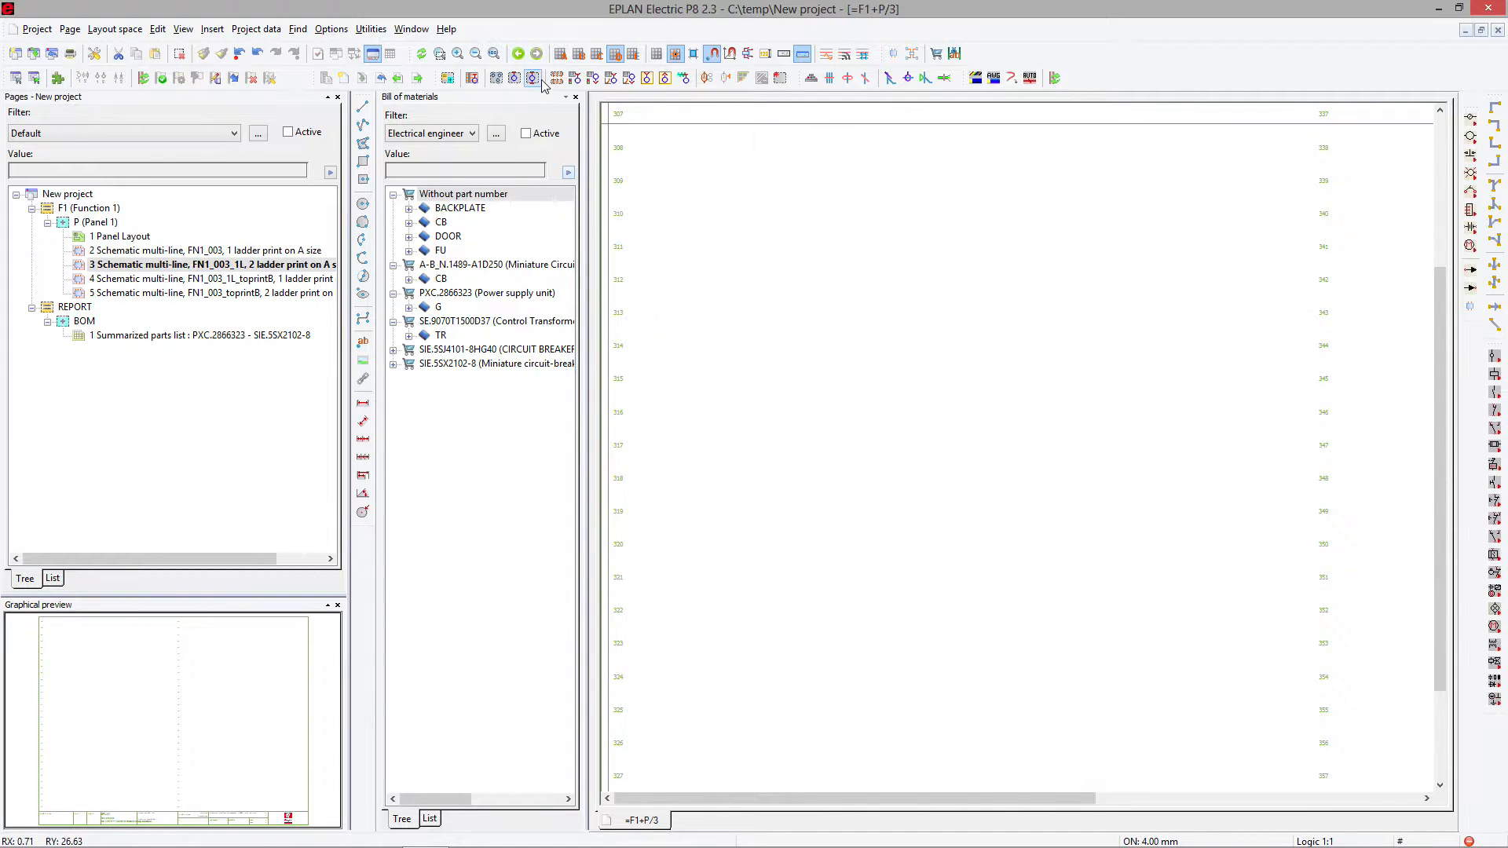
# - Insert the LENZE.080-32 three-phase motor device and place it on page 3
pyautogui.click(574, 96)
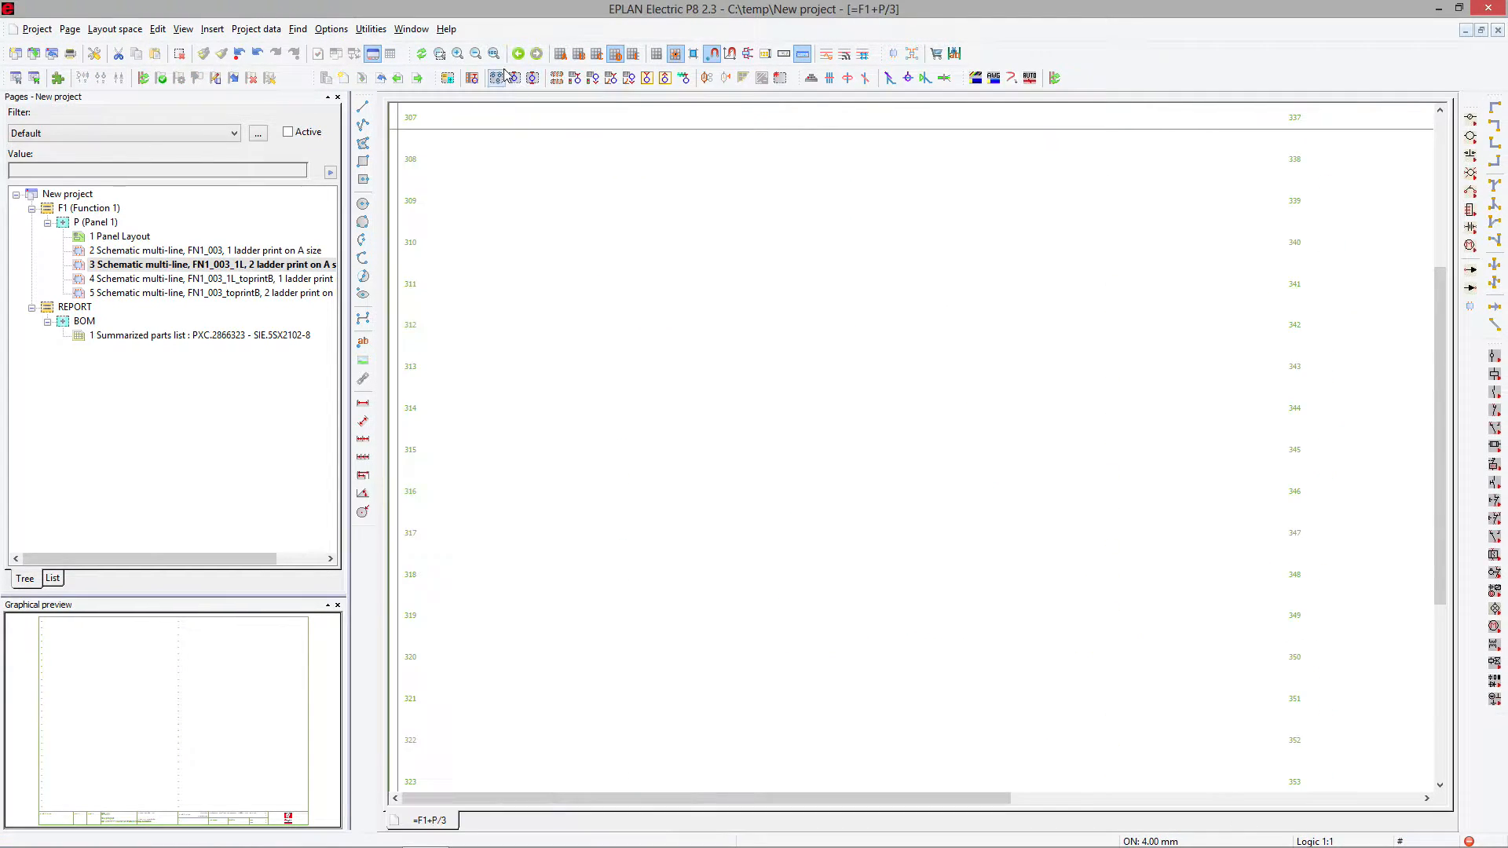
pyautogui.click(212, 28)
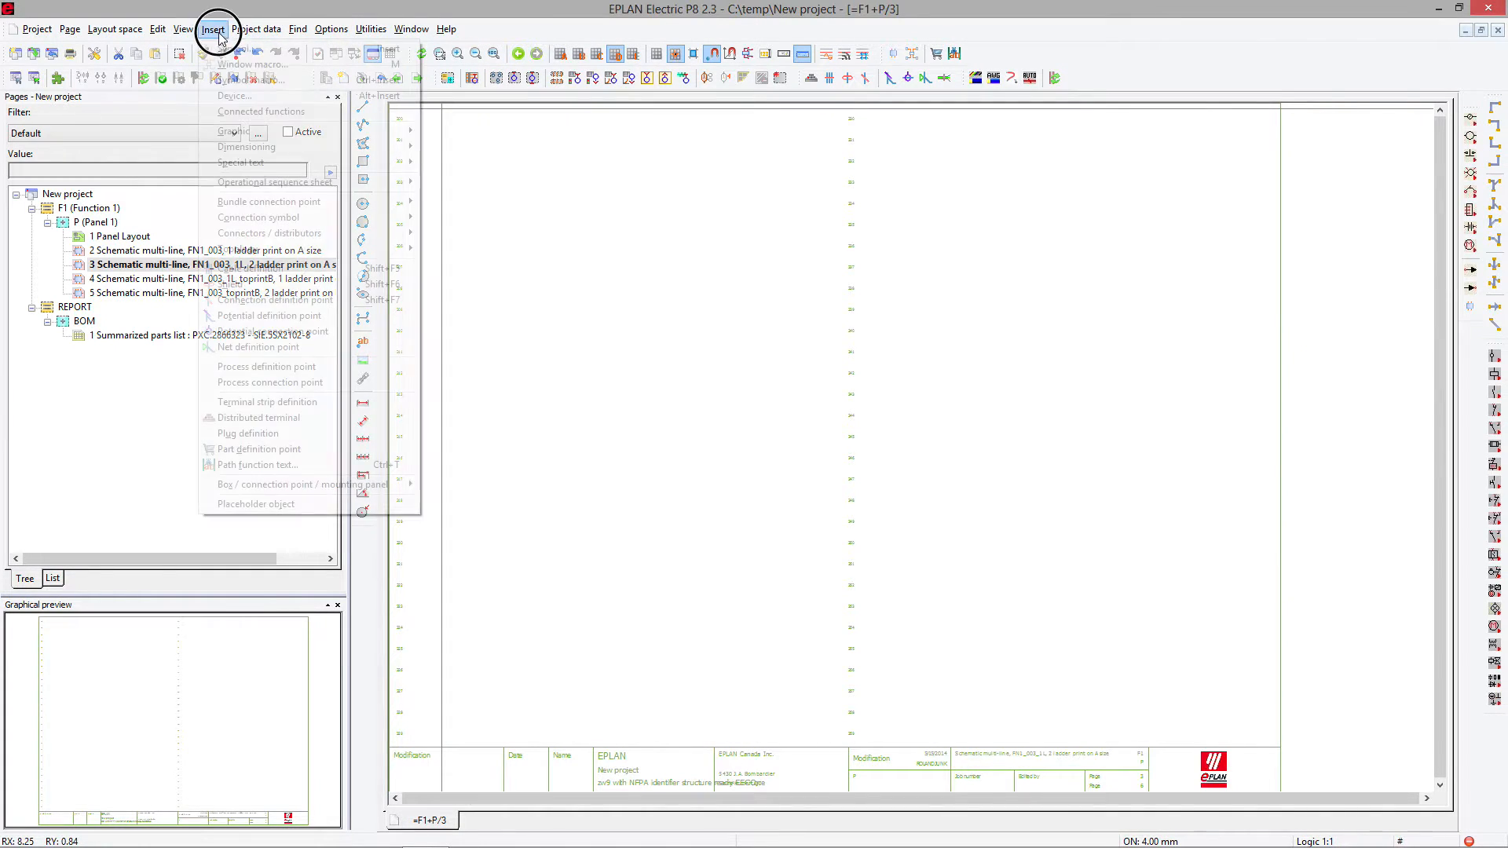
pyautogui.click(234, 95)
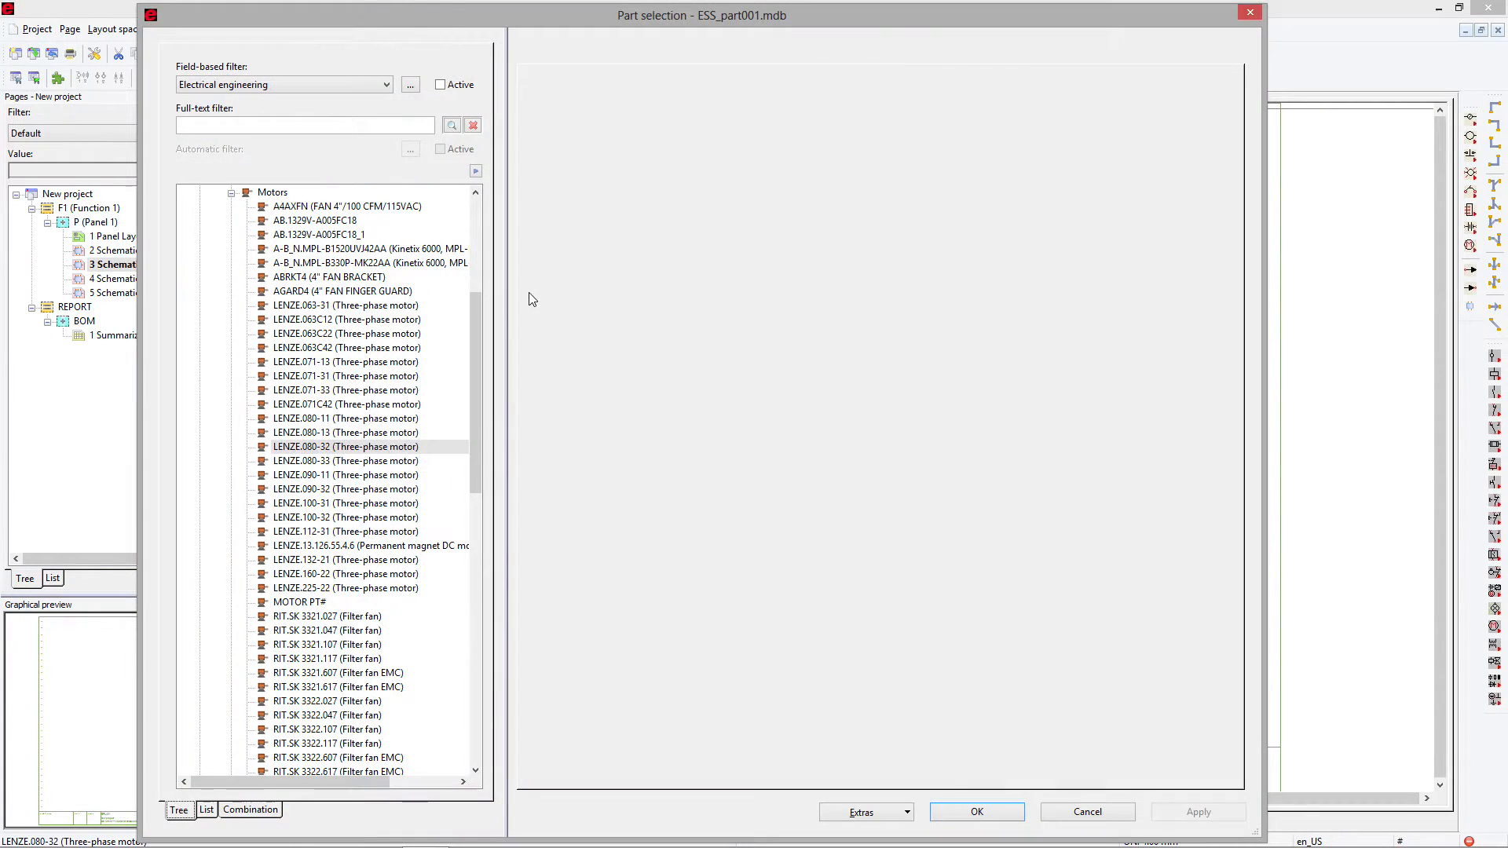
pyautogui.click(345, 446)
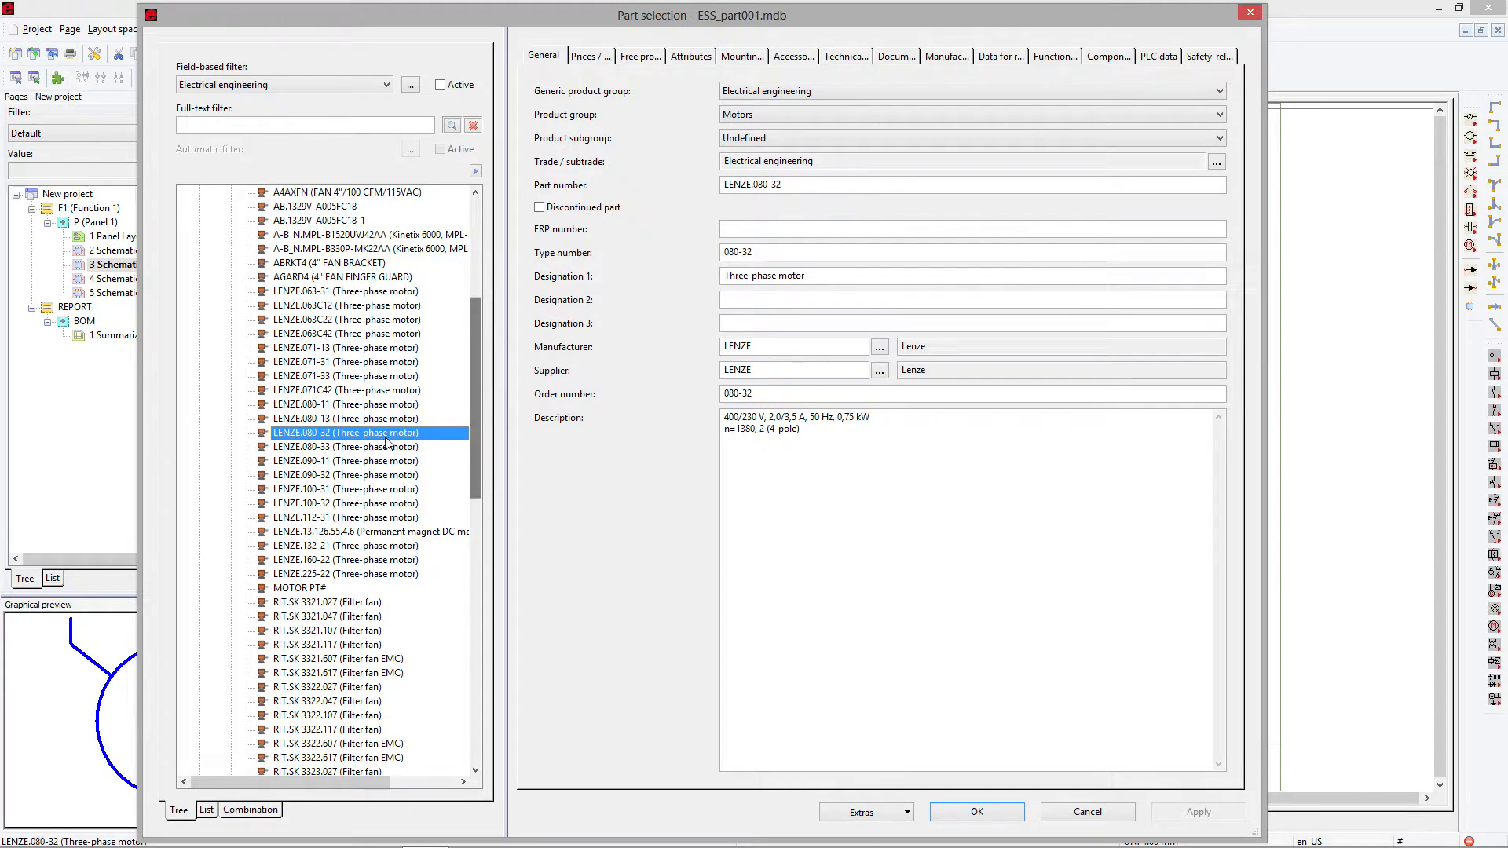
pyautogui.click(975, 810)
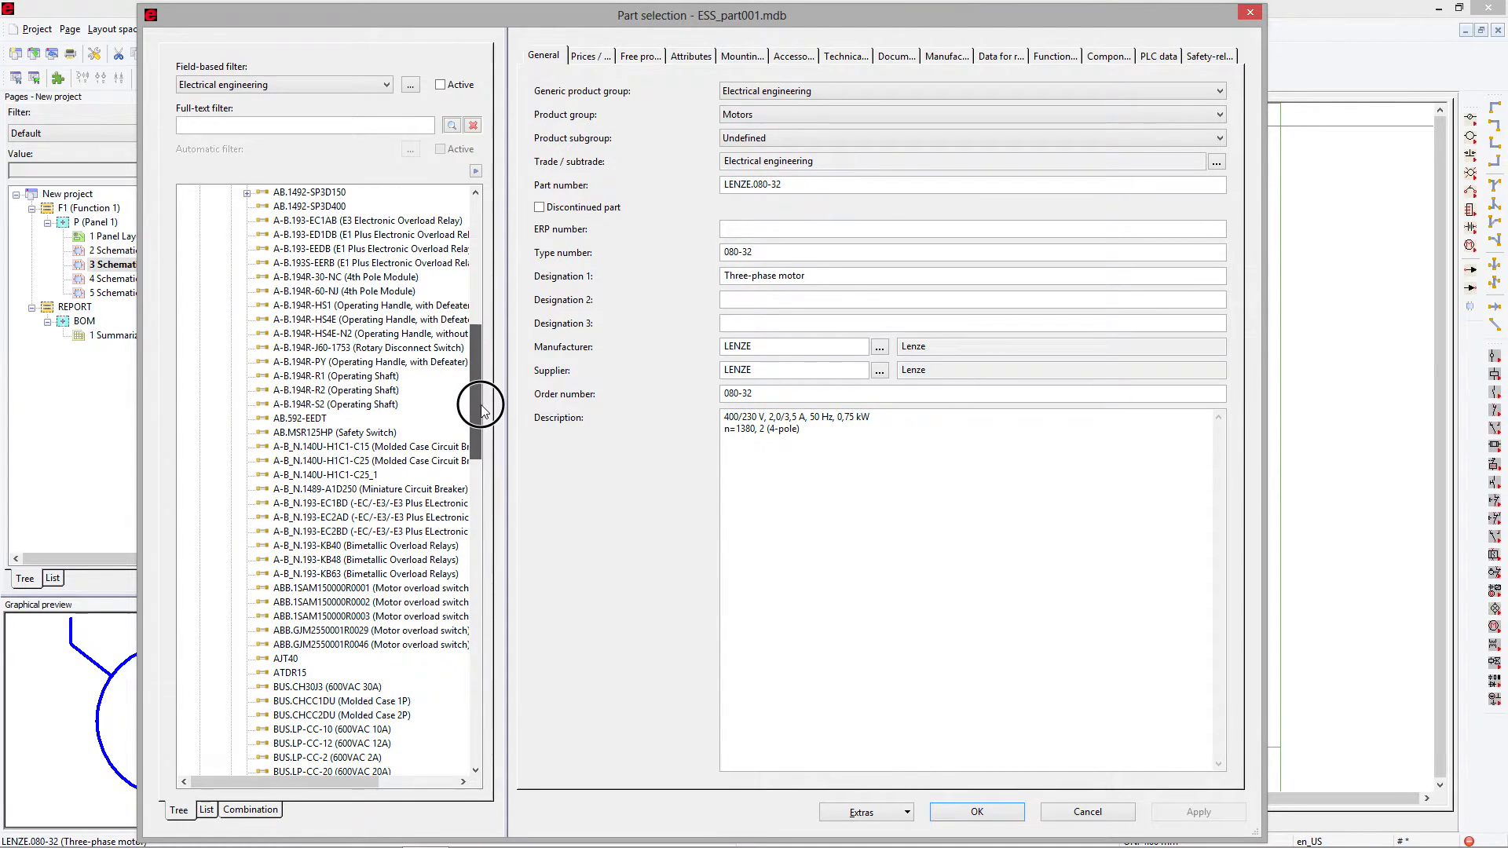
pyautogui.click(370, 587)
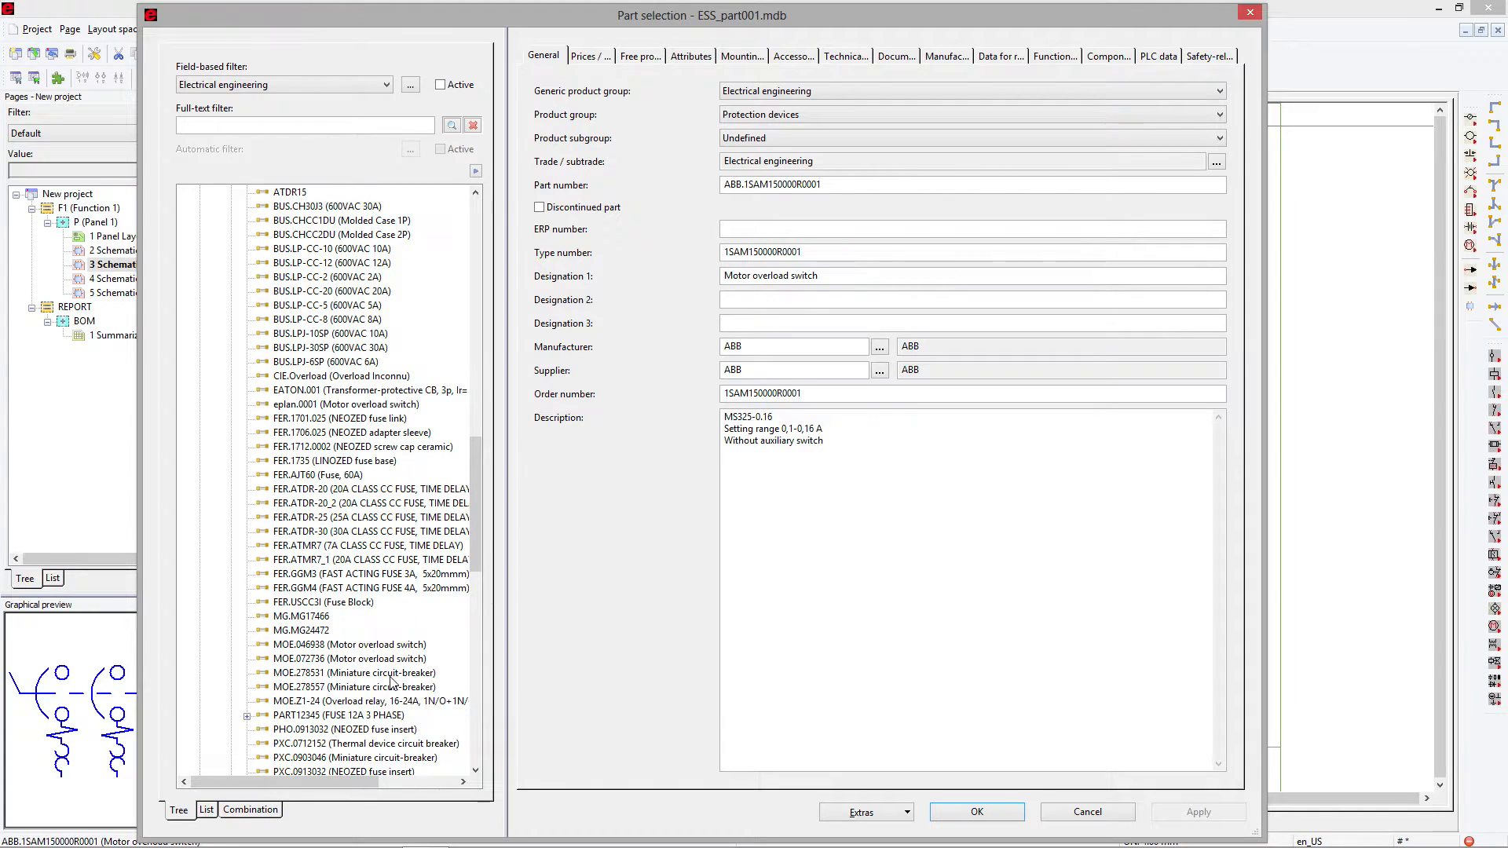
# - Insert the MOE.046938 motor overload switch and place it with the motor
pyautogui.click(351, 603)
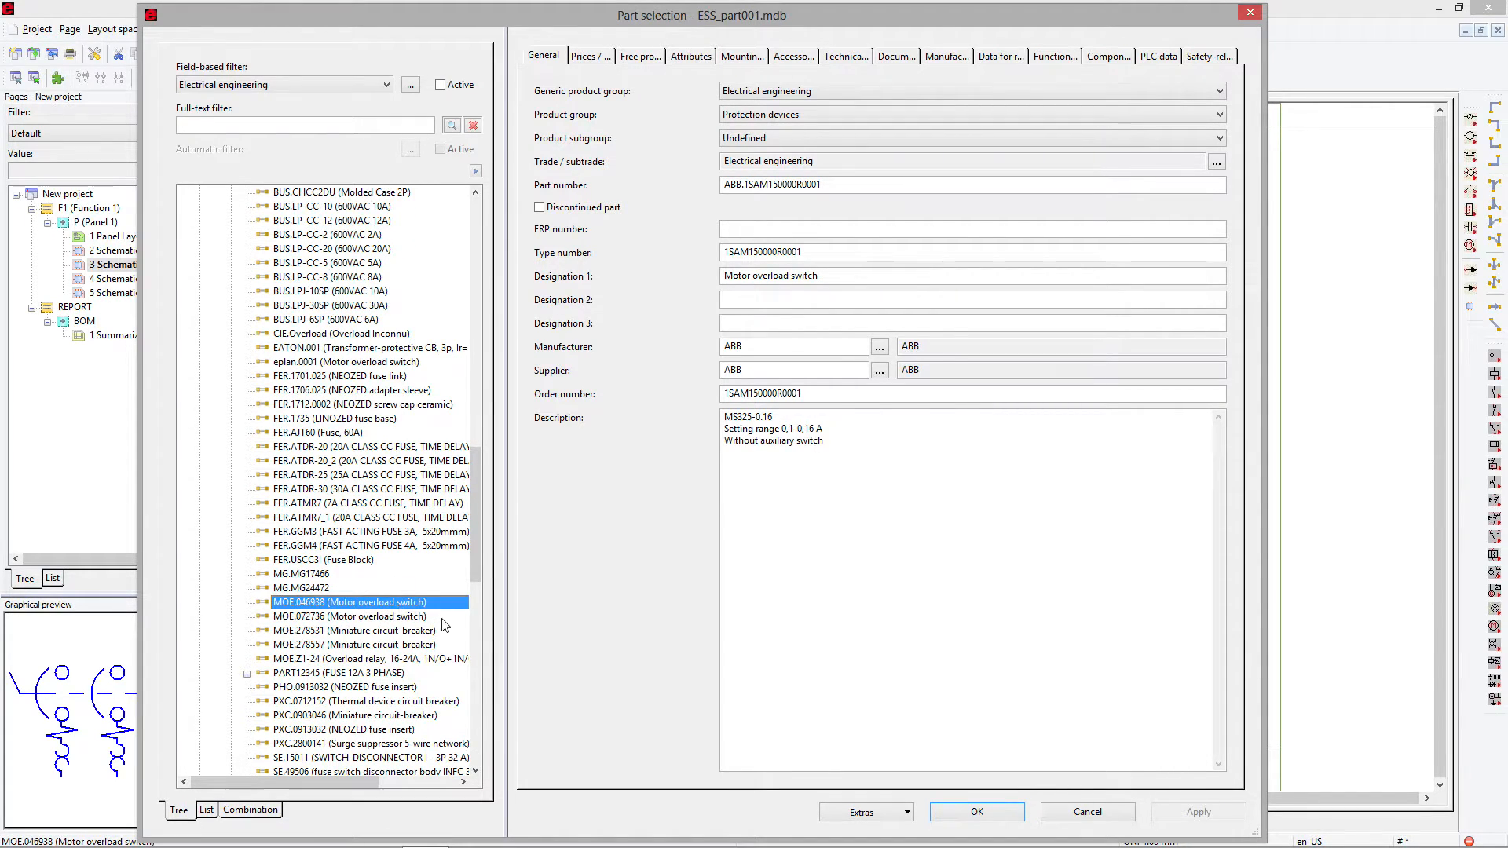
pyautogui.click(975, 812)
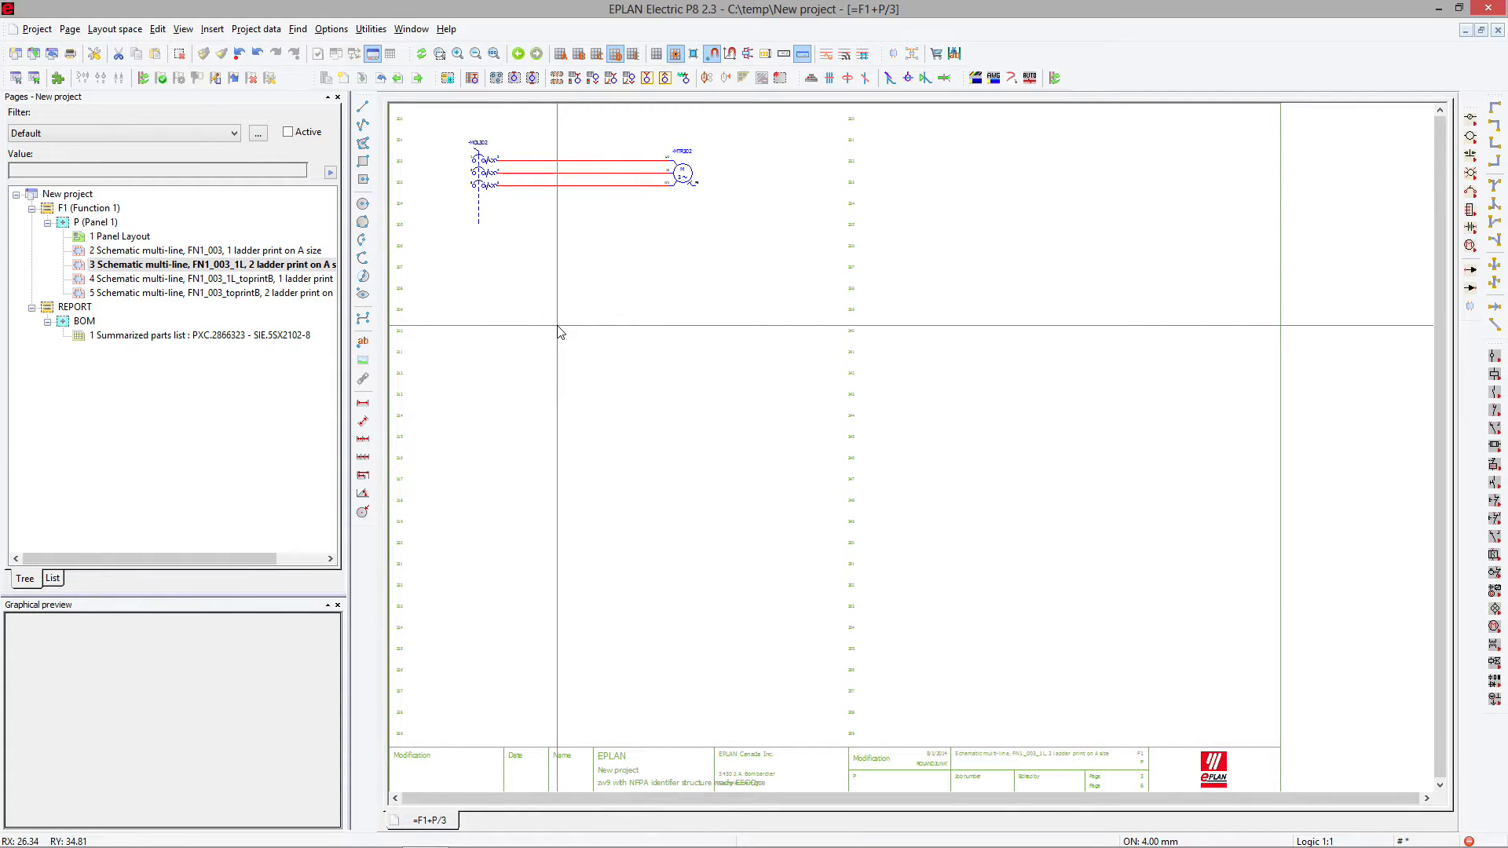
pyautogui.click(193, 334)
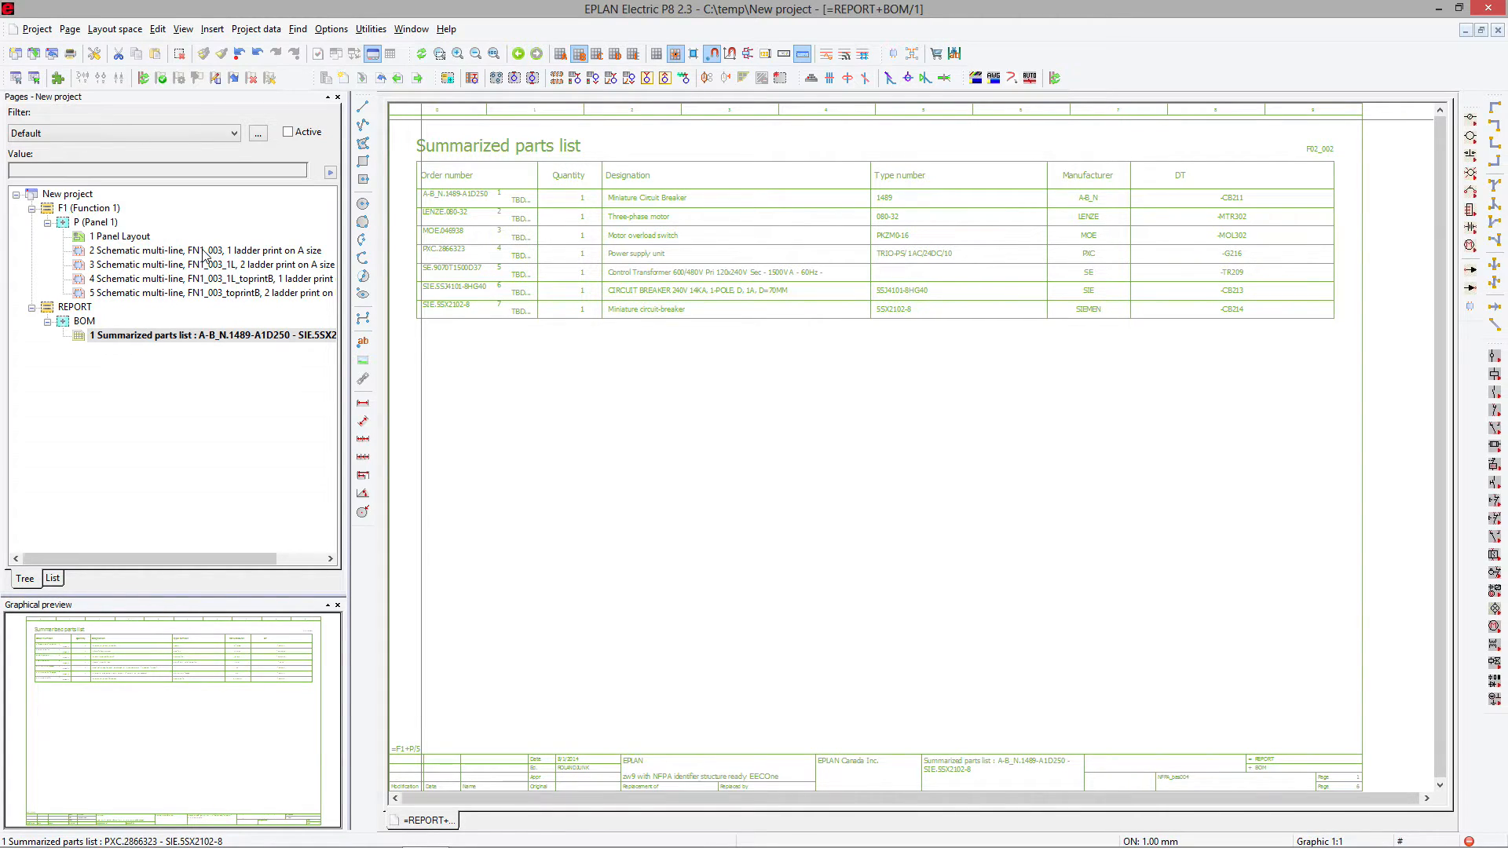
# - Return to page 3, search the Data Portal for 'a-b.20a' and browse the PowerFlex 70 results
pyautogui.doubleClick(211, 265)
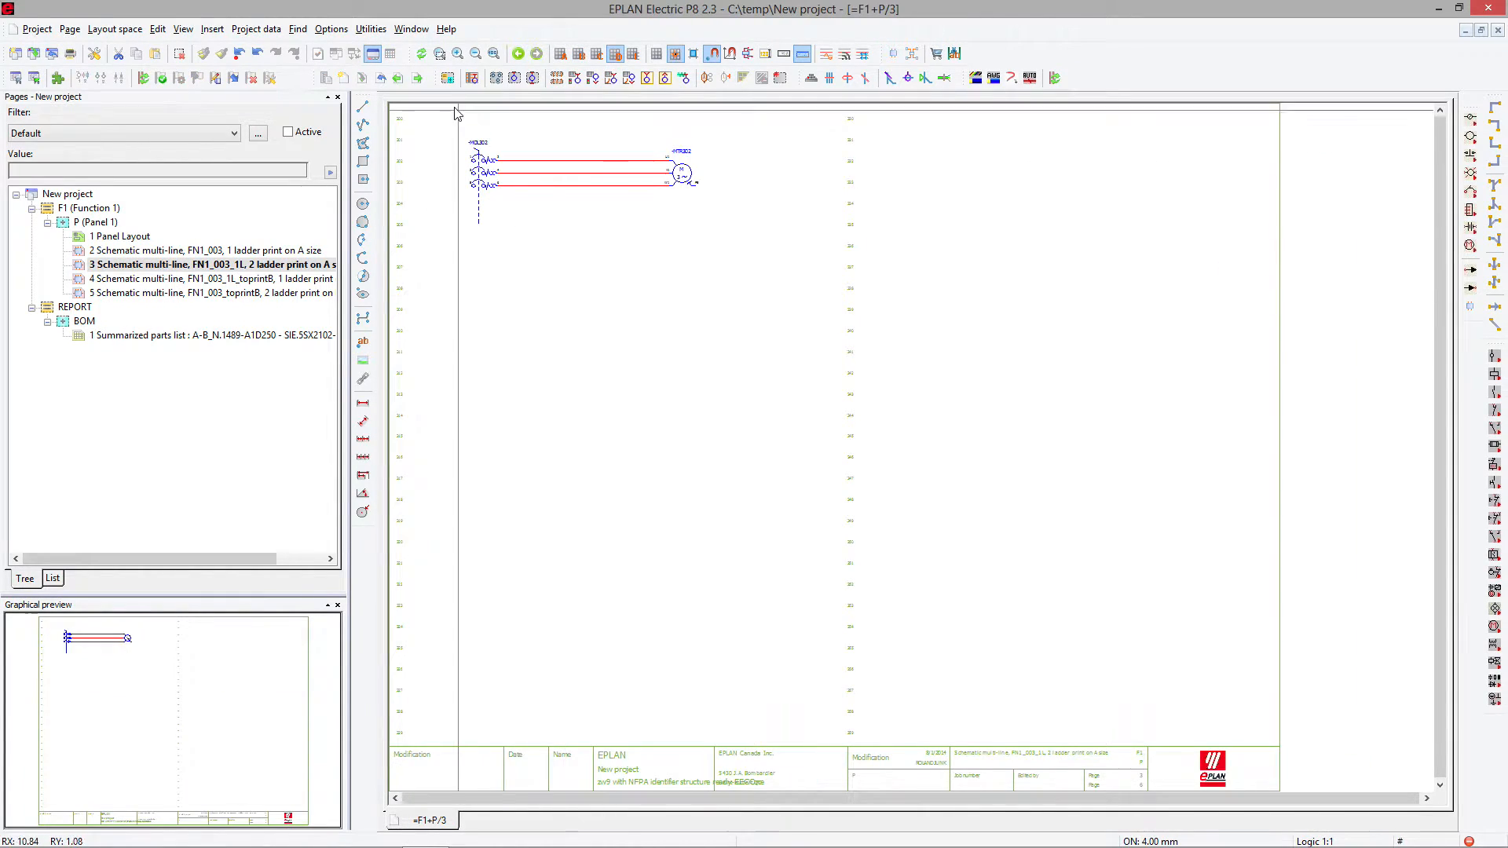
pyautogui.click(371, 28)
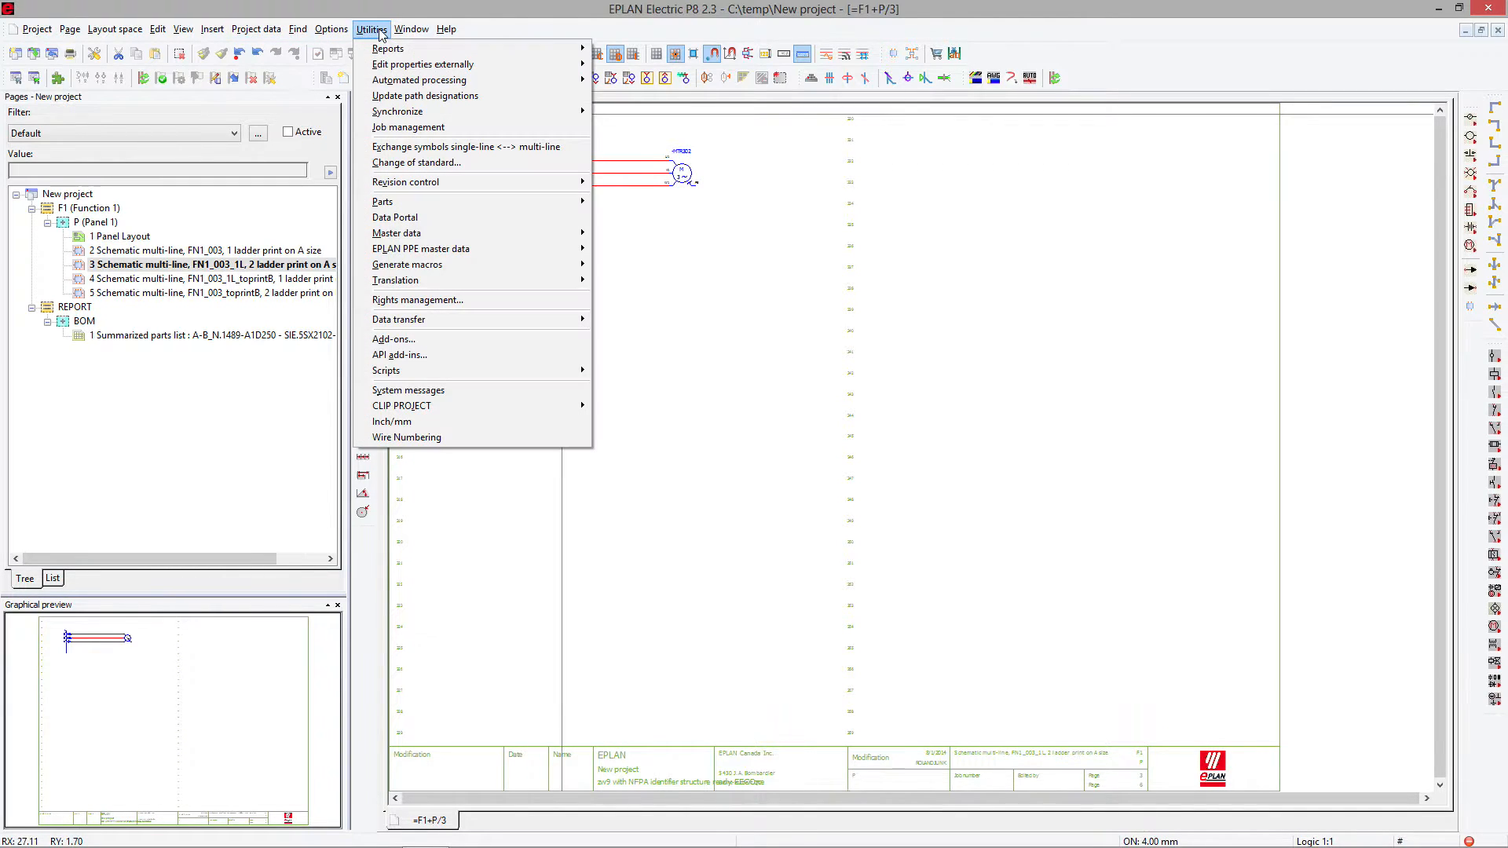
pyautogui.moveTo(394, 217)
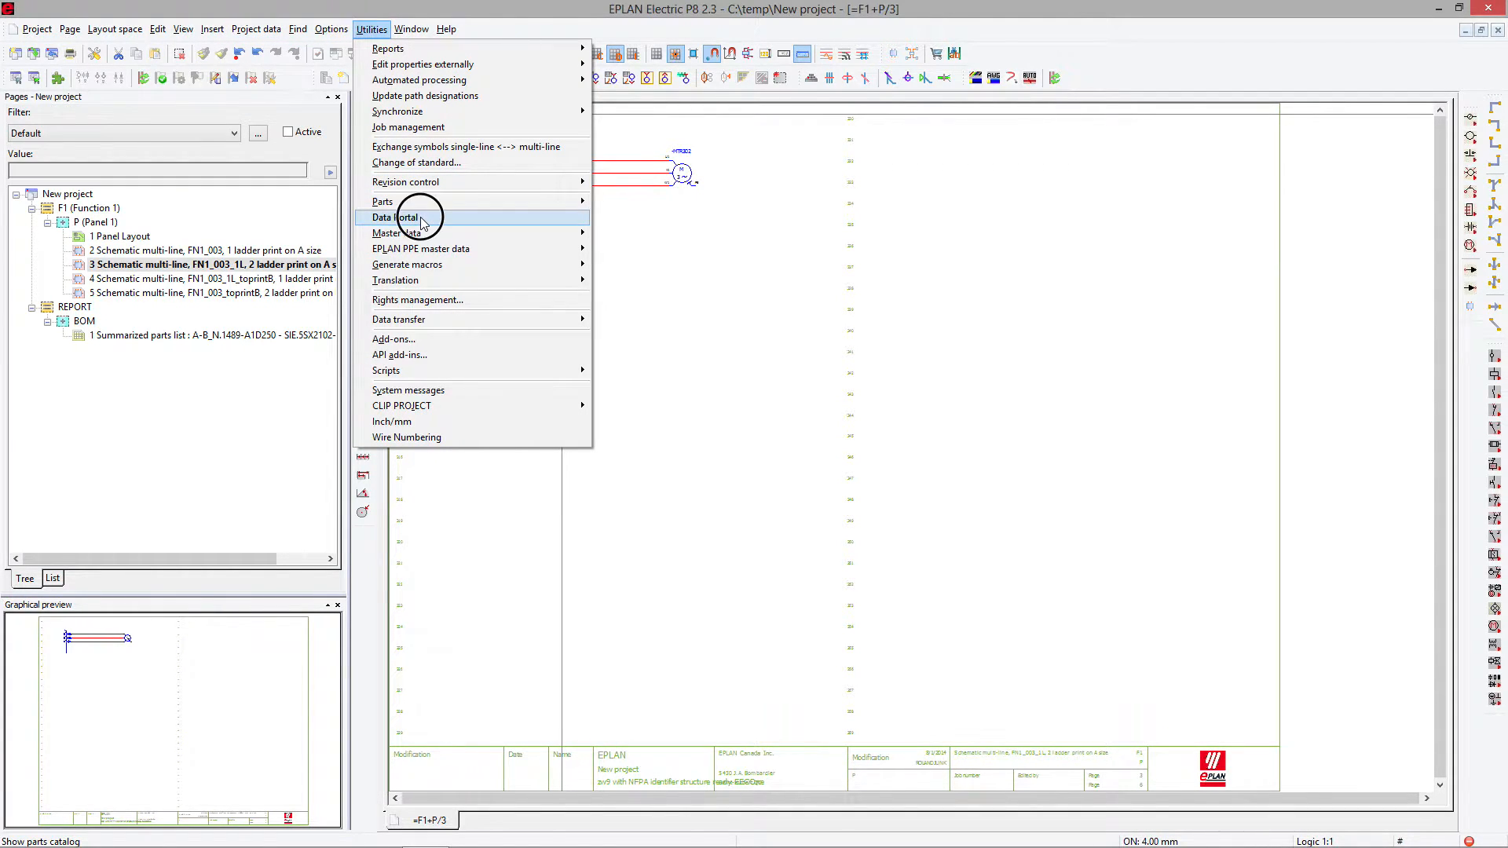
pyautogui.click(395, 216)
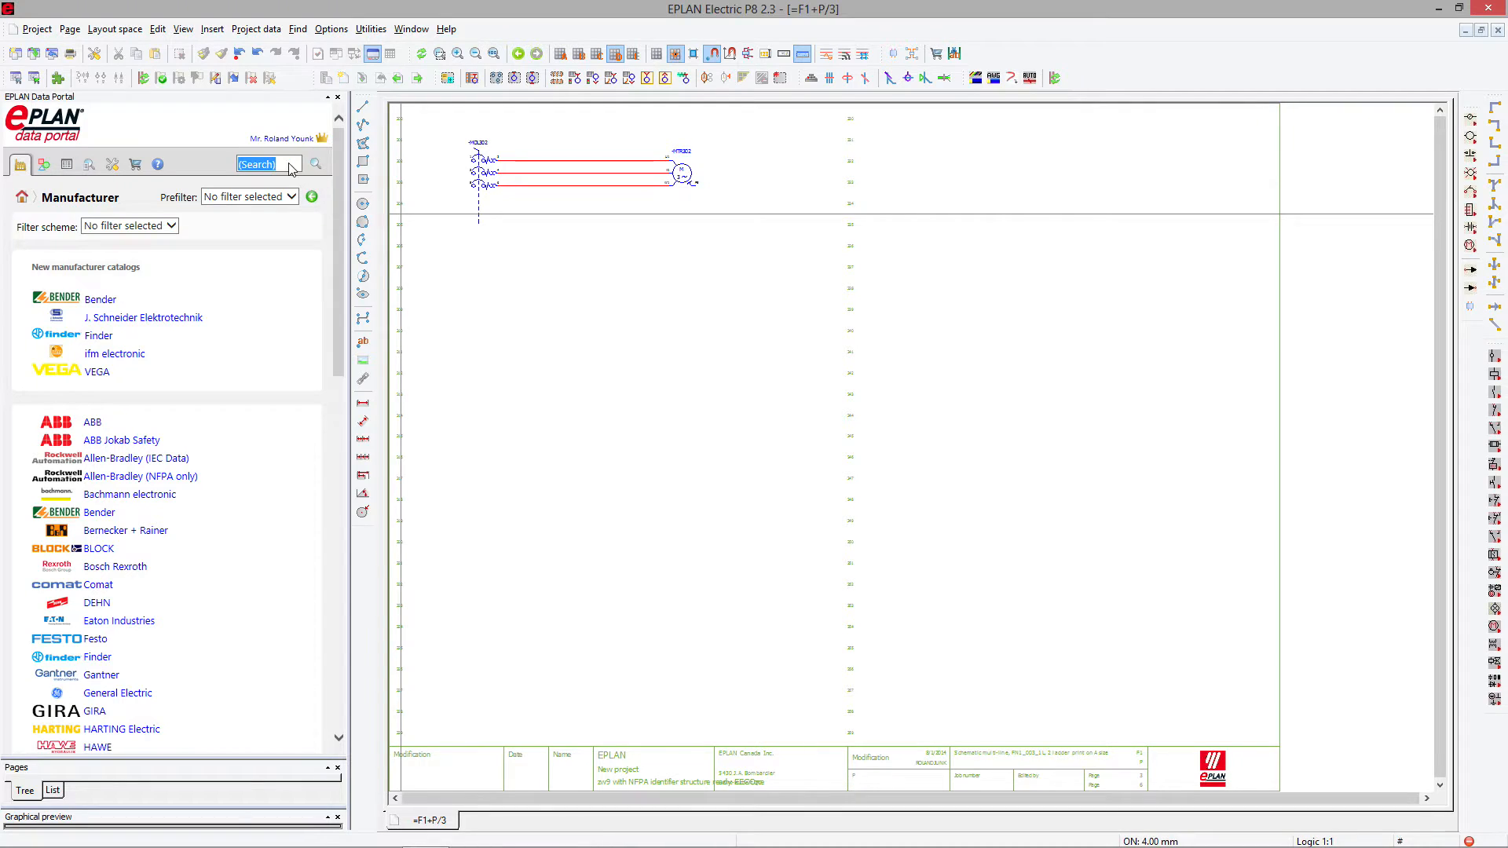
pyautogui.write('a-b.20a')
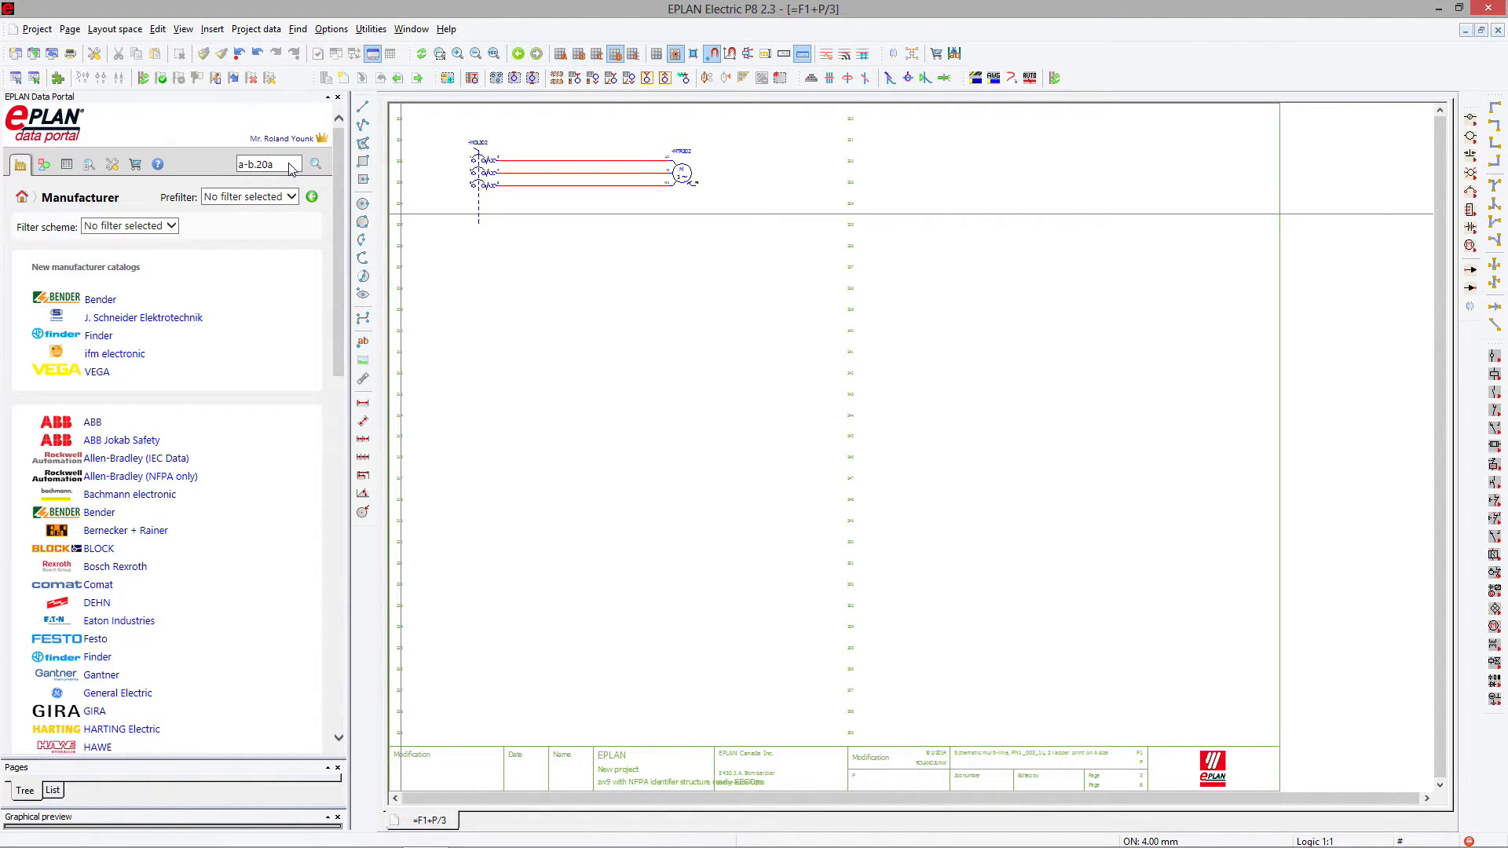
pyautogui.click(316, 163)
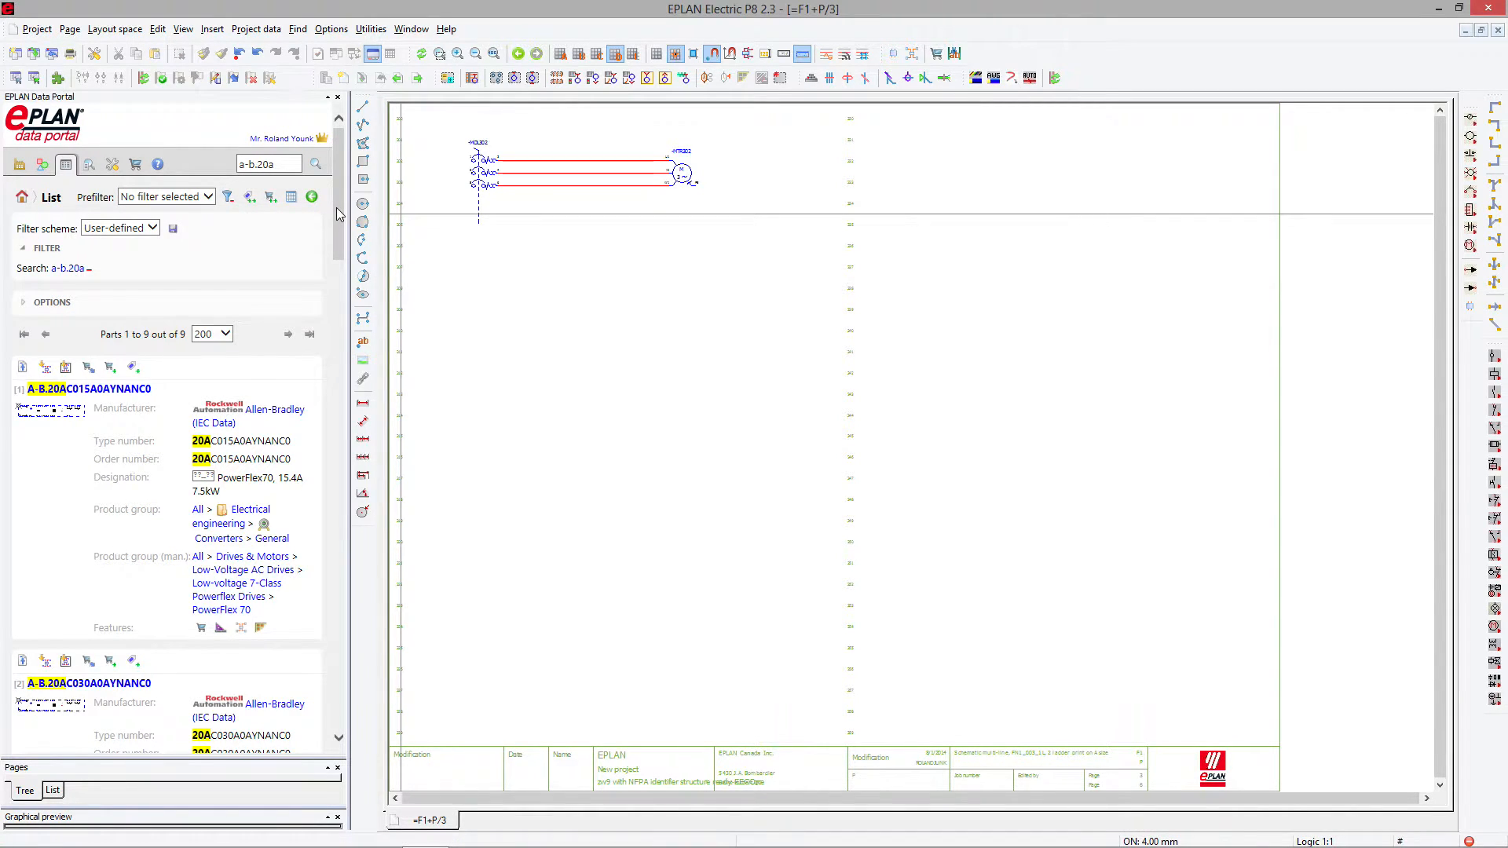
pyautogui.scroll(-3)
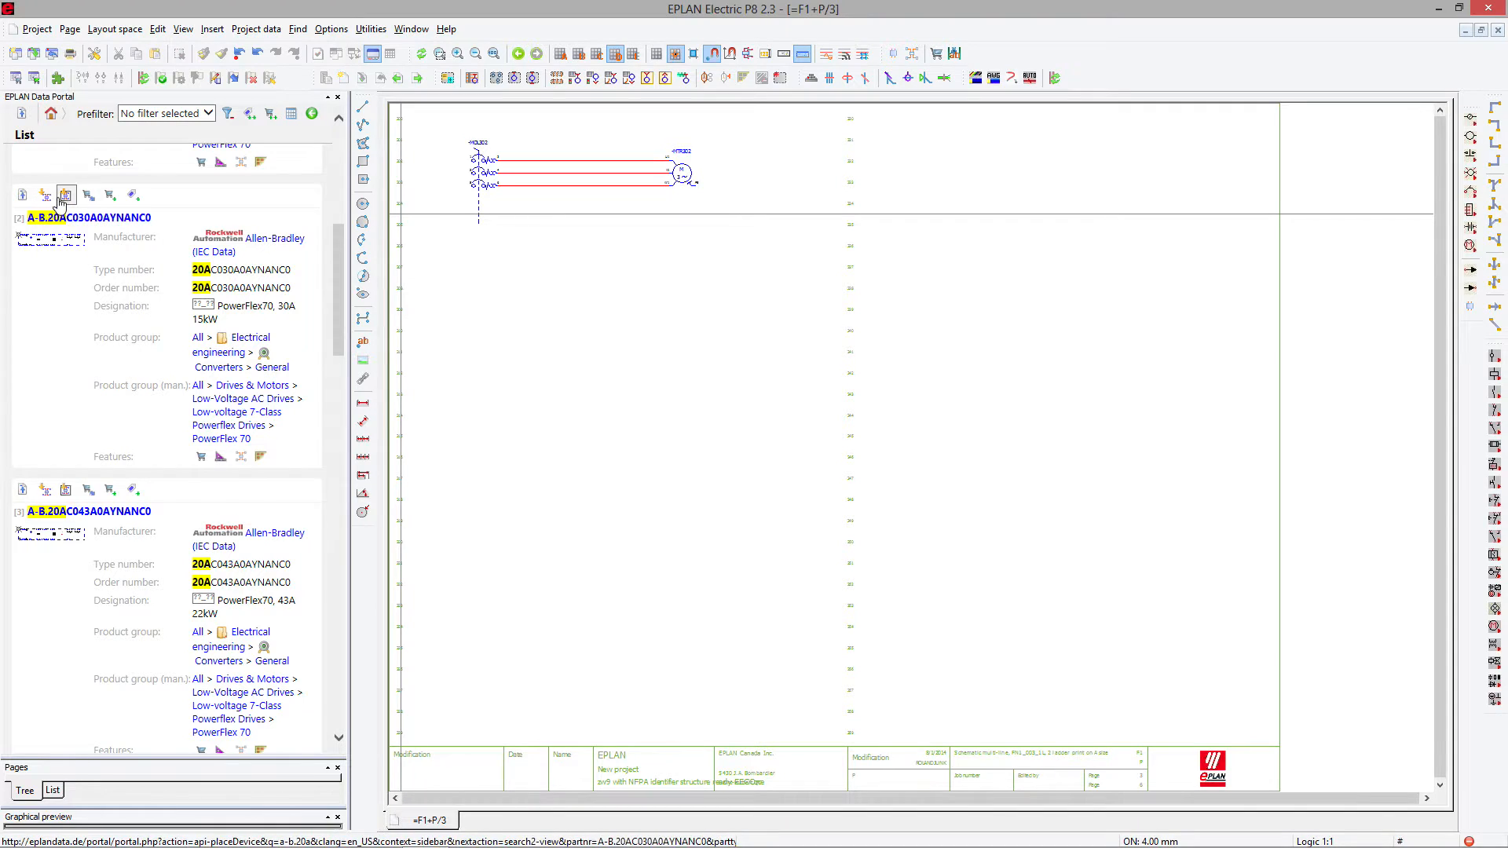
pyautogui.moveTo(65, 196)
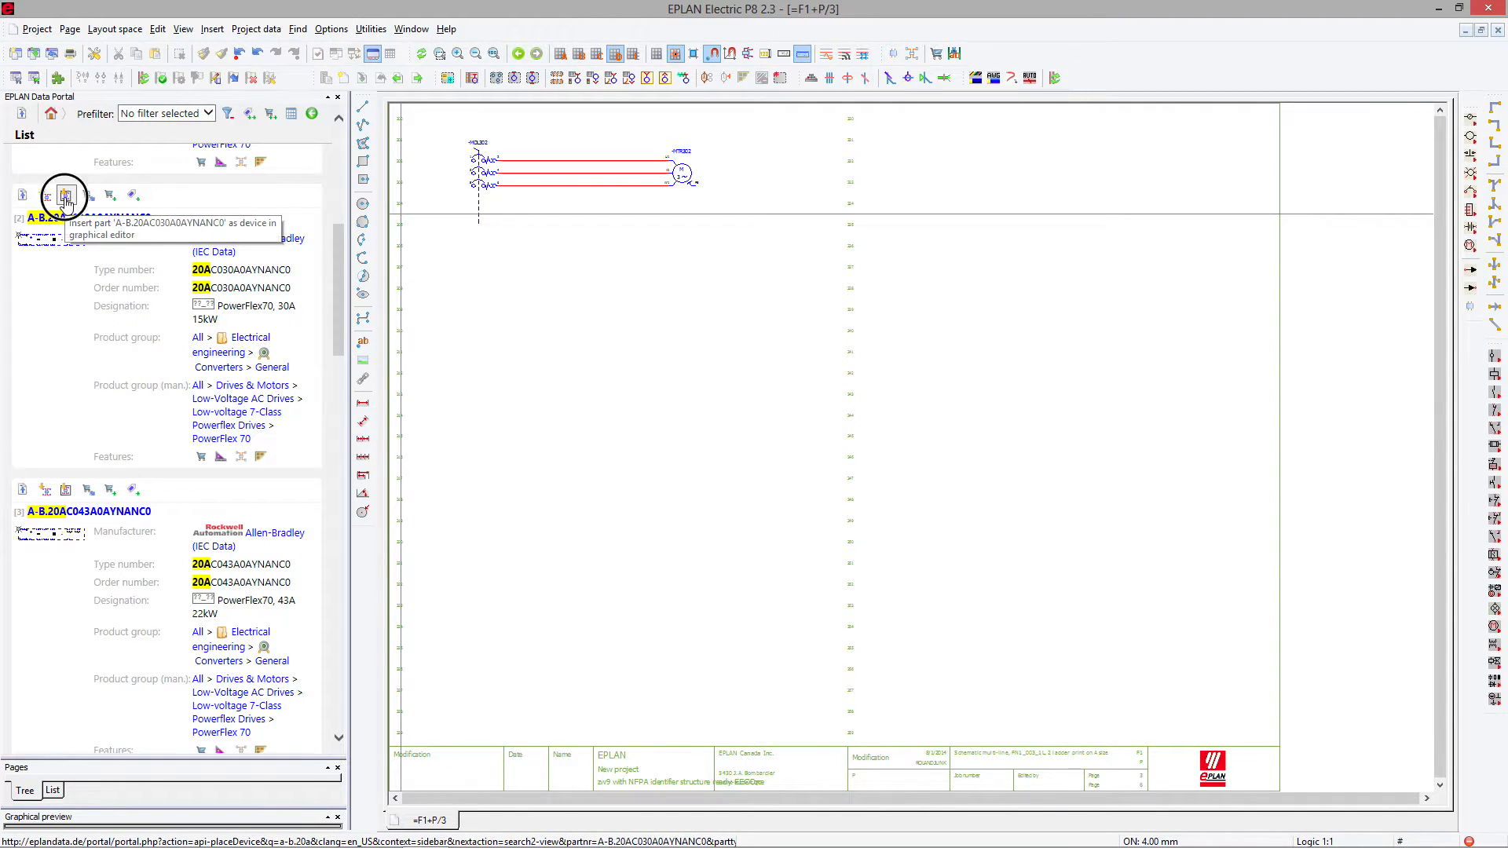
# - Import PowerFlex70 30A drive A-B.20AC030A0AYNANC0 with its parts data and place it on page 3
pyautogui.click(65, 197)
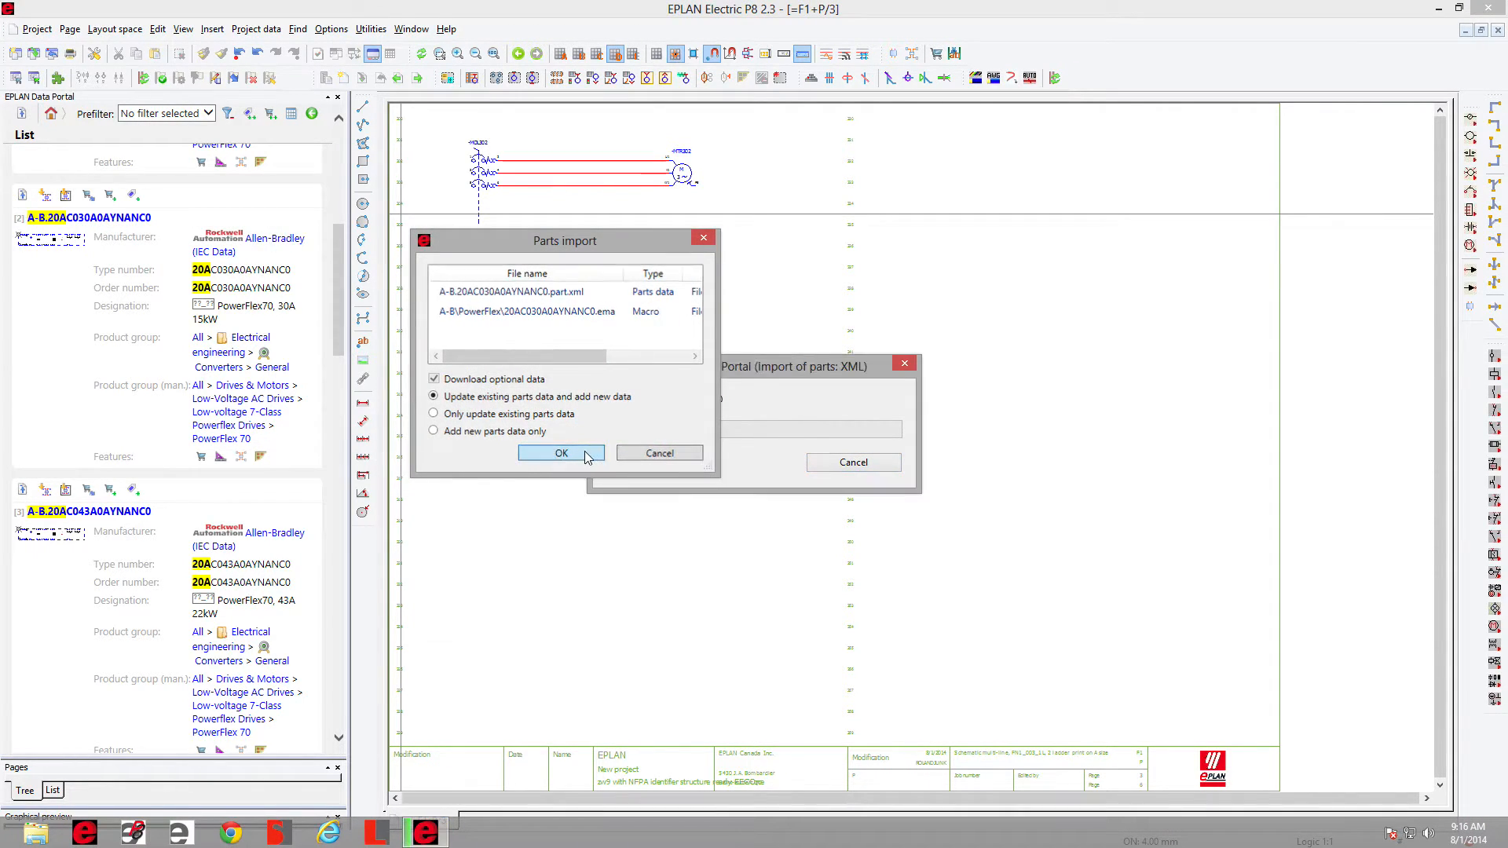
pyautogui.click(562, 453)
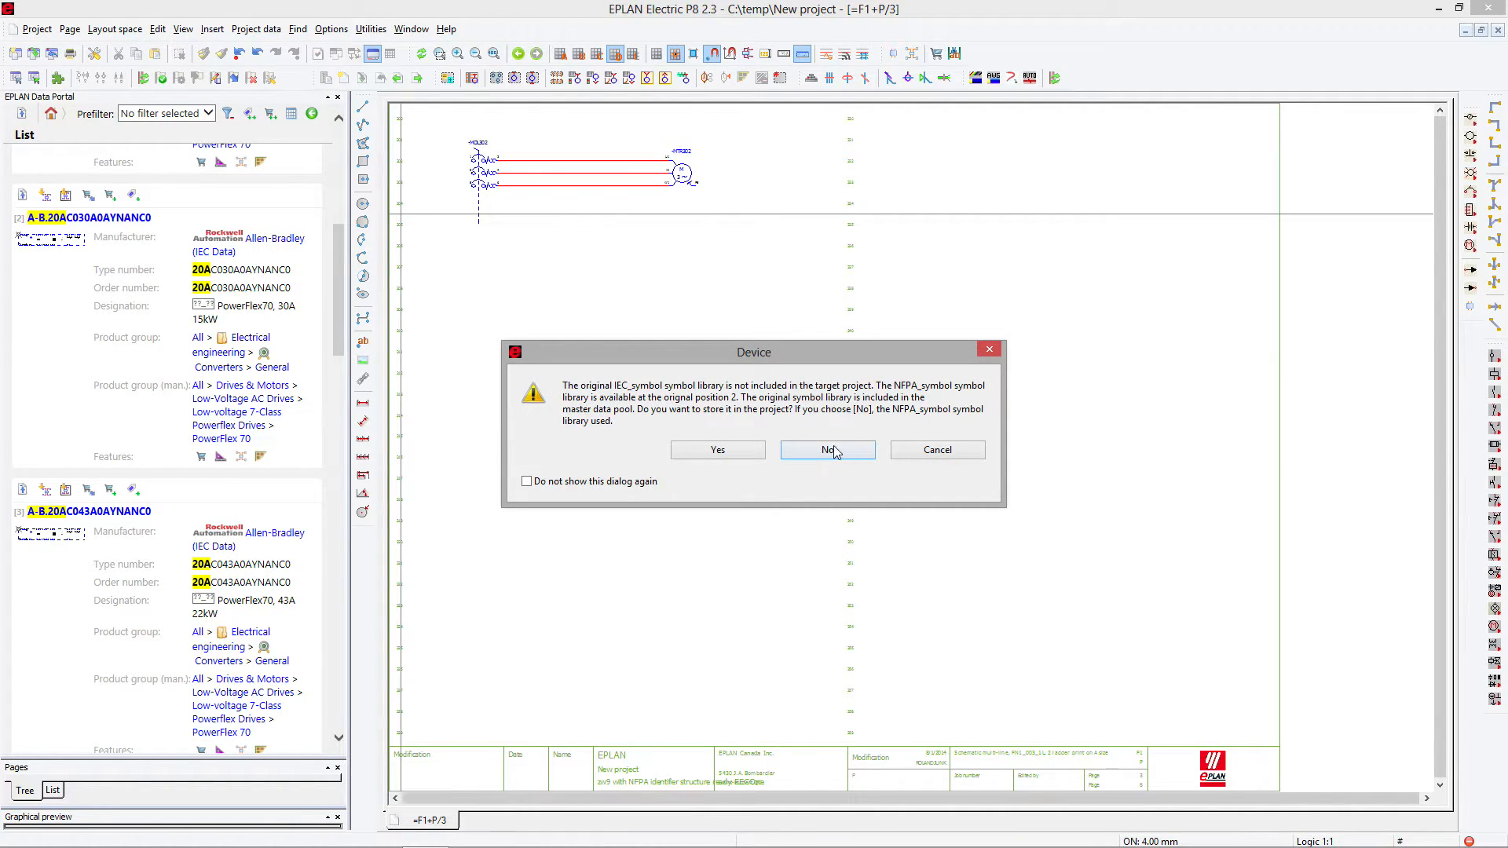
pyautogui.click(826, 449)
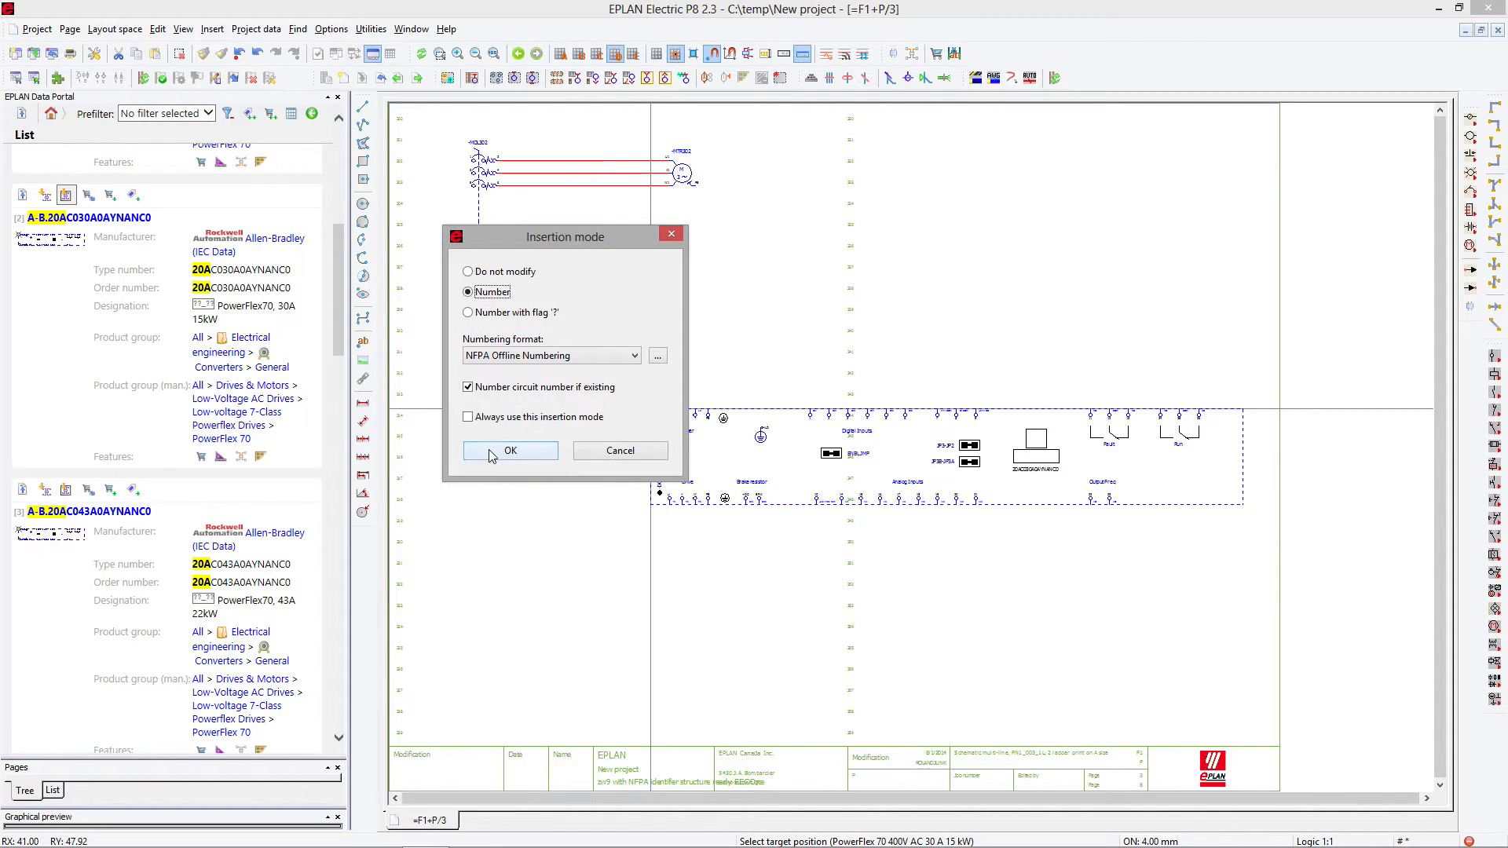
pyautogui.click(510, 450)
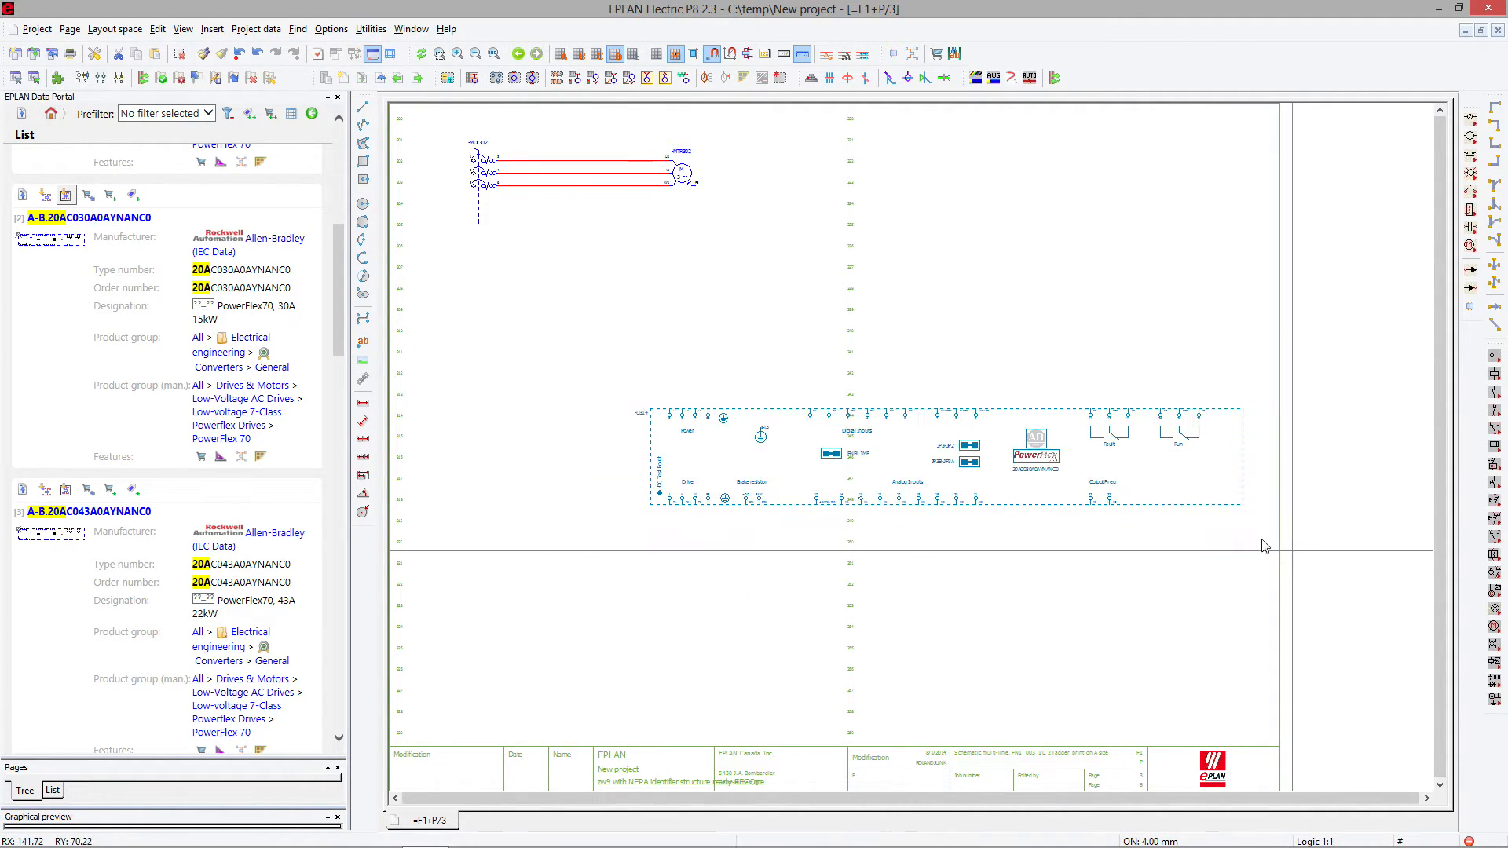
pyautogui.click(157, 29)
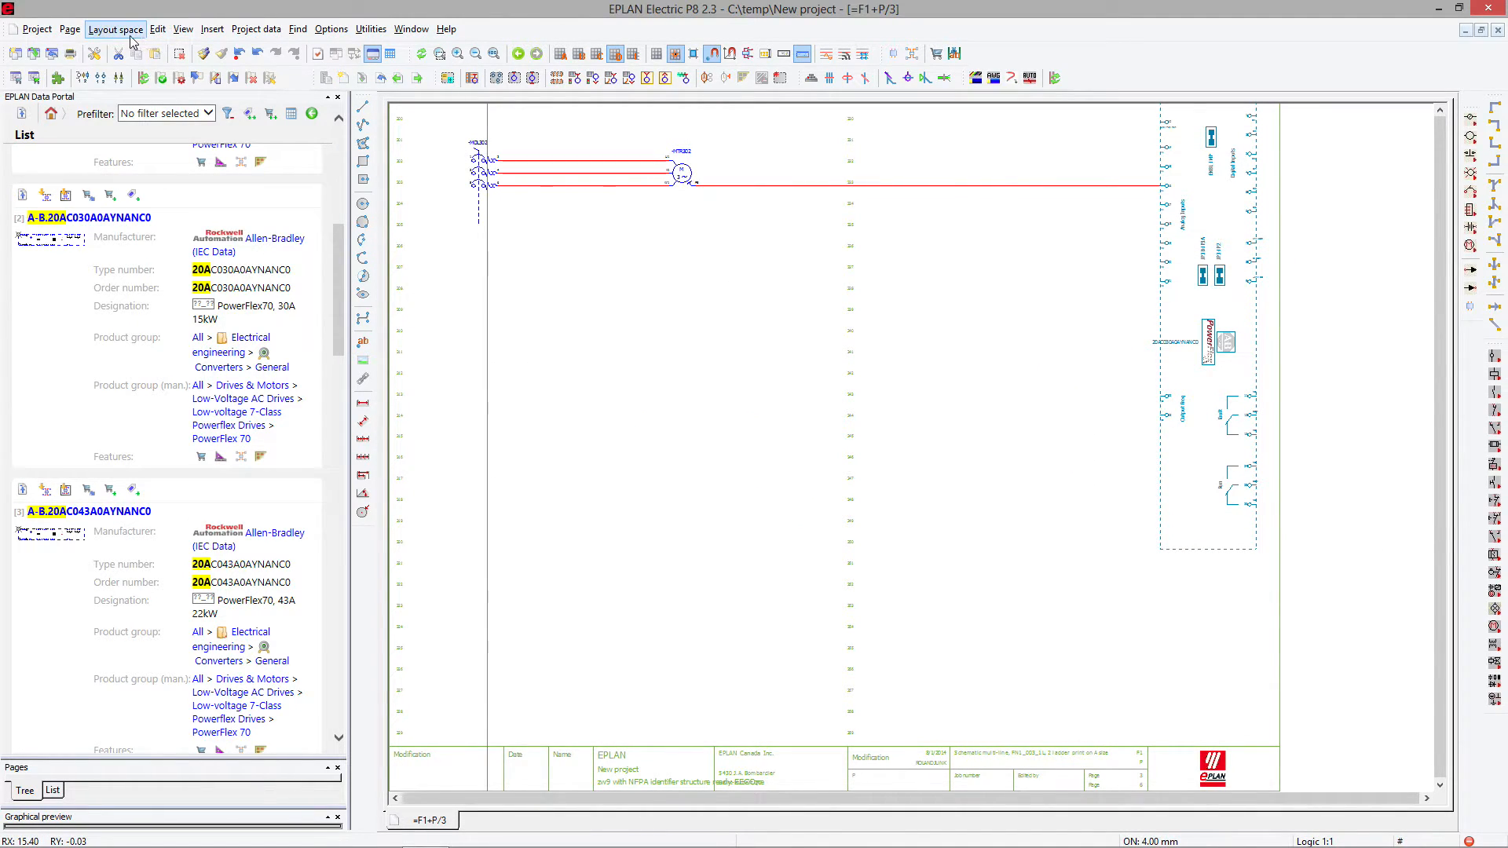
pyautogui.click(157, 28)
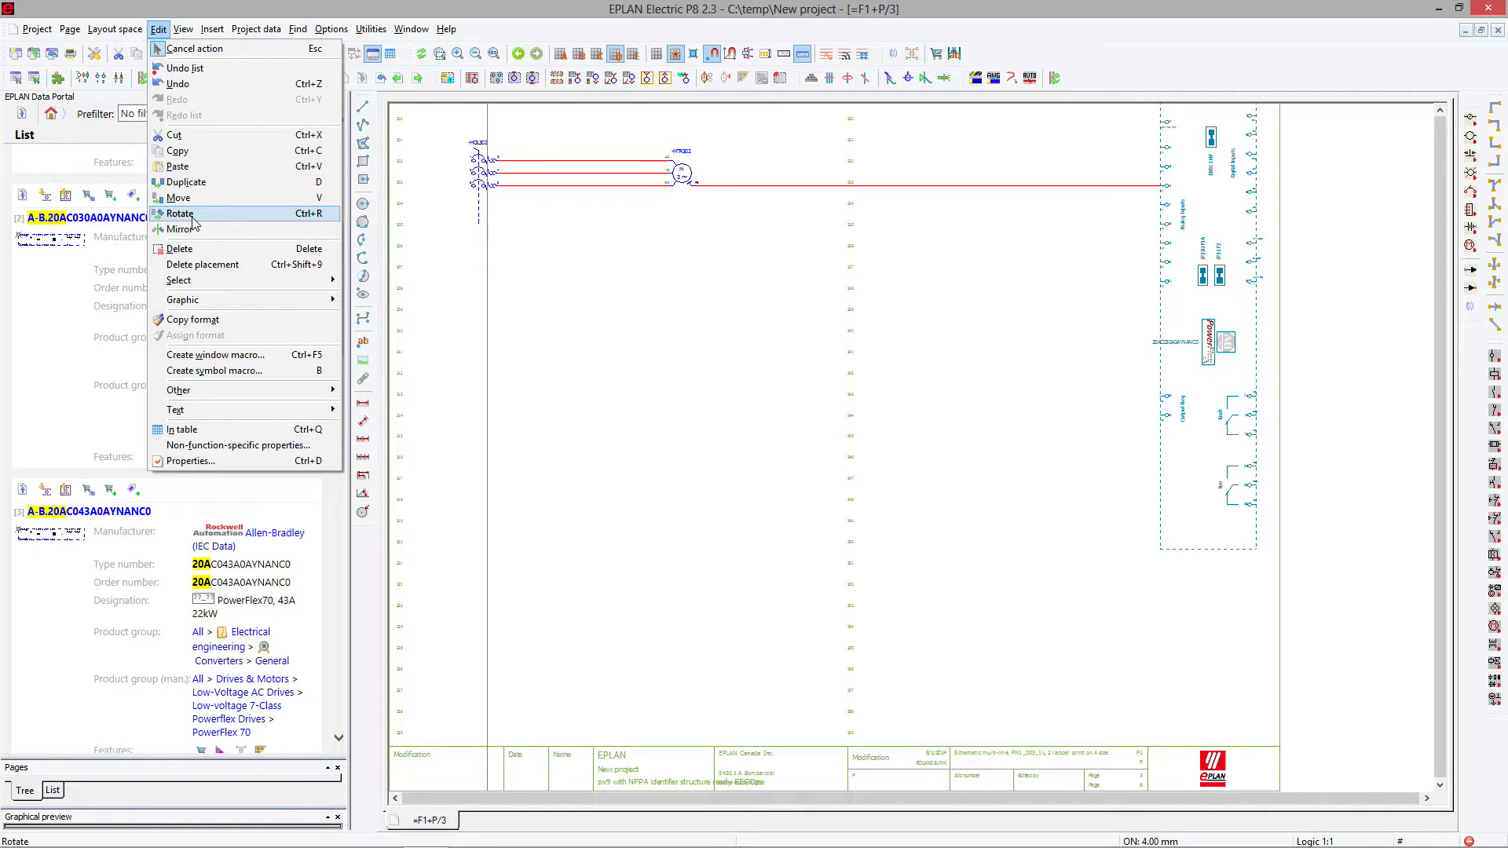
# - Pick up the PowerFlex70 drive block to reposition it vertically on page 3
pyautogui.click(181, 228)
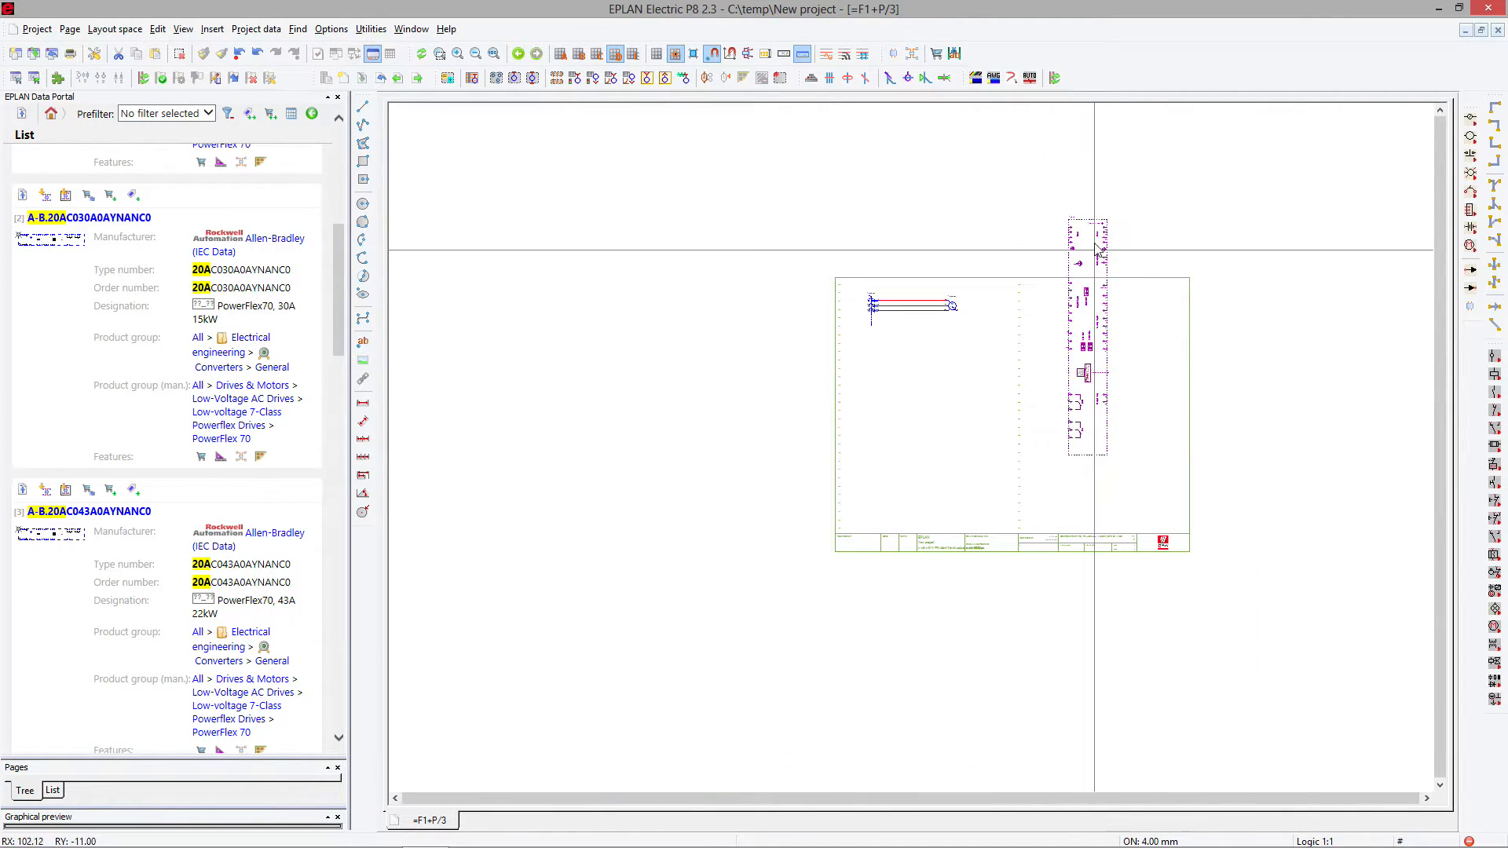
pyautogui.moveTo(1092, 217)
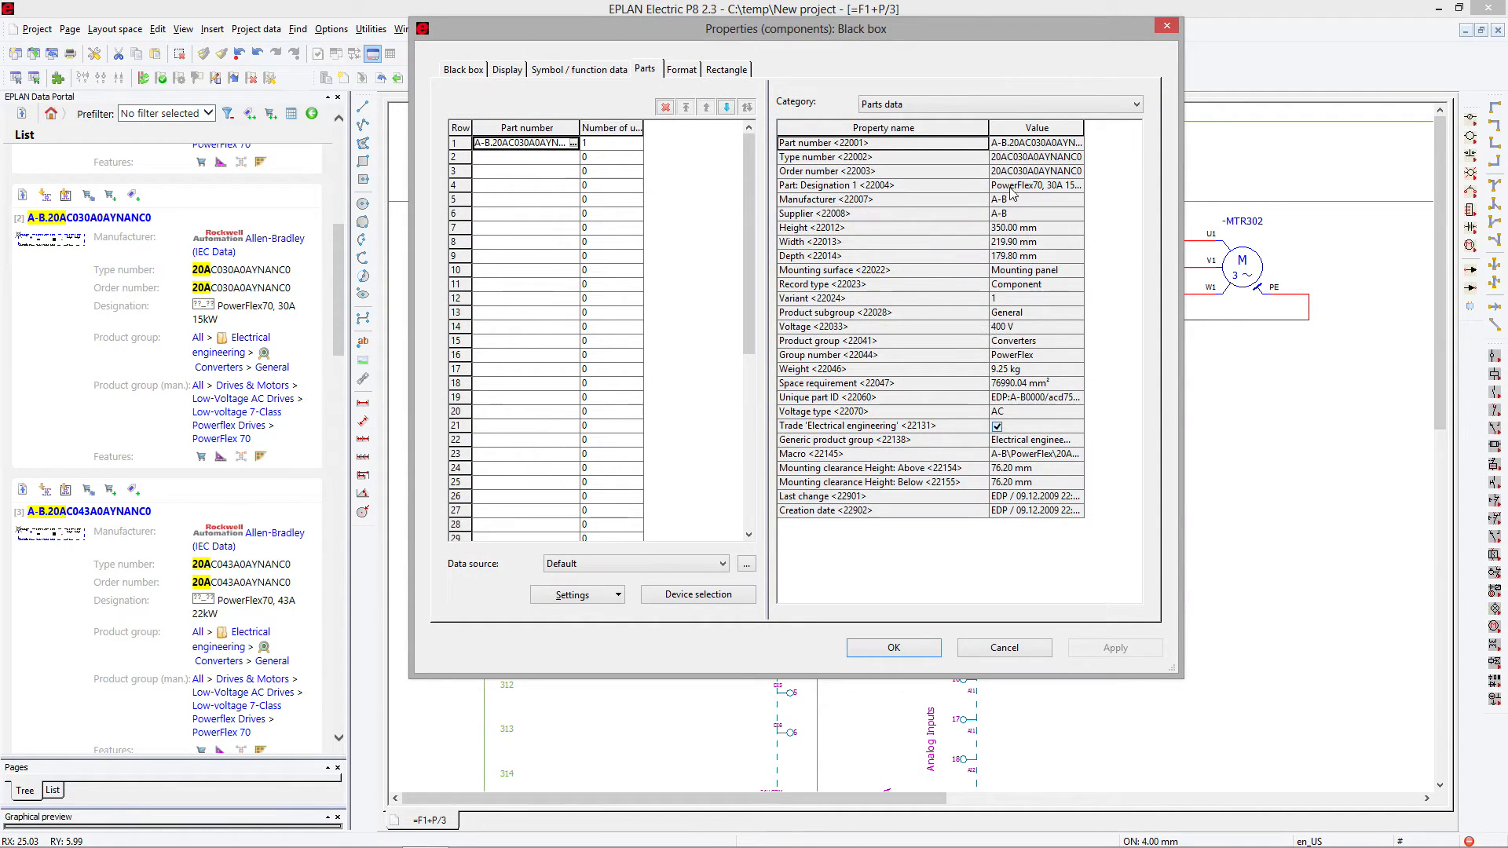
# - Close the drive properties, review the overload switch's parts data, and close it
pyautogui.click(892, 646)
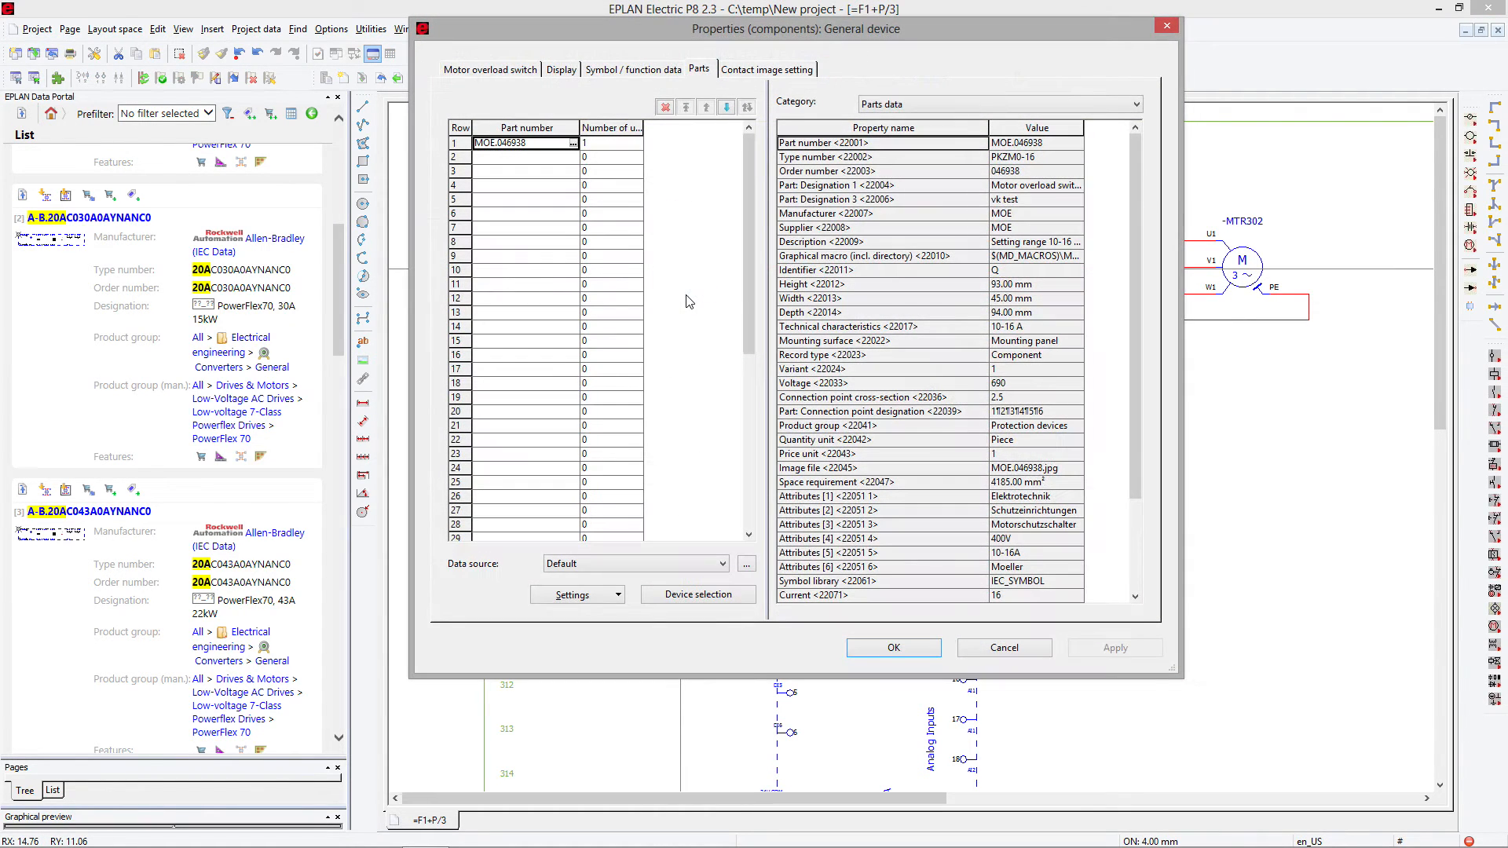
pyautogui.rightClick(524, 143)
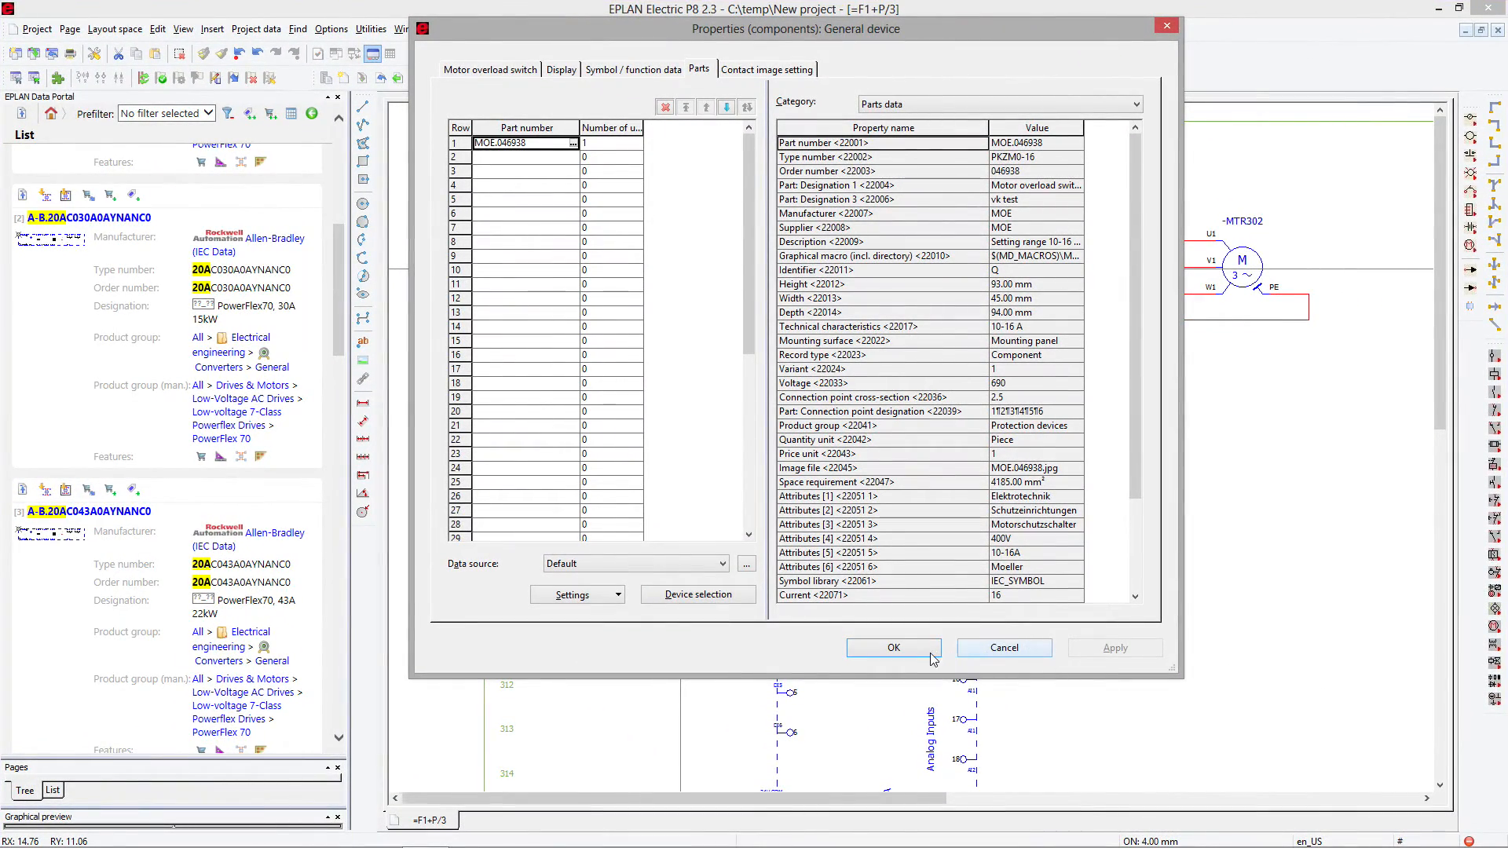
pyautogui.click(892, 647)
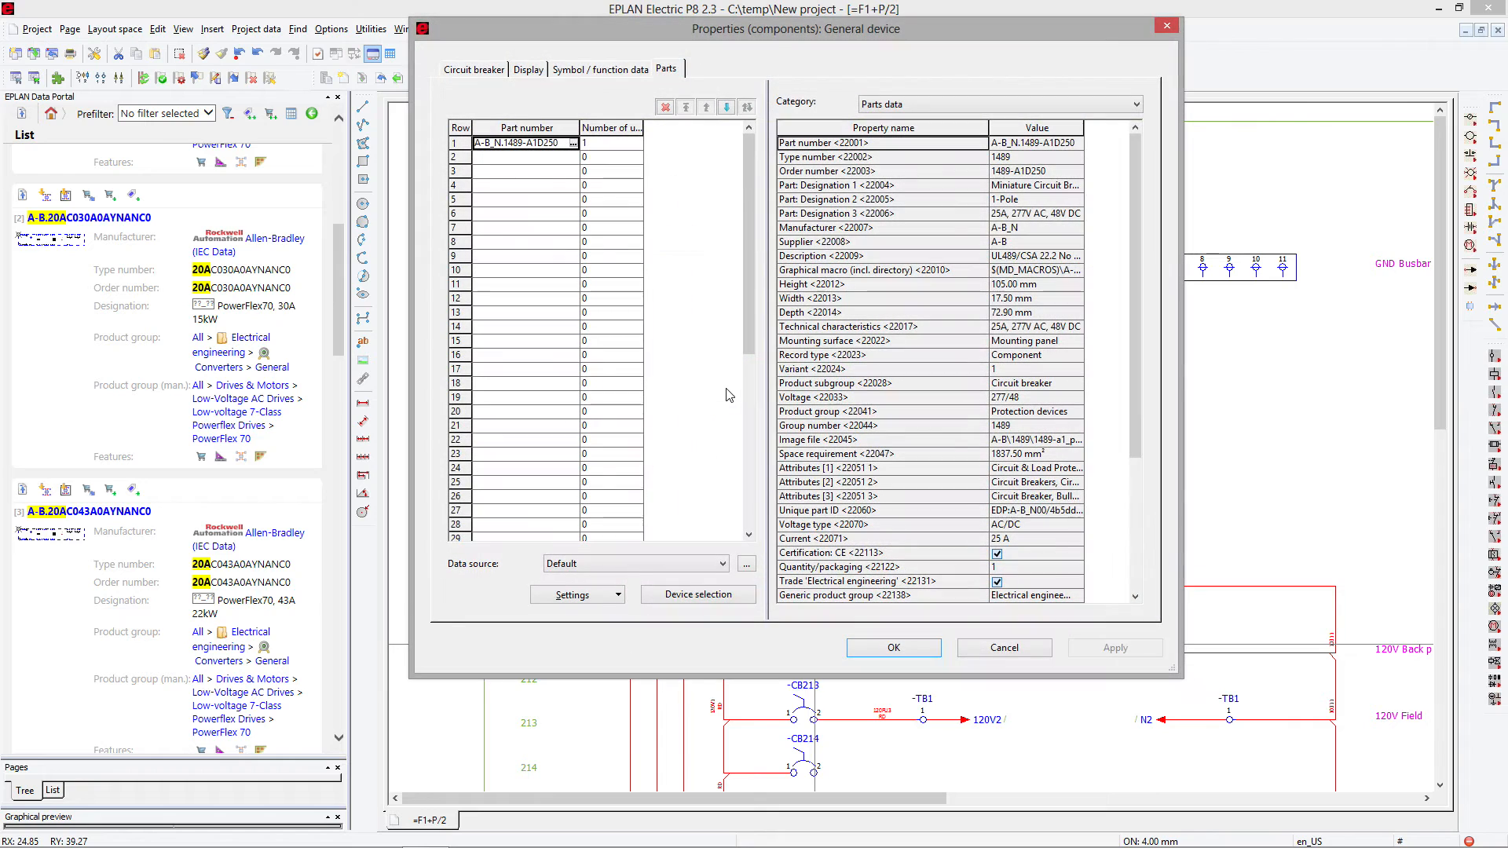
# - Open the 1489-A breaker's linked external documents, then close the specification sheet browser
pyautogui.rightClick(526, 143)
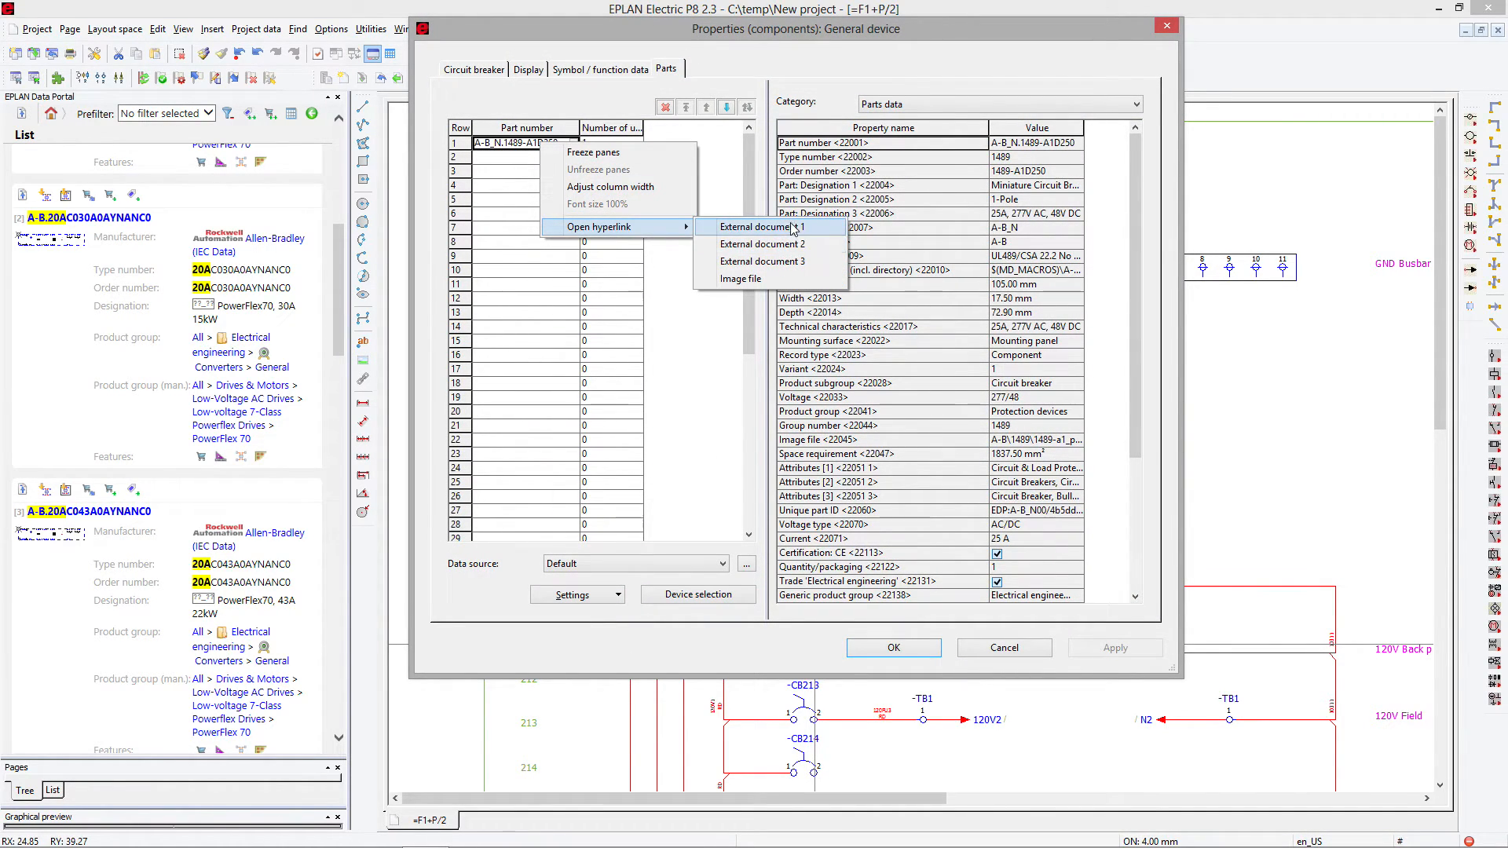
pyautogui.click(827, 326)
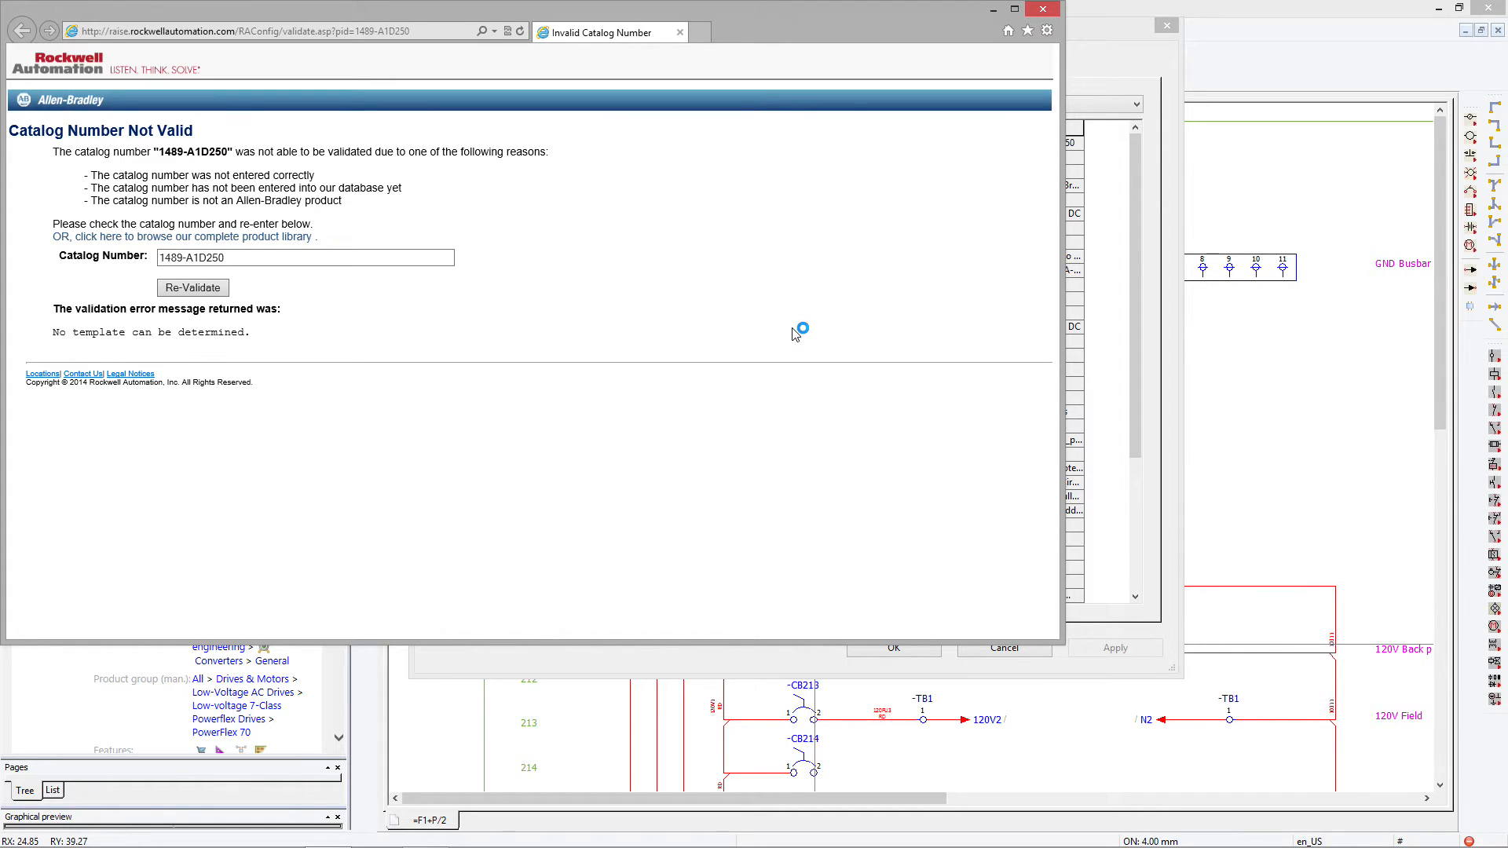
pyautogui.moveTo(490, 250)
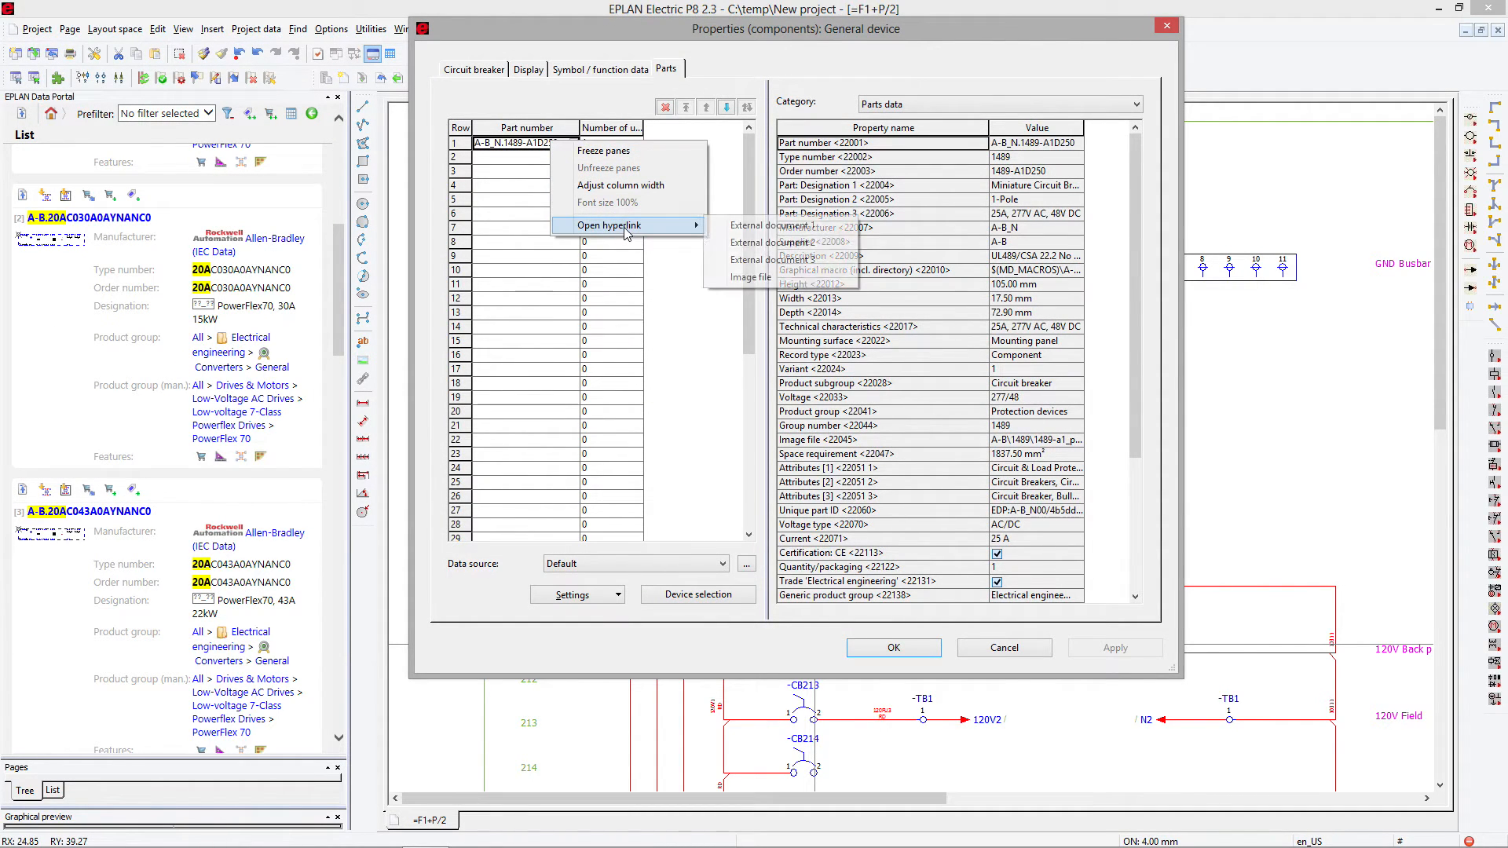
pyautogui.click(779, 225)
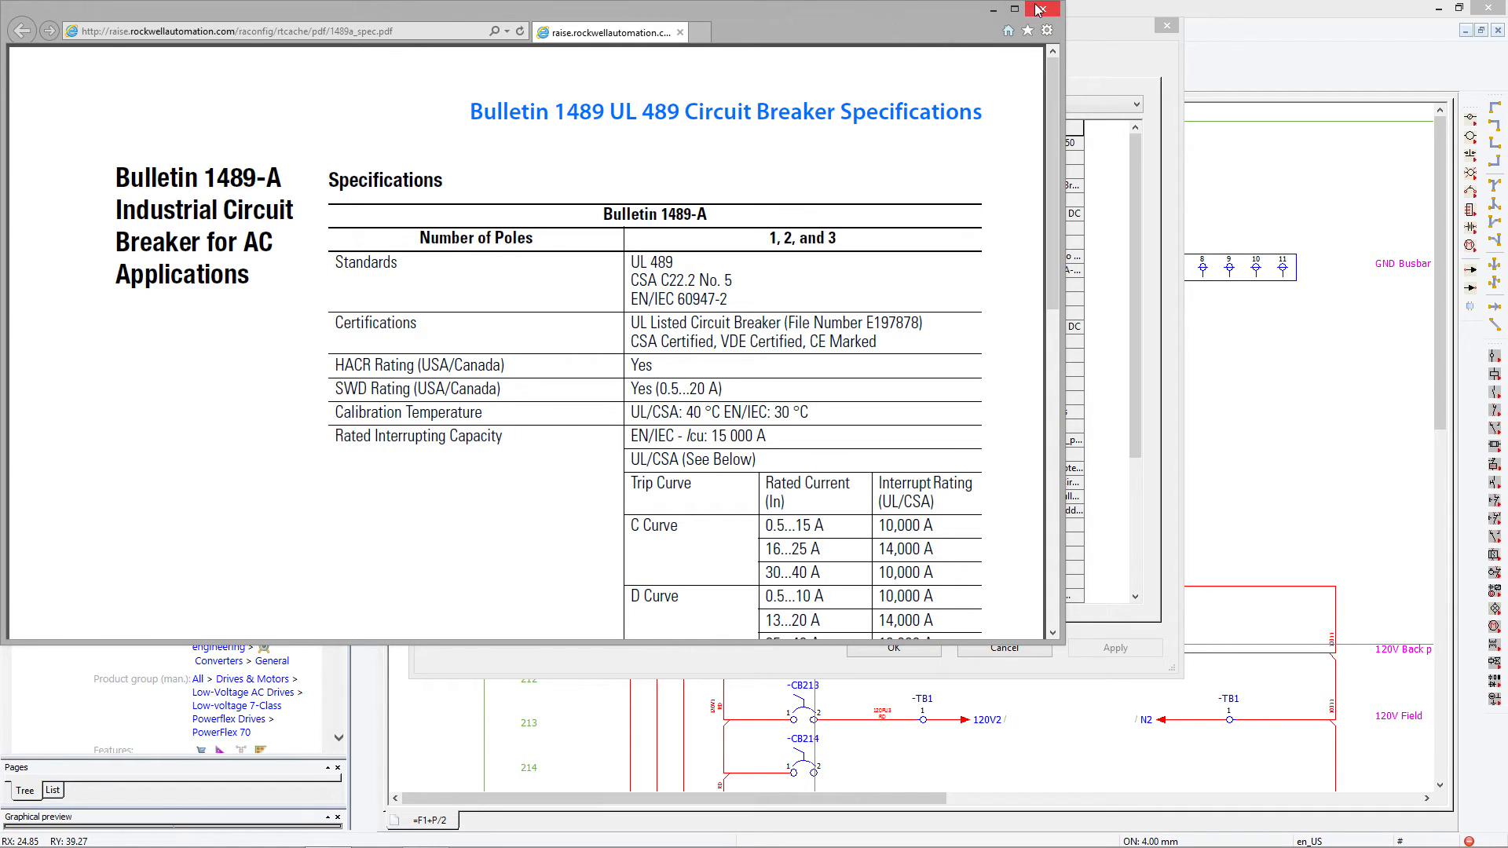
pyautogui.click(1038, 9)
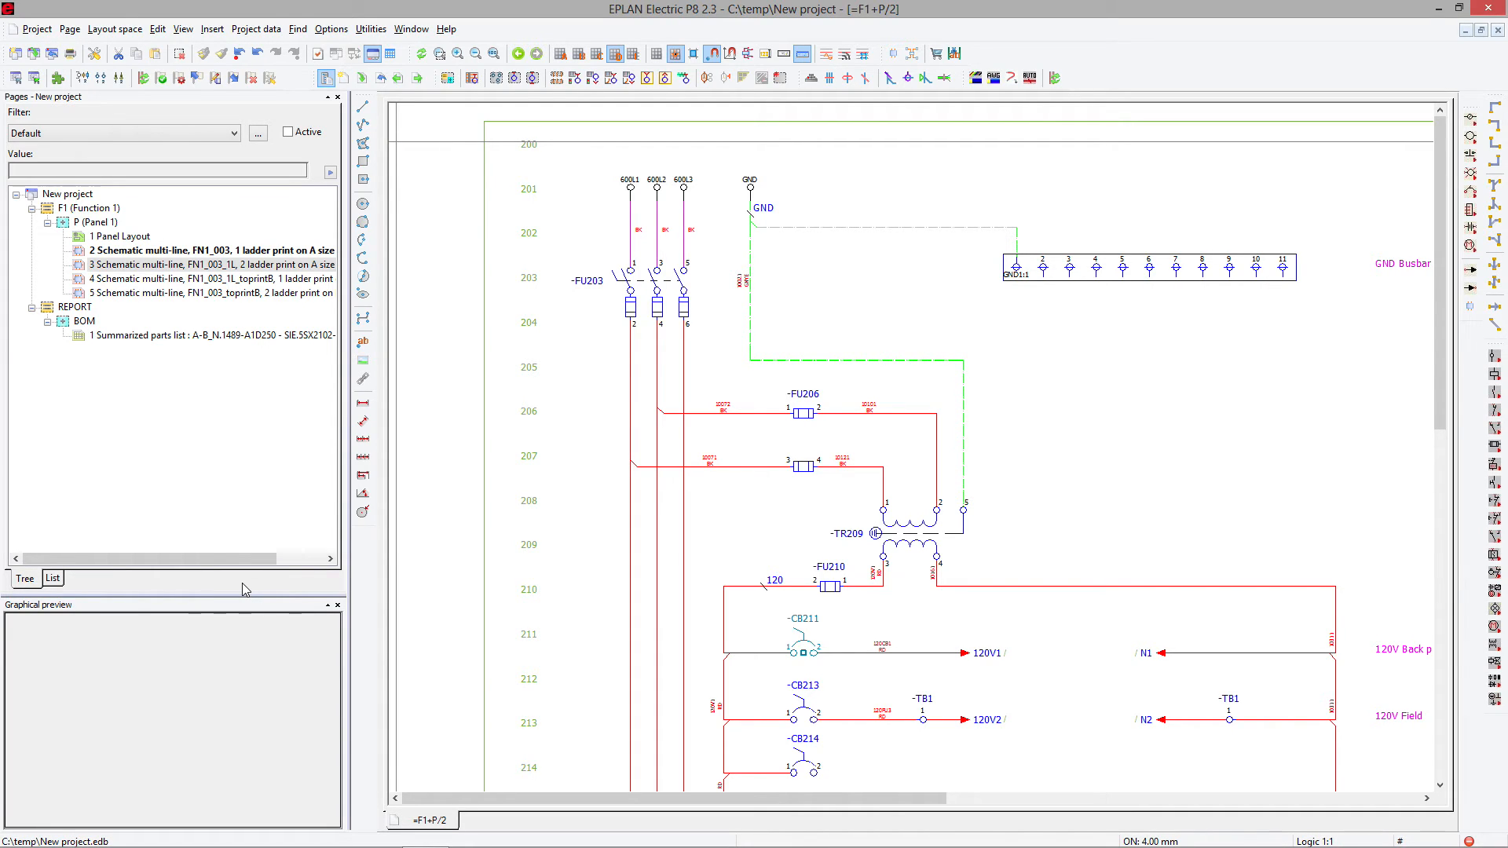
# - Open the Summarized parts list page and start Utilities > Reports > Labeling
pyautogui.doubleClick(211, 334)
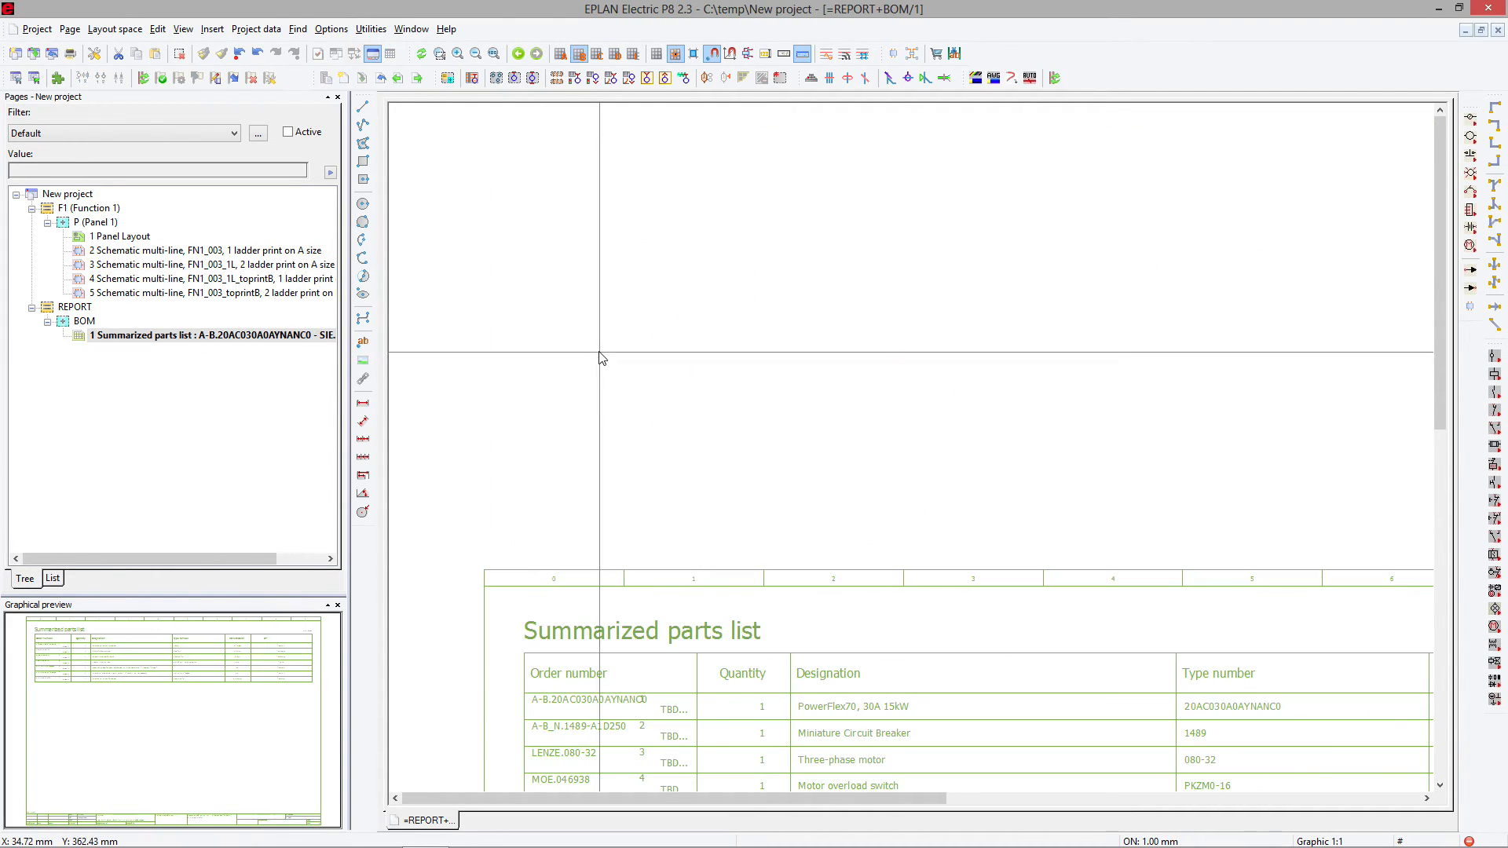
pyautogui.click(372, 29)
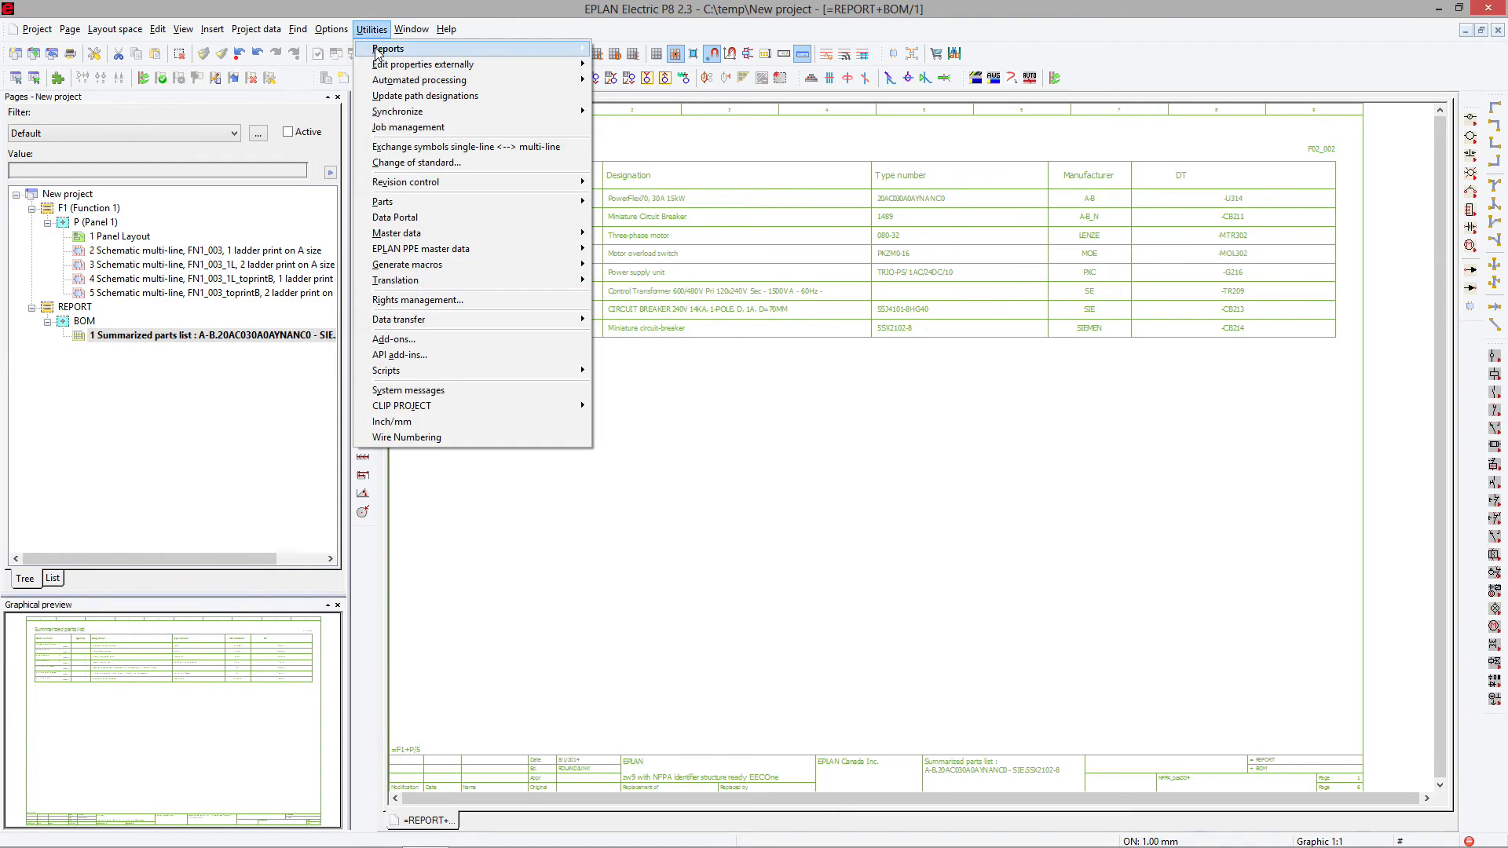
pyautogui.click(388, 48)
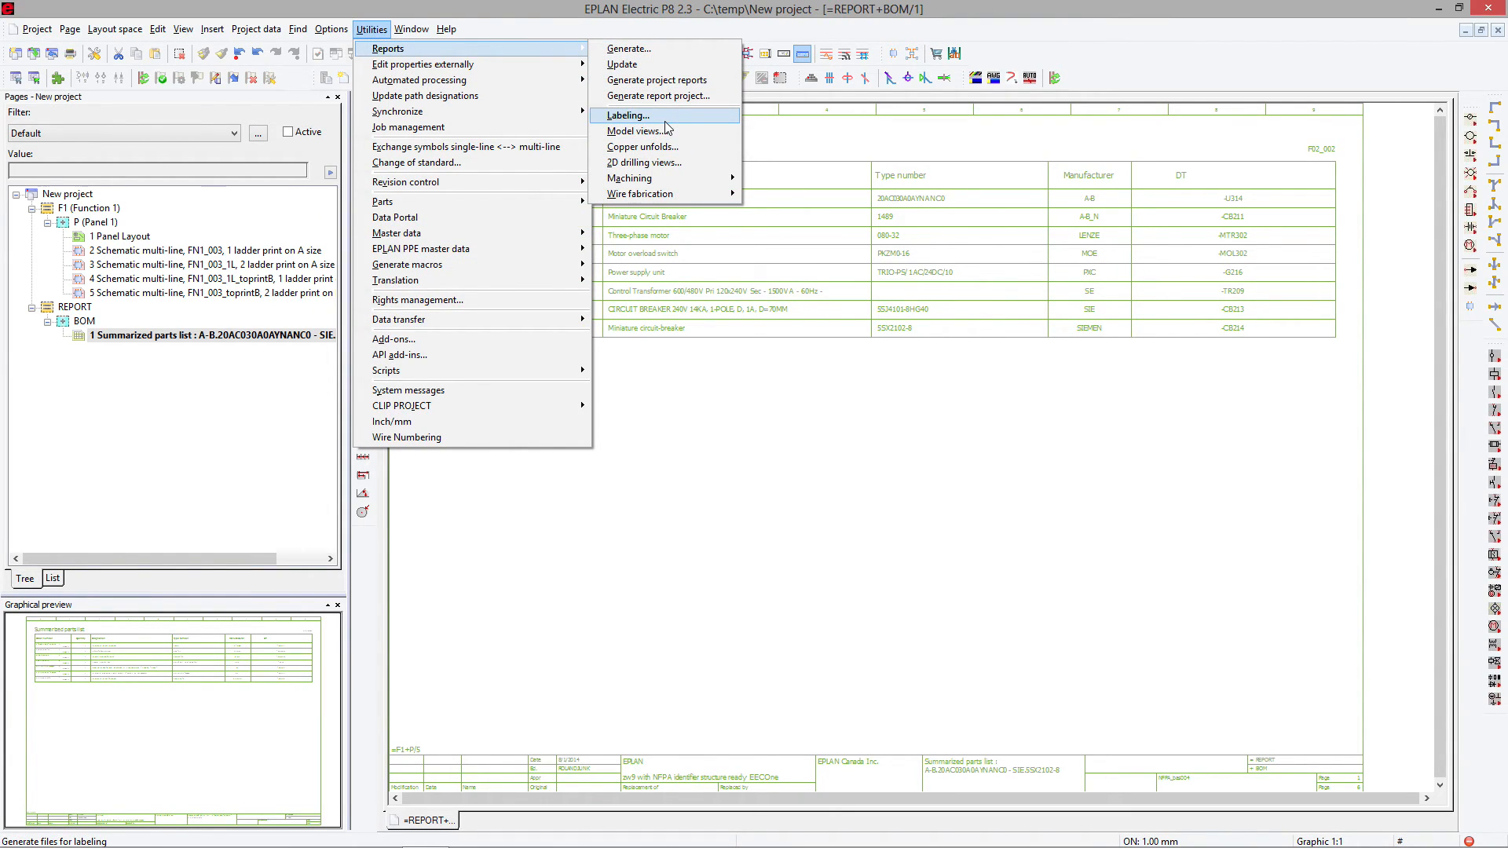
pyautogui.click(625, 115)
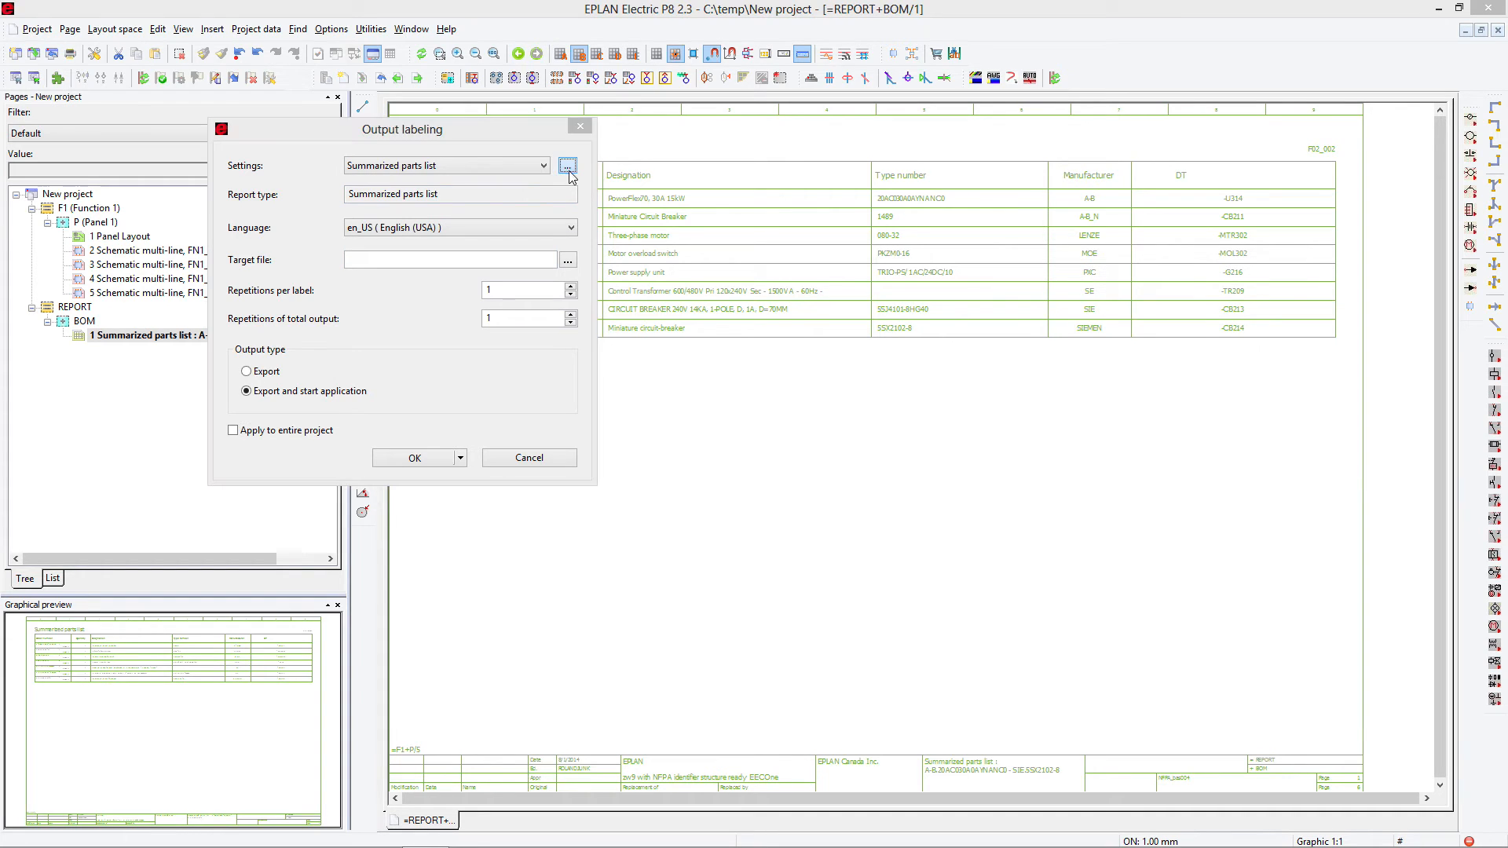
# - Target labeling output to bom.xls for the entire project and confirm overwriting it
pyautogui.click(567, 165)
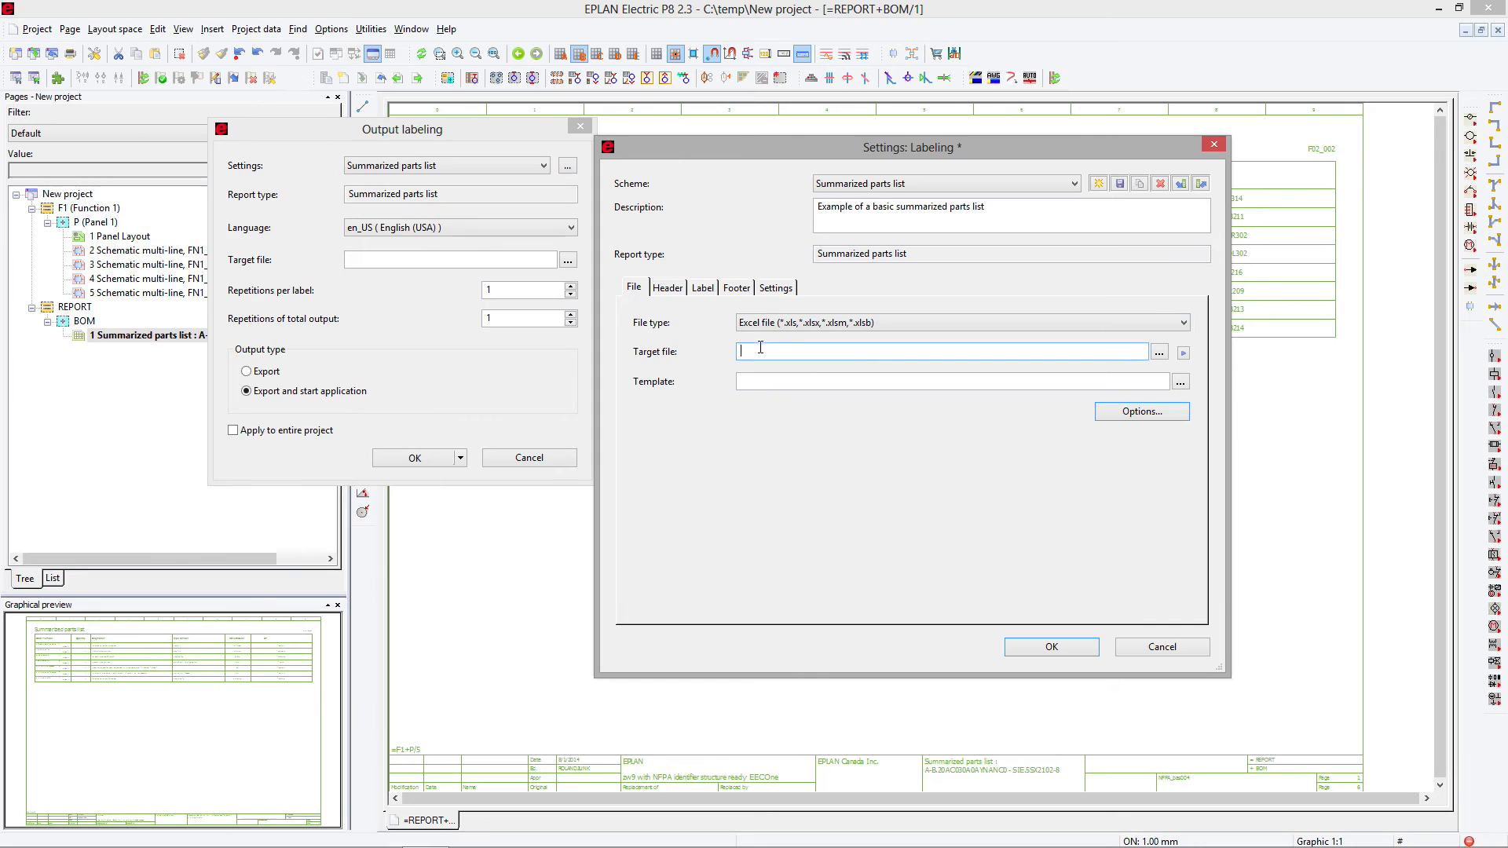
pyautogui.write('bom.')
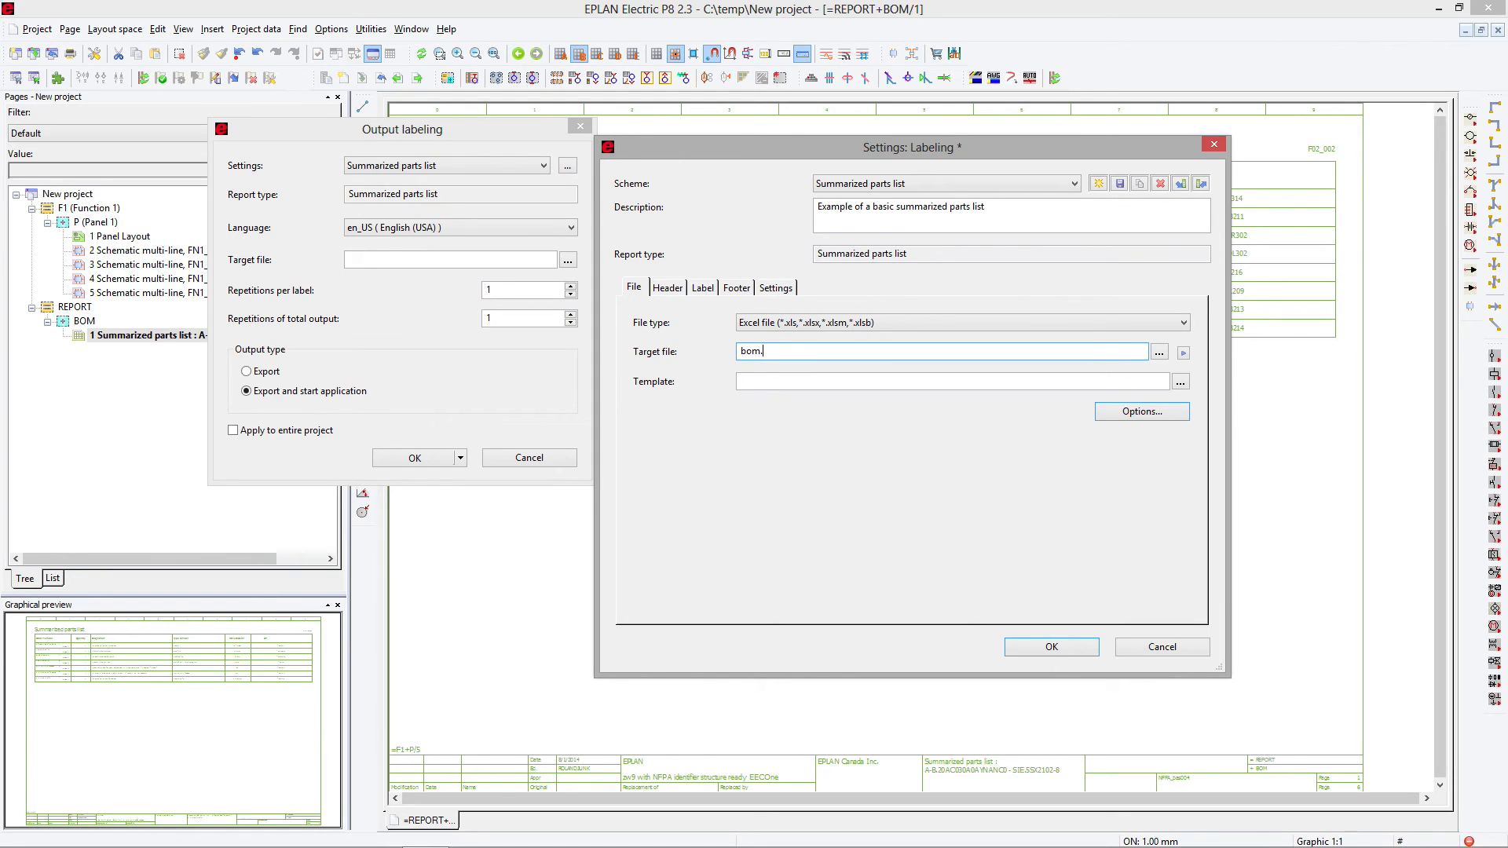
pyautogui.write('xls')
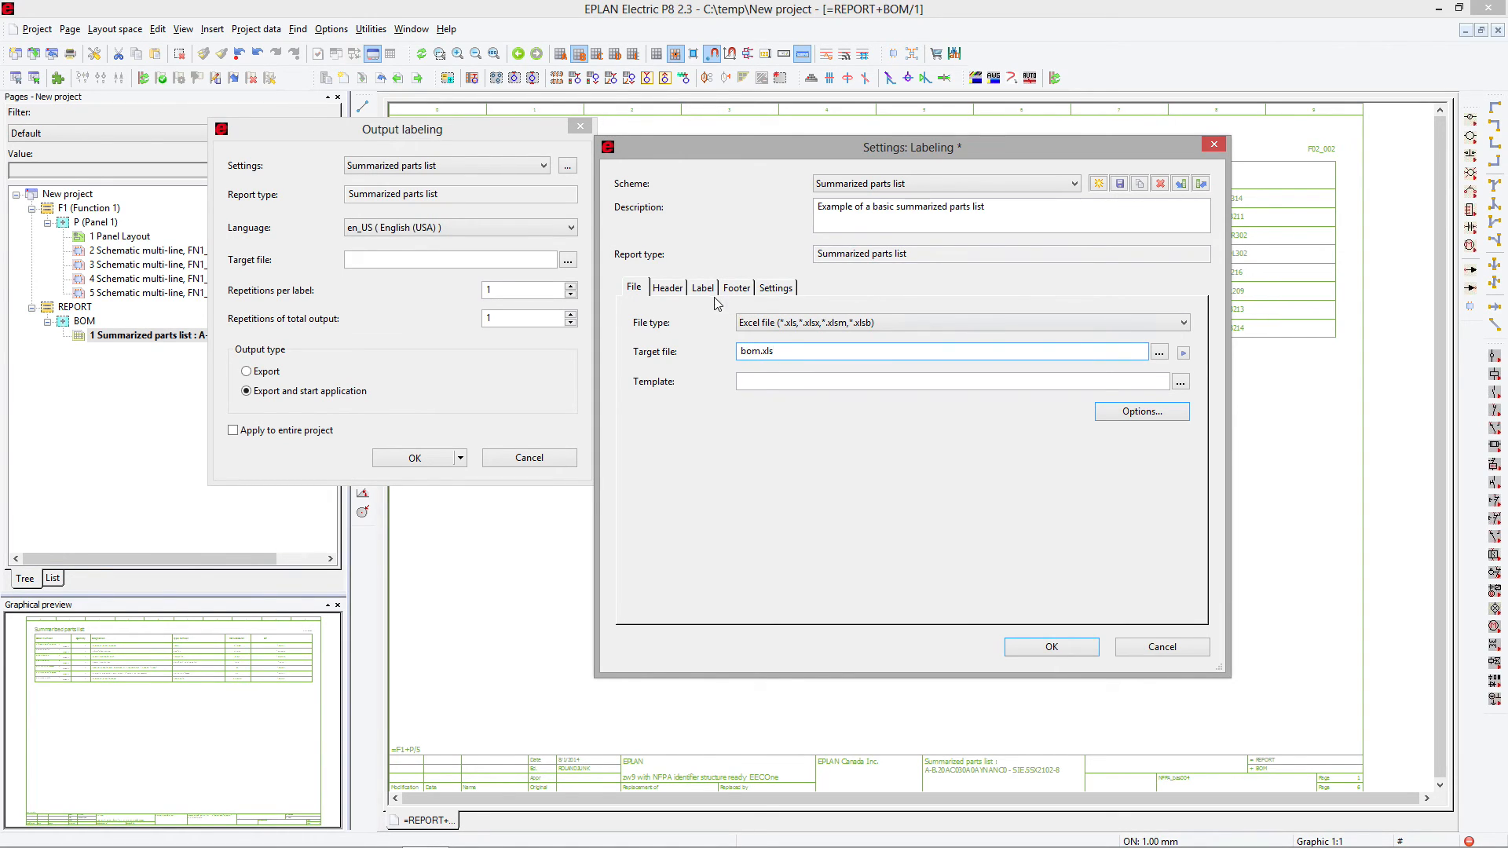
pyautogui.click(702, 286)
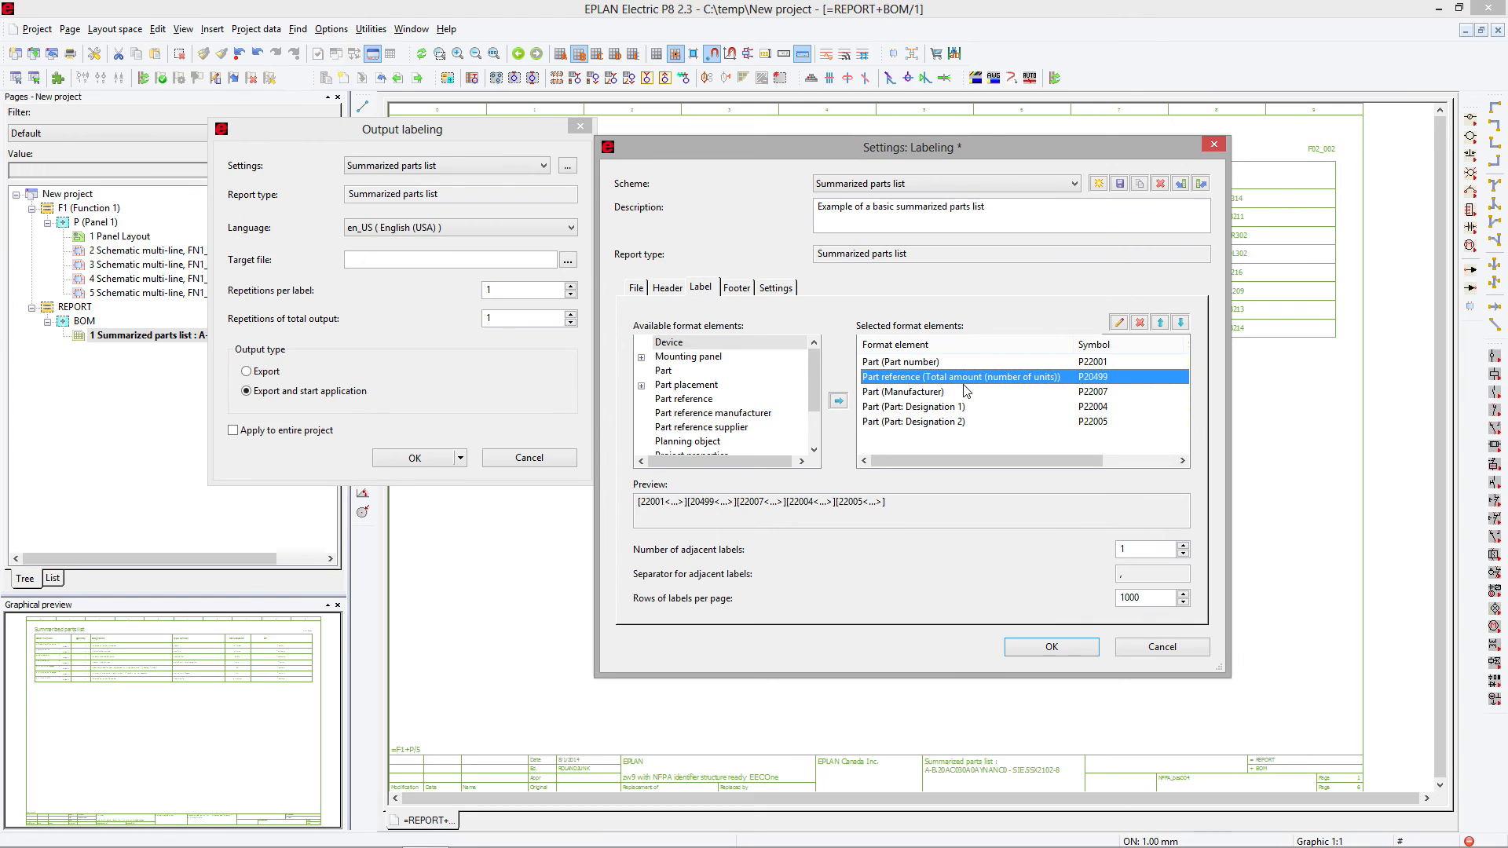
pyautogui.click(1050, 647)
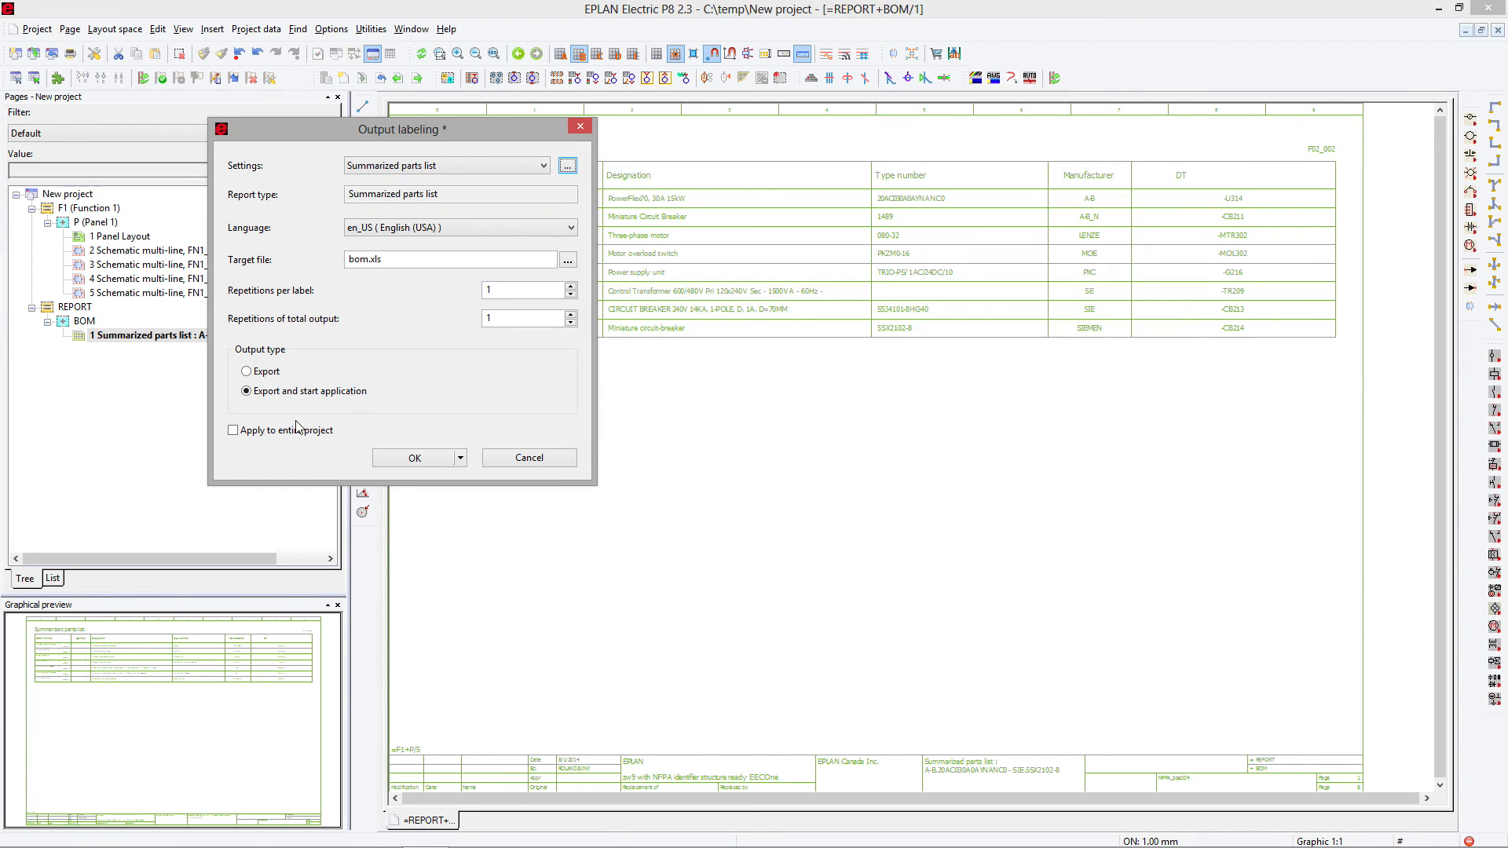
pyautogui.click(414, 457)
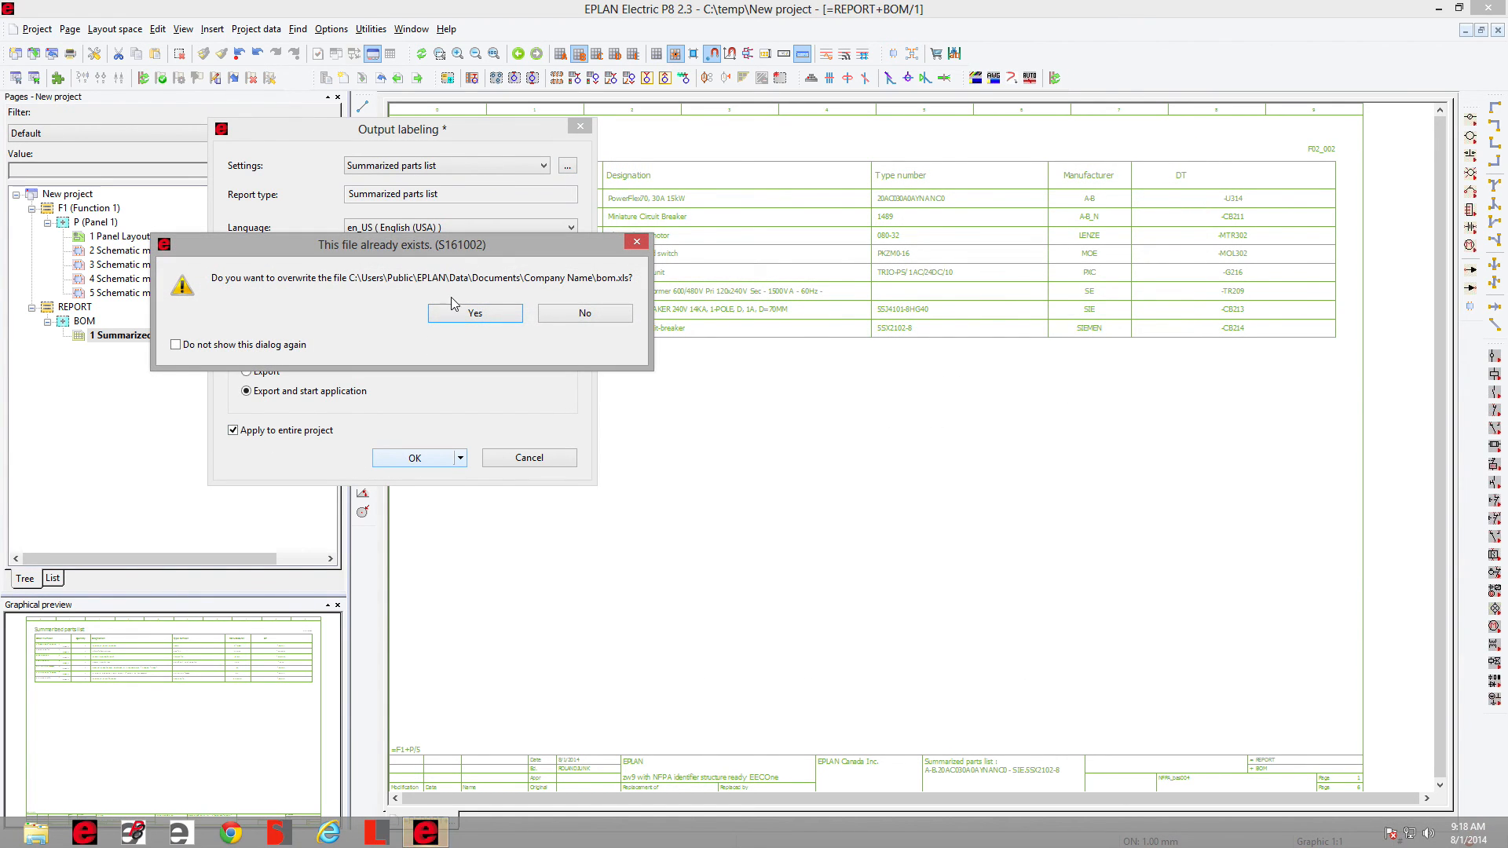
pyautogui.click(474, 313)
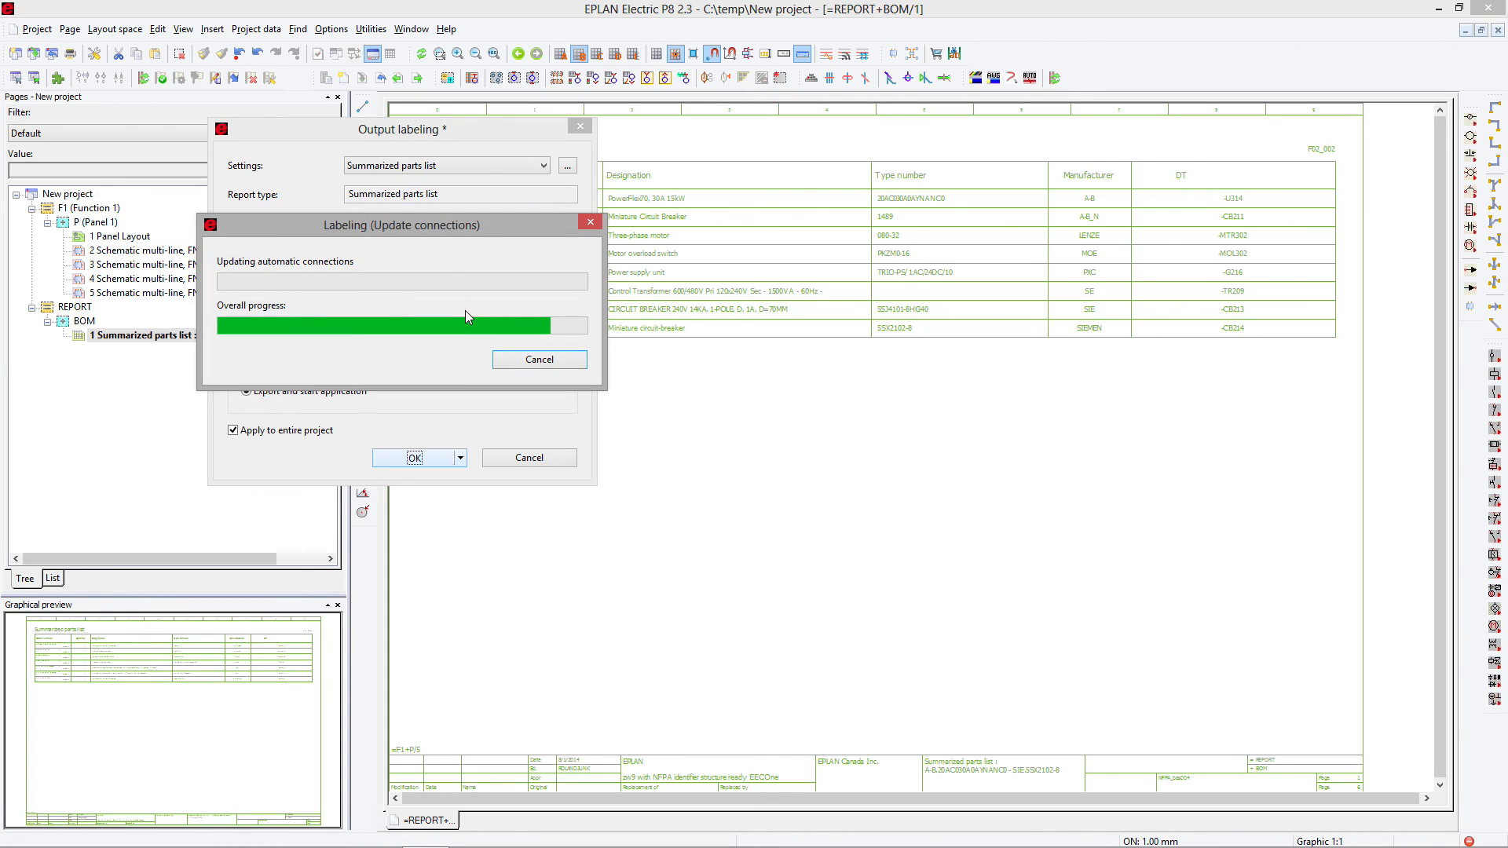